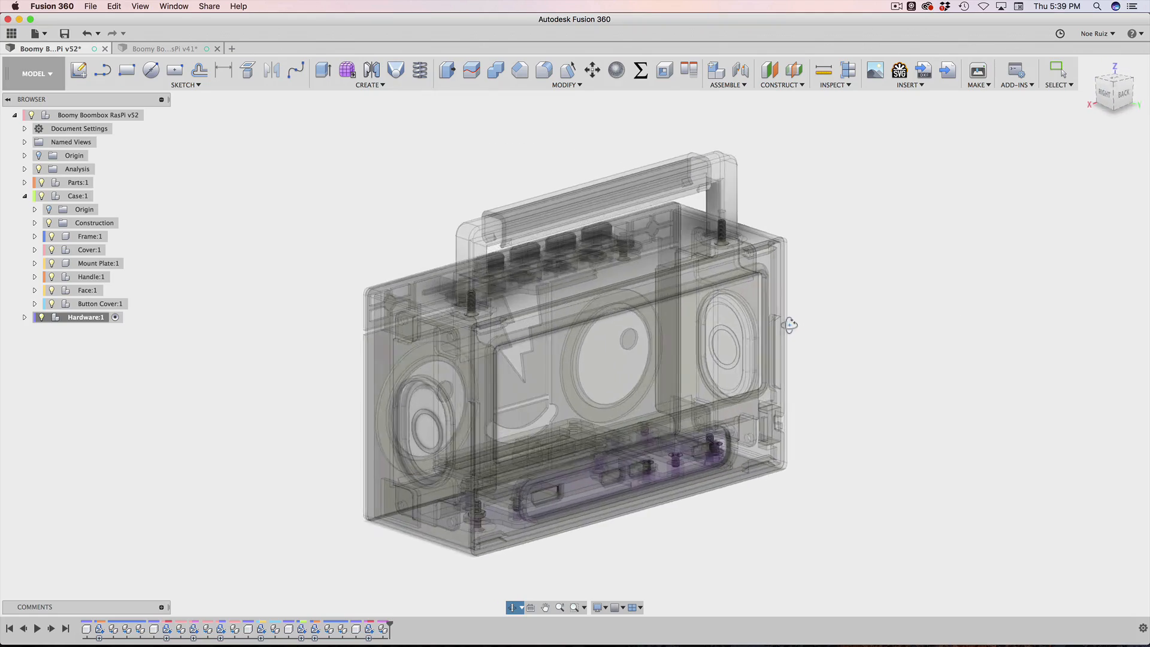
# Step: Inspect the v52 boombox from front and back views, then move to the v41 design tab
pyautogui.click(1114, 88)
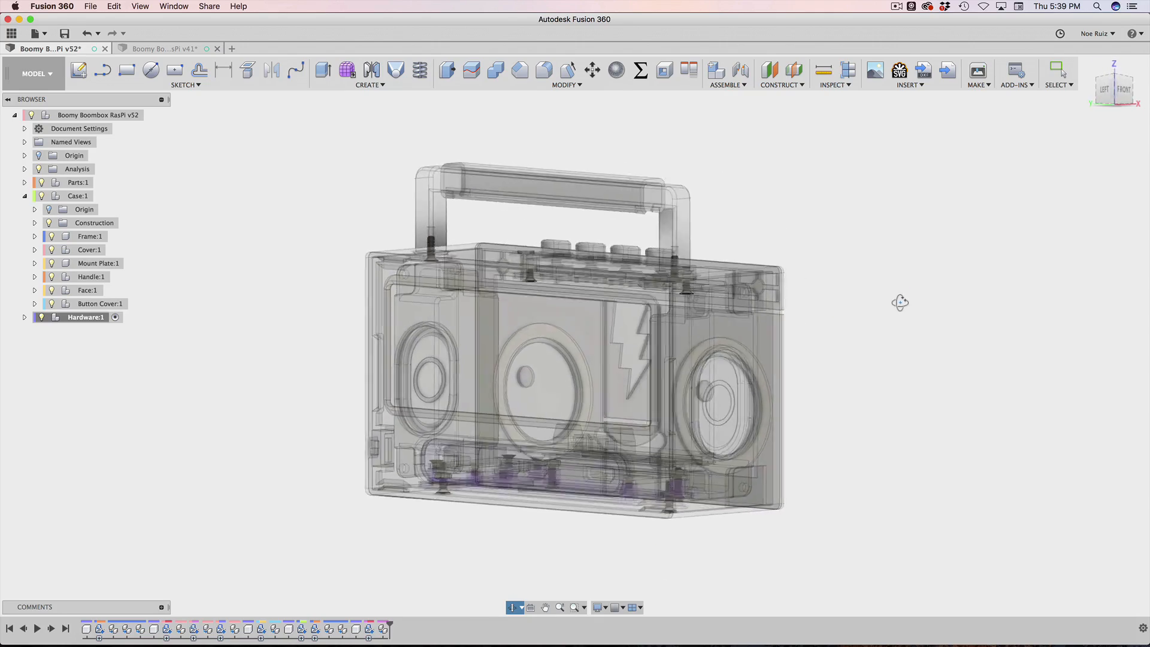
pyautogui.click(1117, 92)
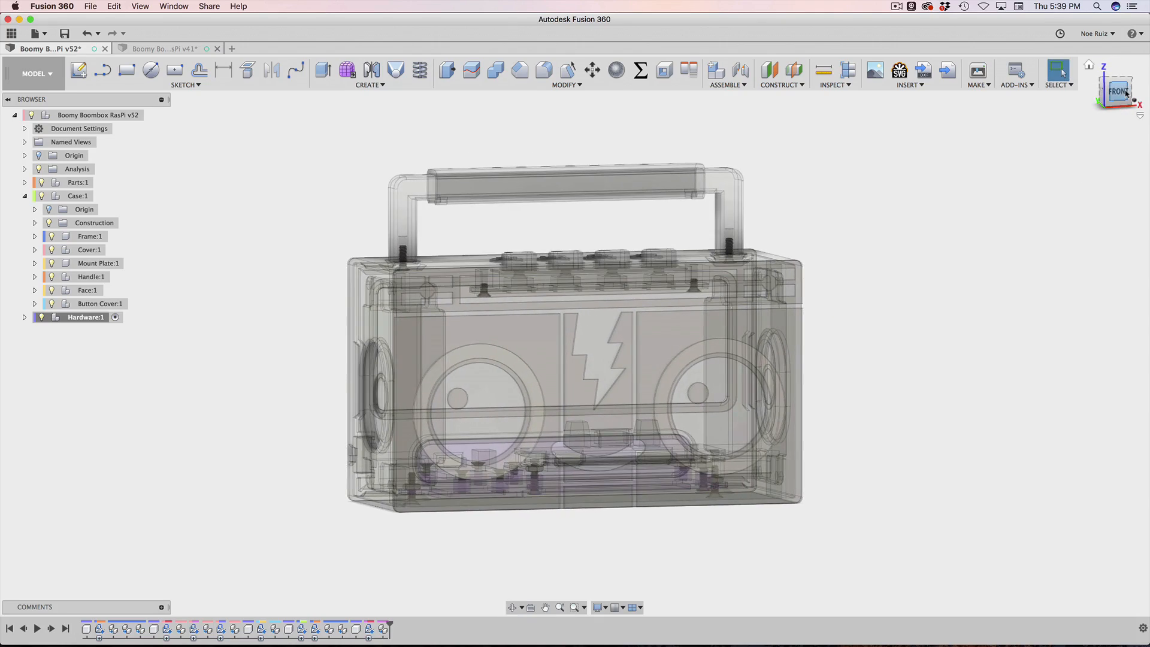
pyautogui.click(1116, 90)
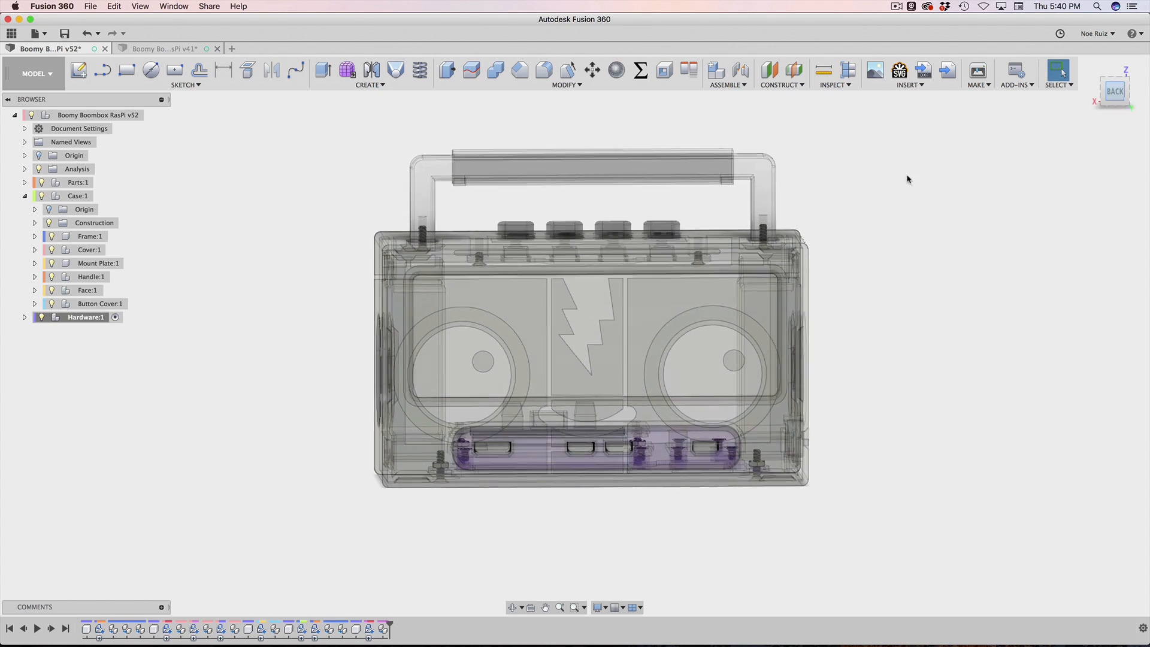
pyautogui.scroll(3)
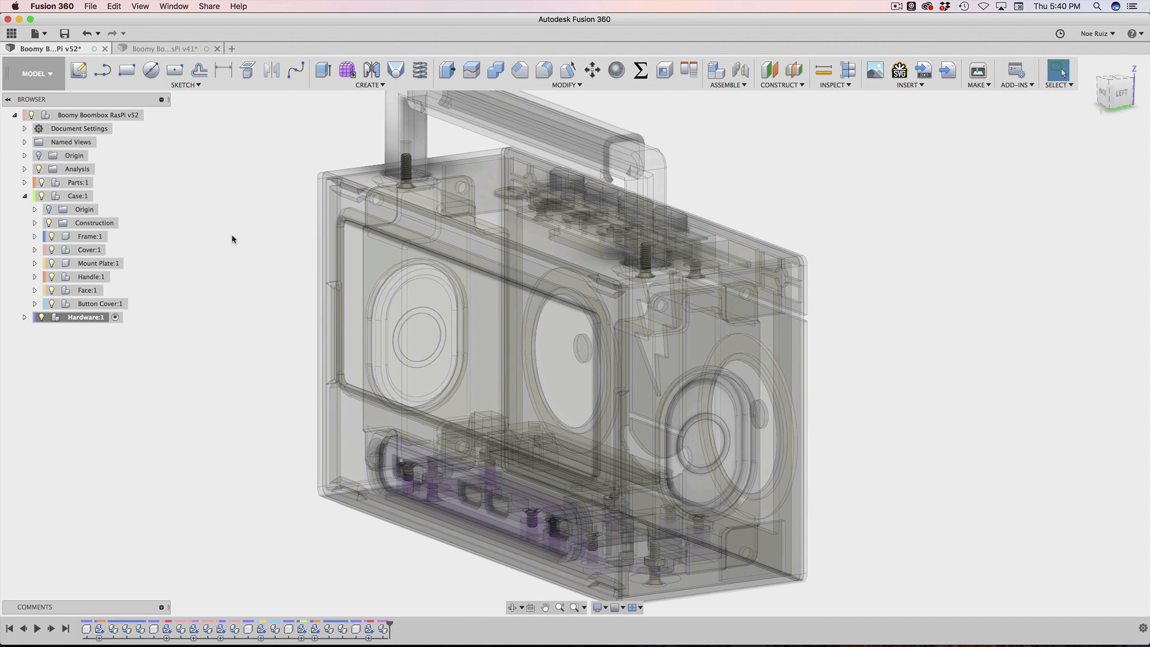
pyautogui.click(164, 48)
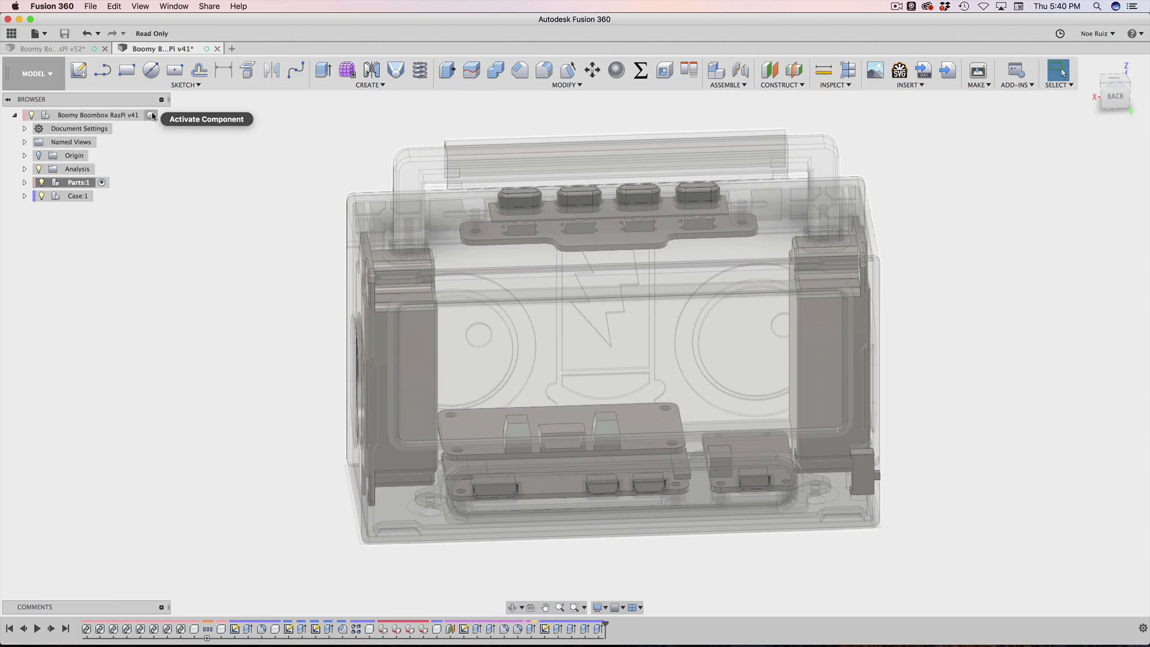
# Step: Review the contents of the Parts and Case components, including the Port Cover part
pyautogui.click(154, 115)
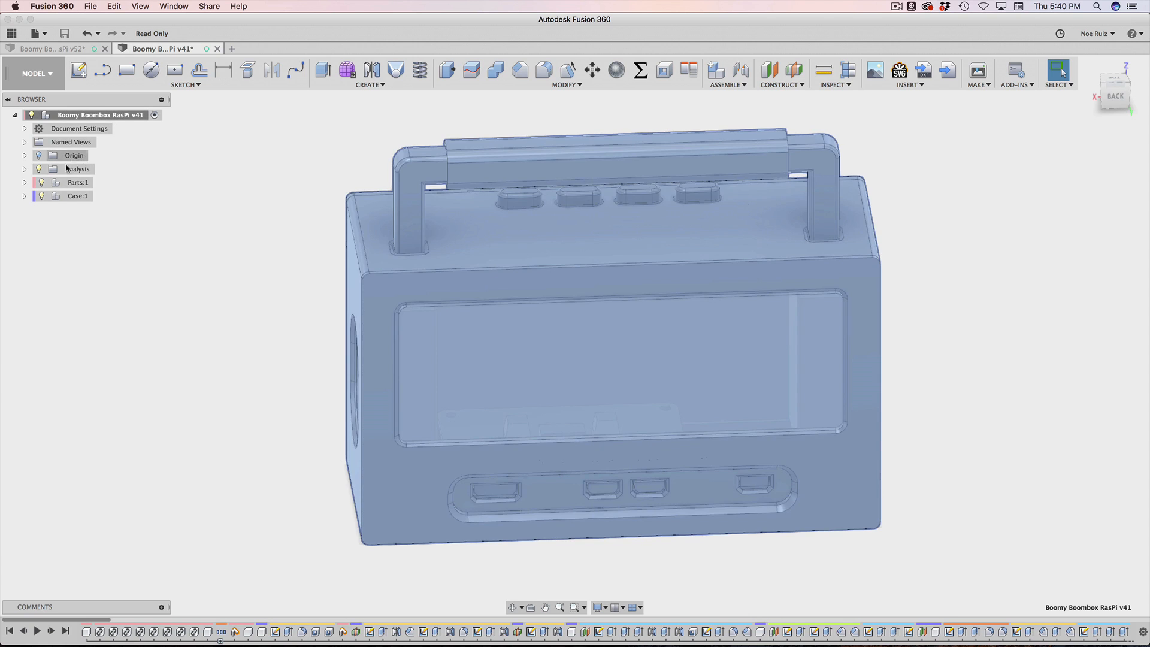
pyautogui.click(78, 182)
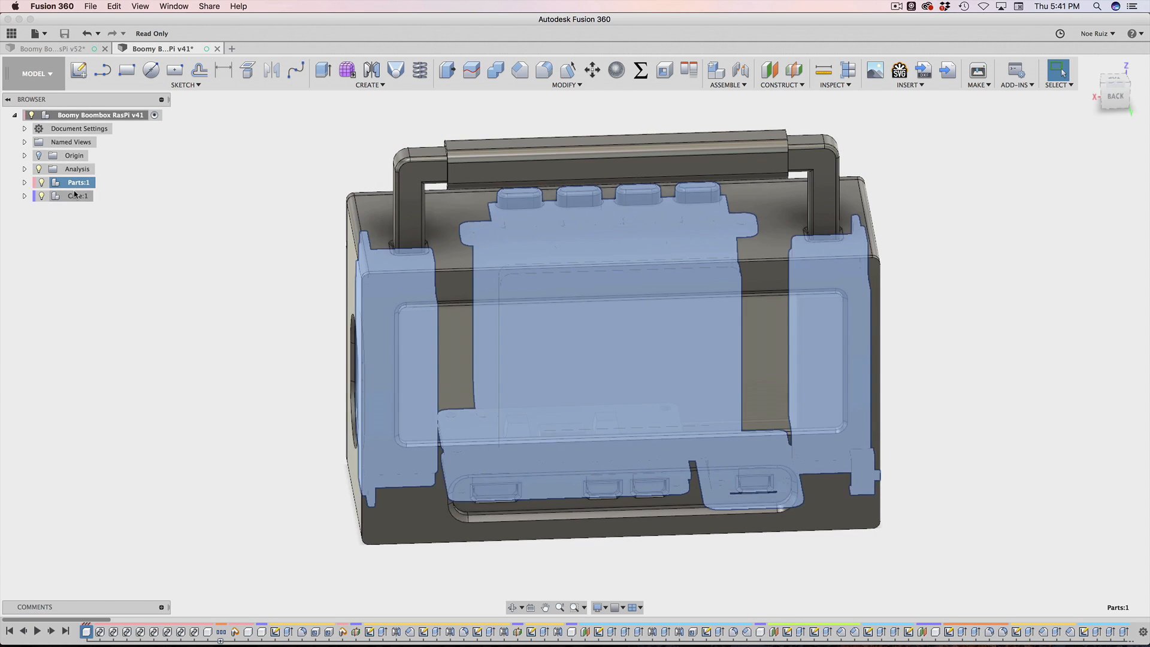
pyautogui.moveTo(35, 190)
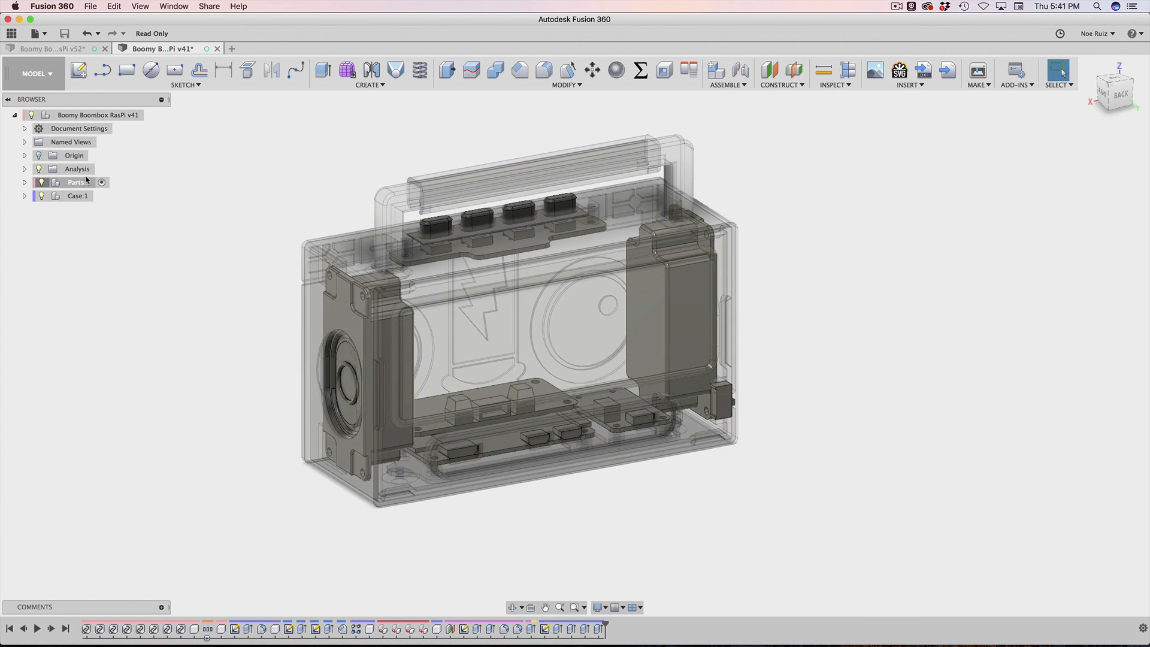
pyautogui.click(24, 182)
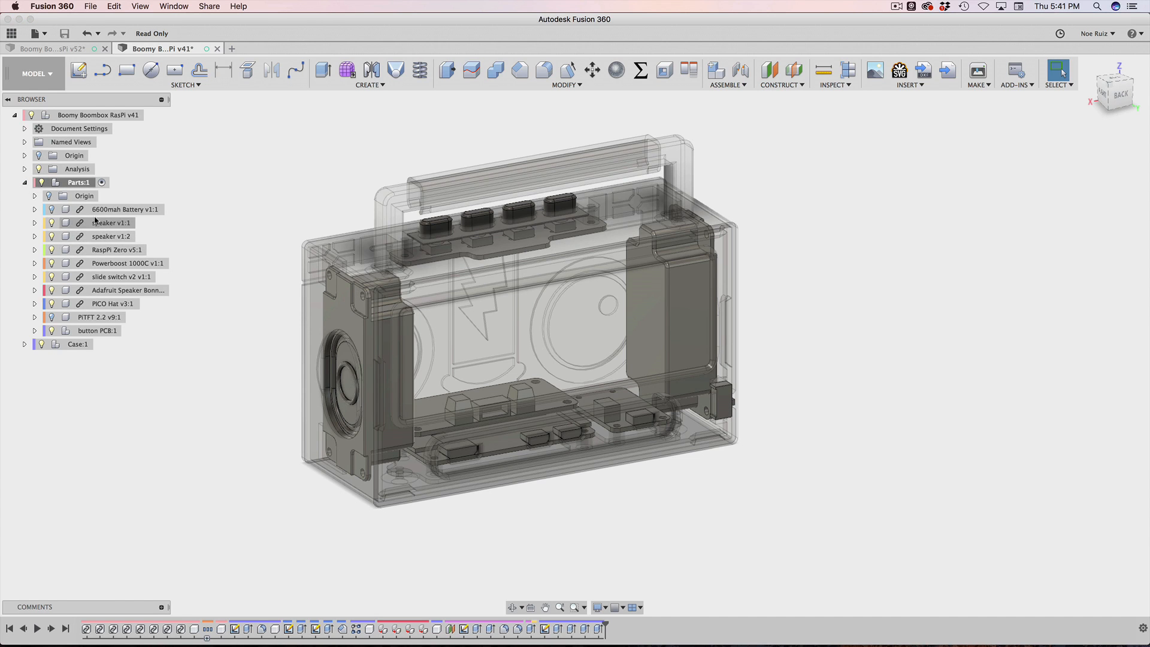
pyautogui.click(26, 182)
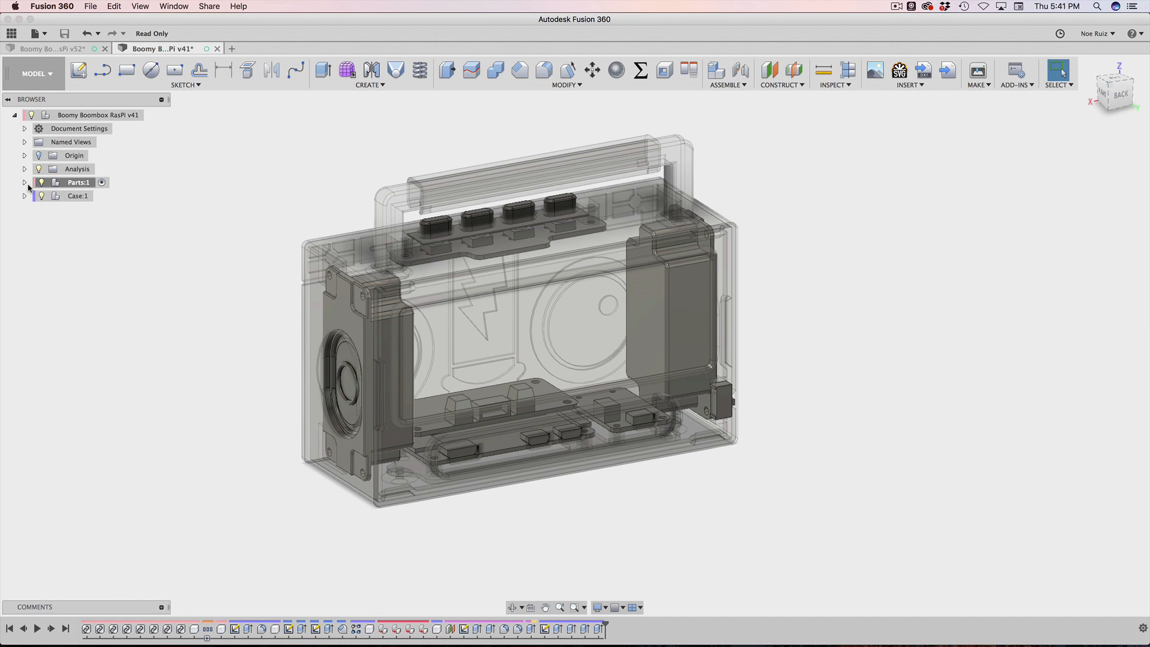
pyautogui.click(25, 195)
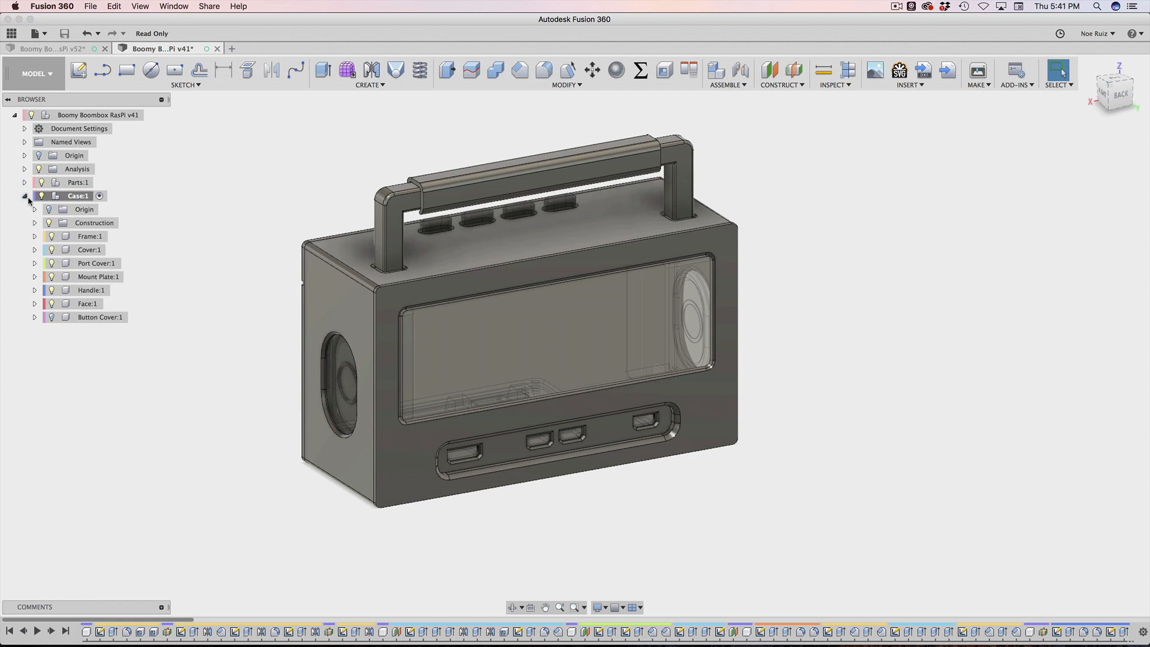
pyautogui.click(96, 262)
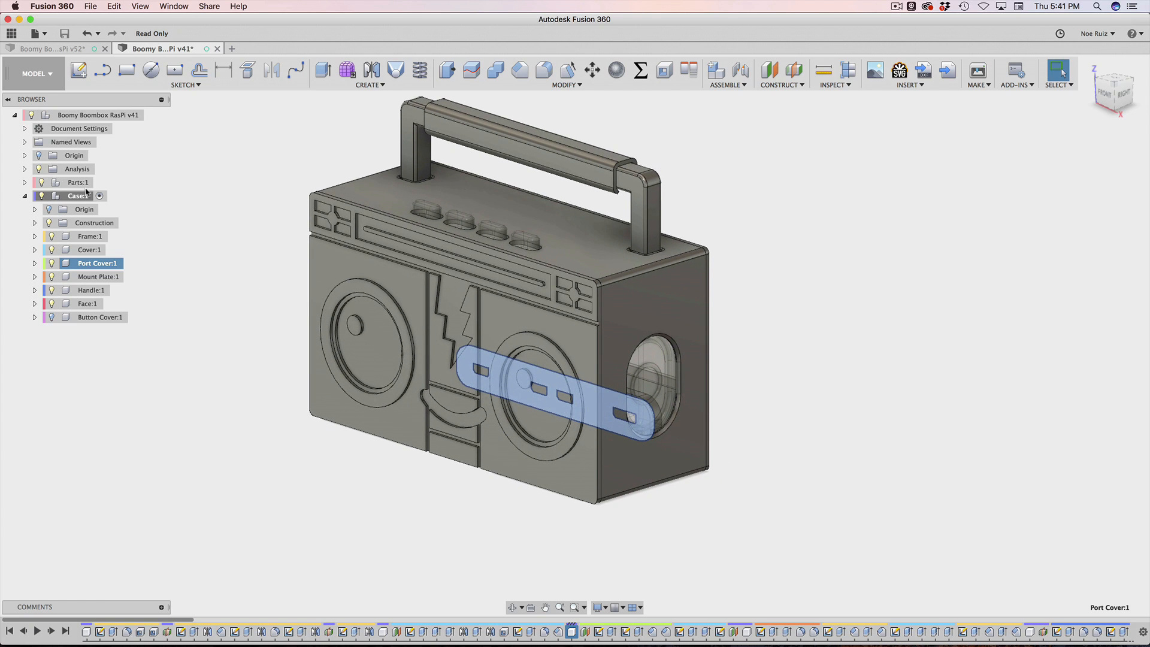
pyautogui.click(24, 195)
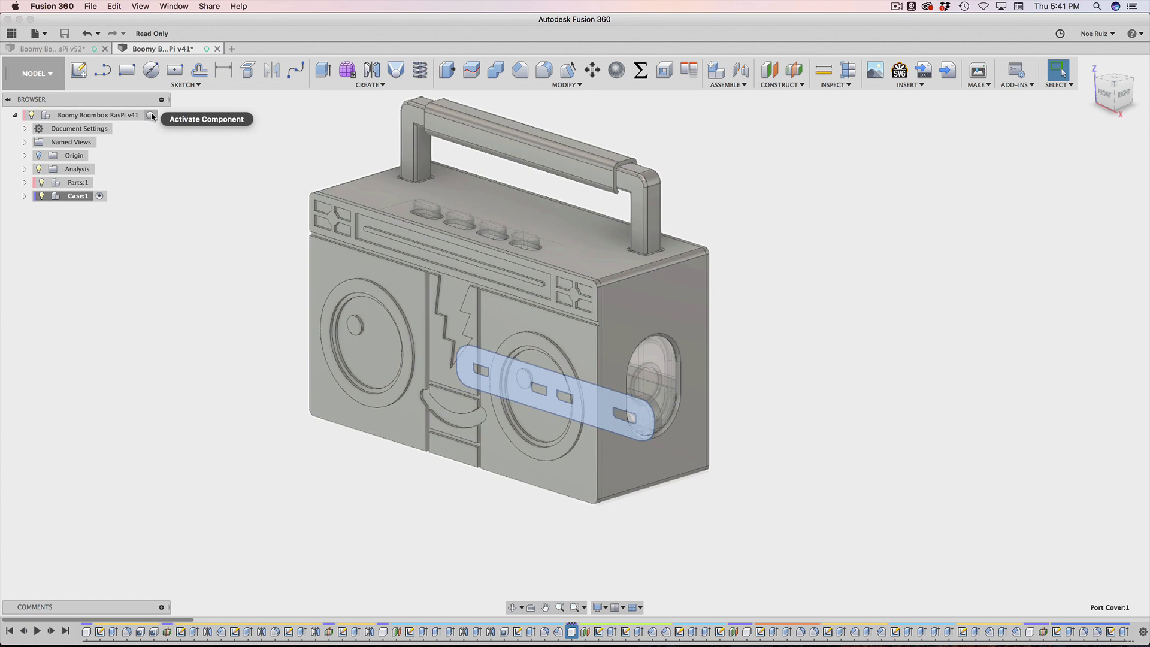
# Step: Create a new empty component at the top level of the v41 assembly
pyautogui.click(154, 115)
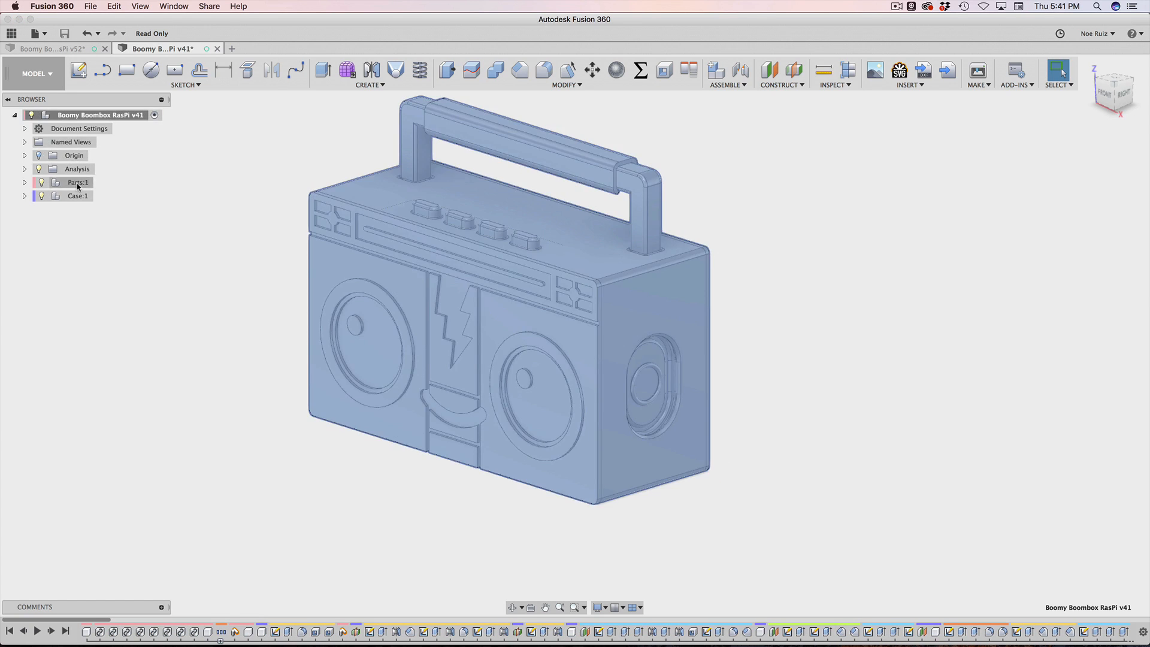
pyautogui.click(99, 182)
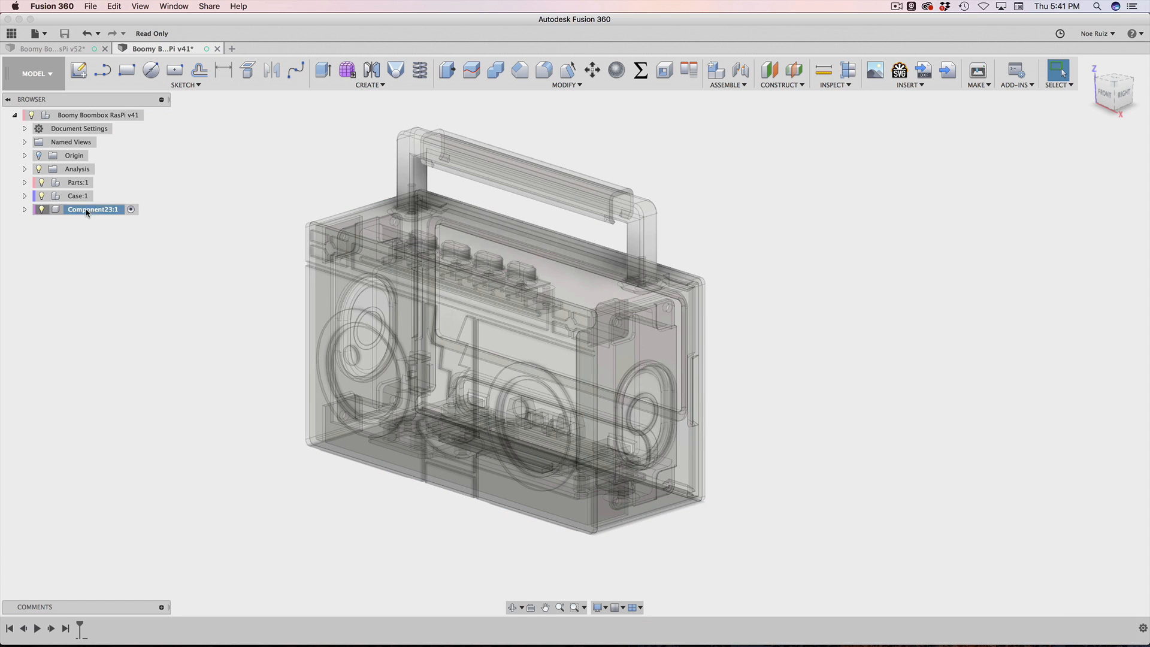
# Step: Name the new component 'Hardware' and add a sub-component named 'PB' inside it
pyautogui.write('Hardware:1')
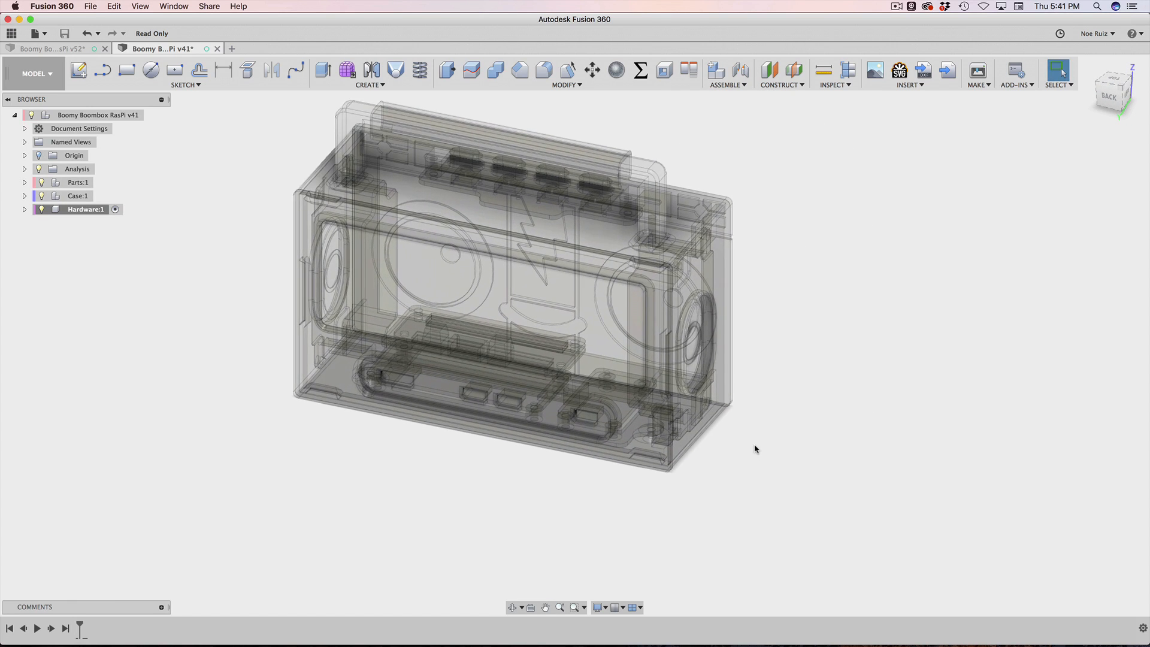
pyautogui.click(83, 208)
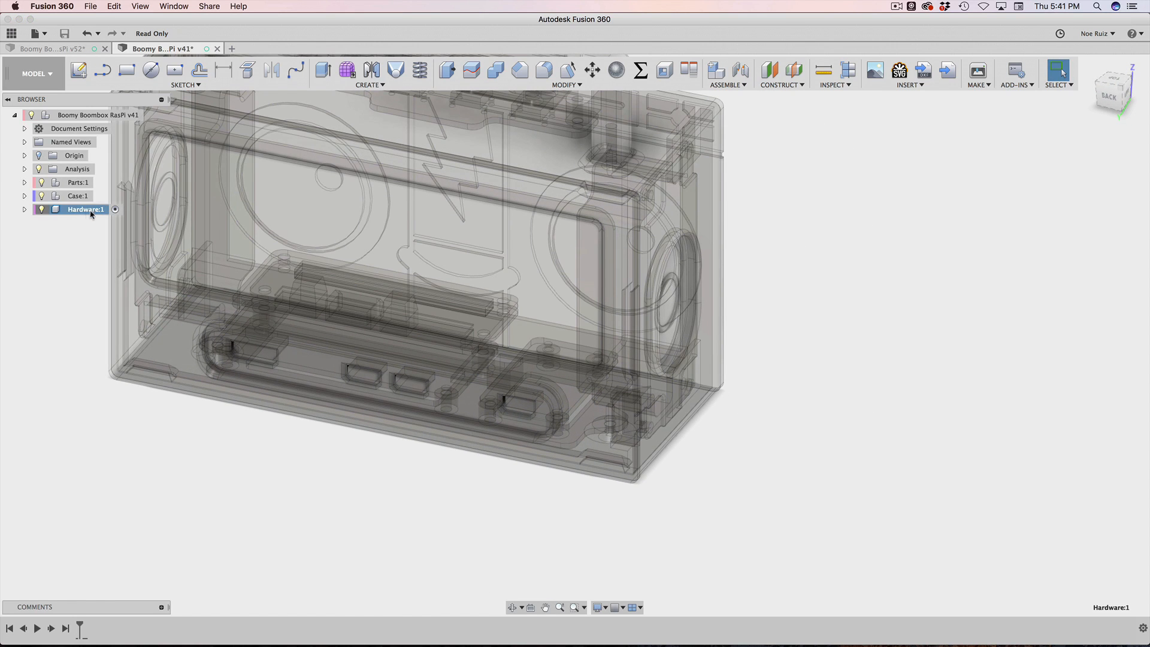
pyautogui.rightClick(83, 208)
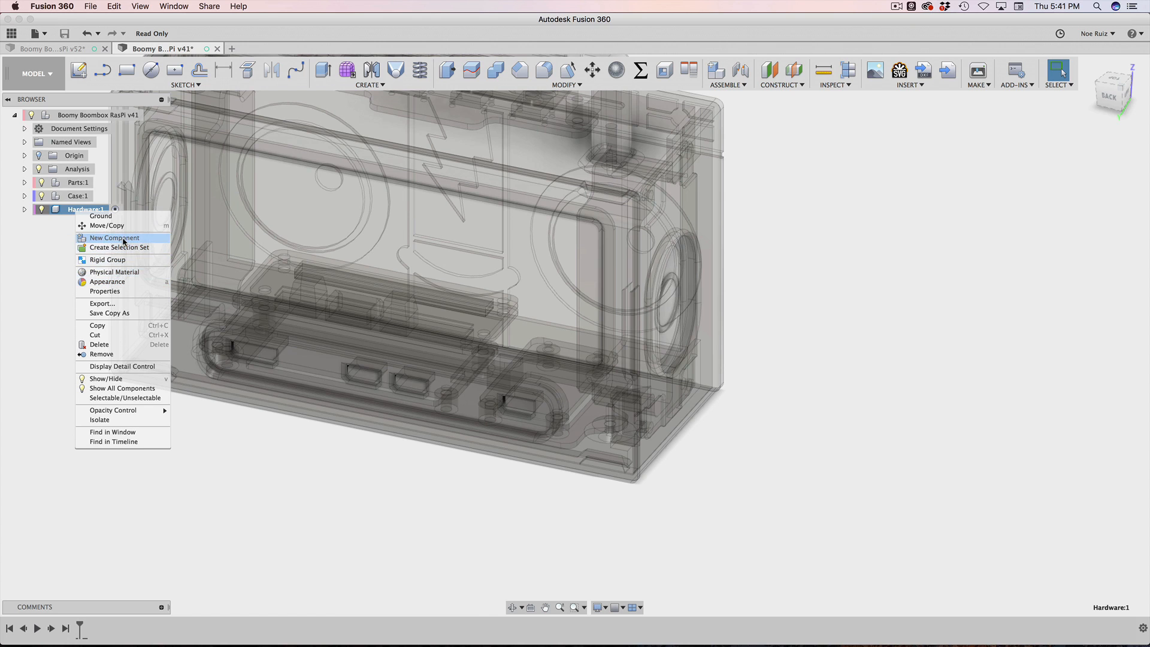
pyautogui.click(114, 237)
pyautogui.write('PB')
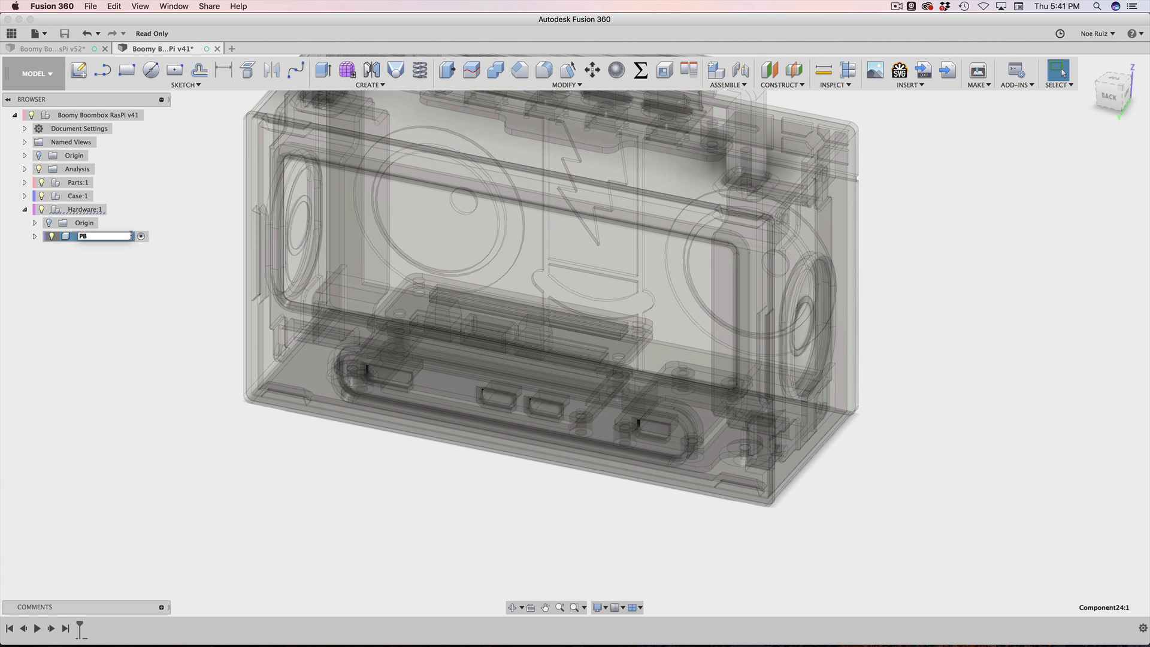
pyautogui.press('Return')
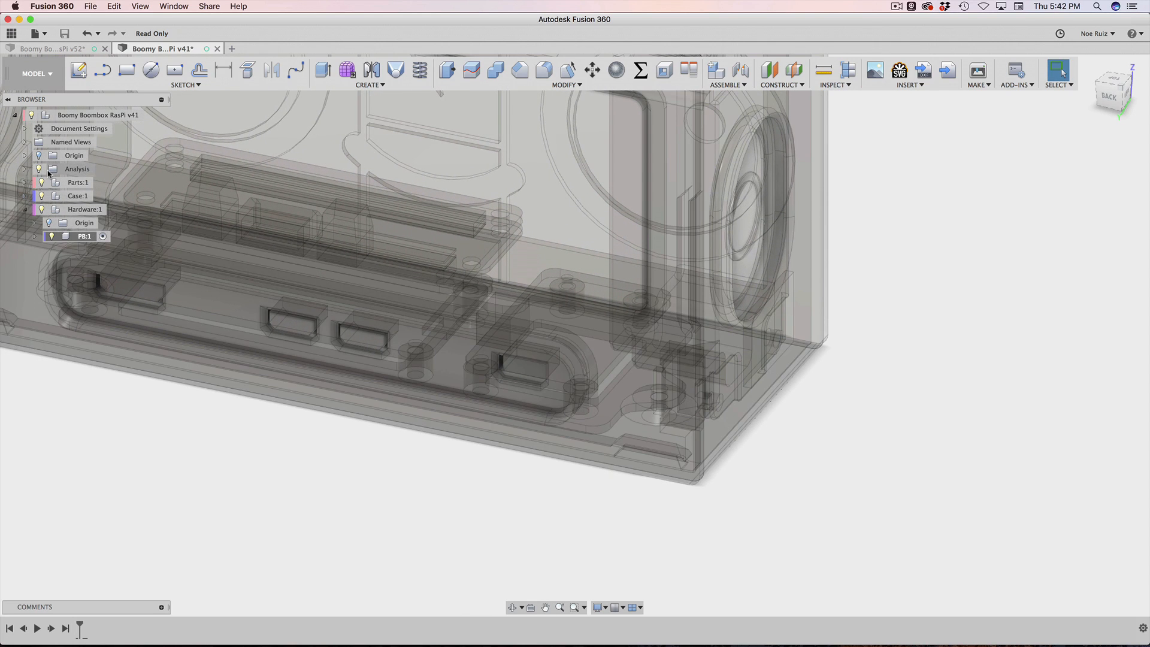
# Step: Hide the outer case frame and show the electronic parts, zooming in on the mount plate standoffs
pyautogui.click(76, 196)
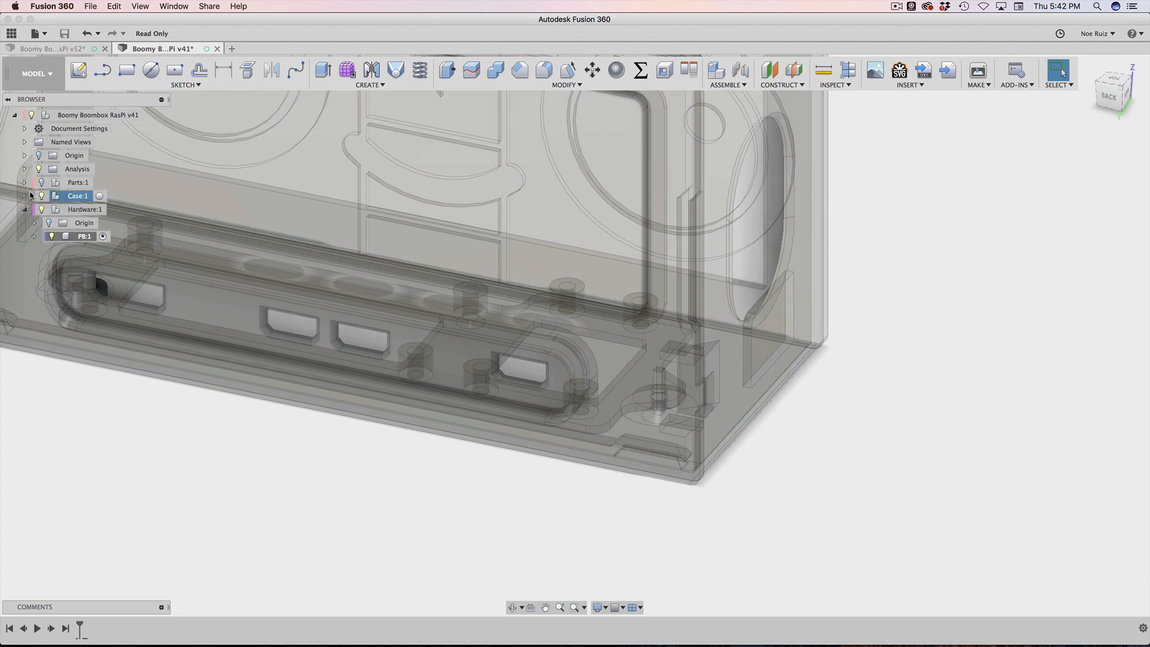
pyautogui.click(25, 195)
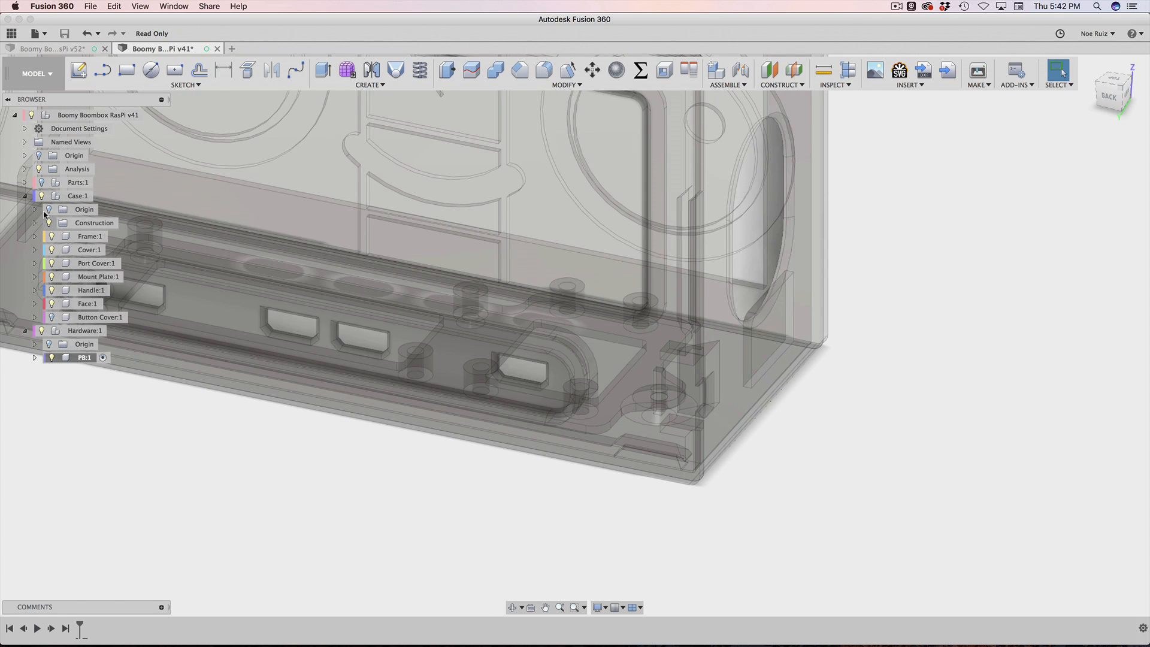
pyautogui.click(78, 182)
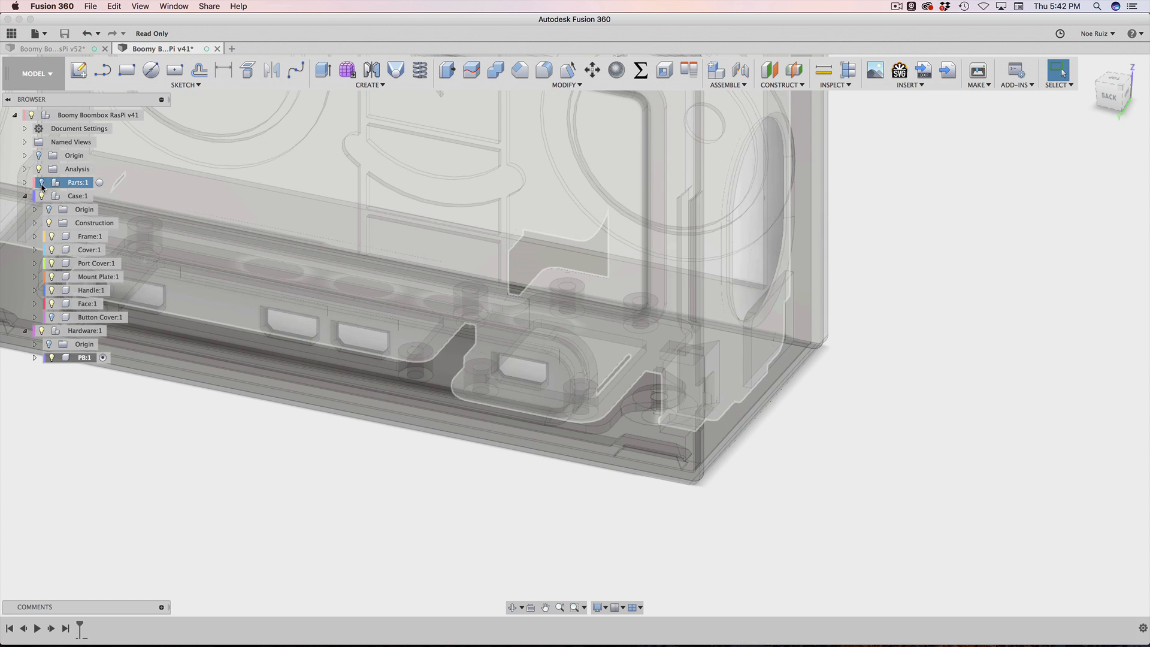
pyautogui.click(90, 236)
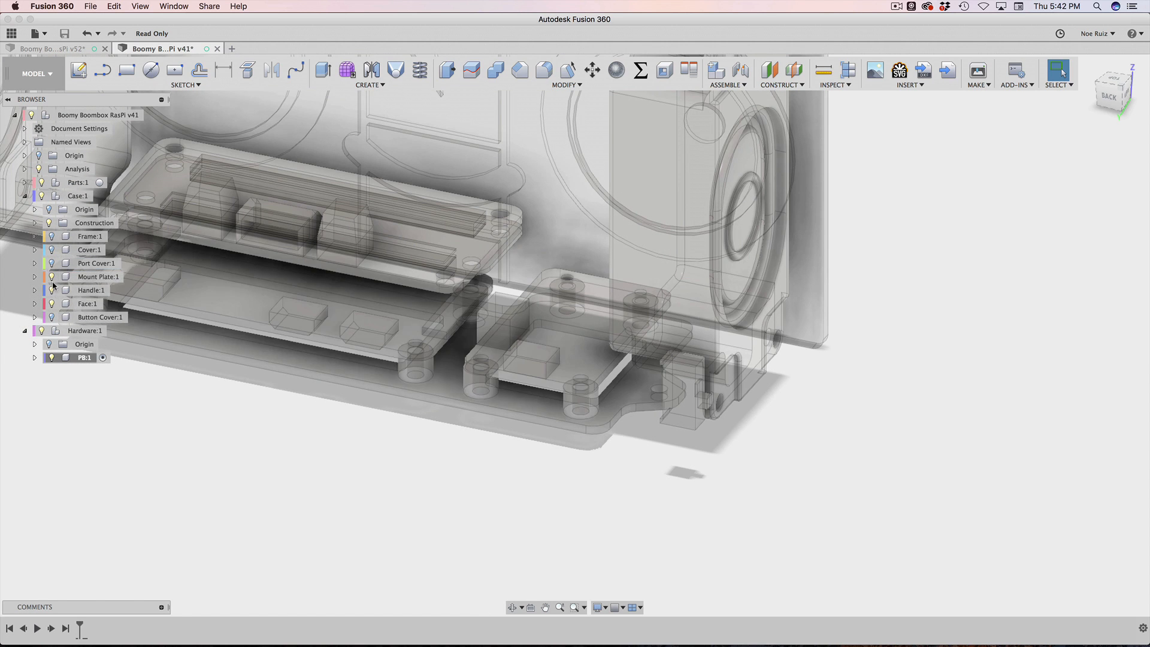
pyautogui.click(52, 303)
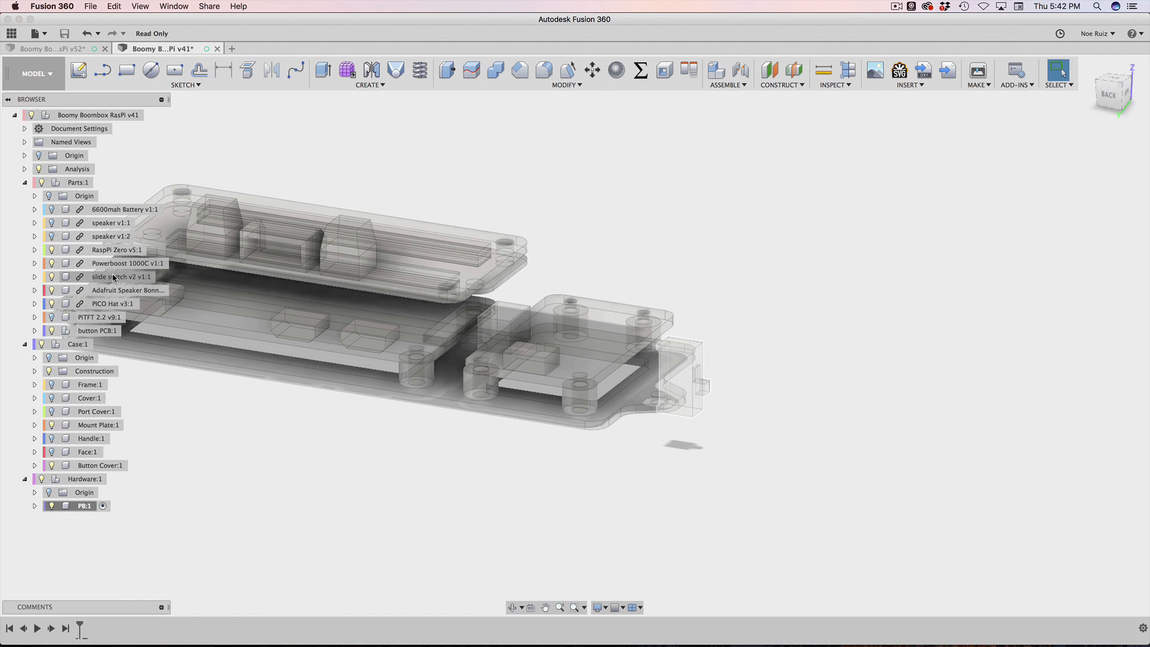
pyautogui.click(121, 276)
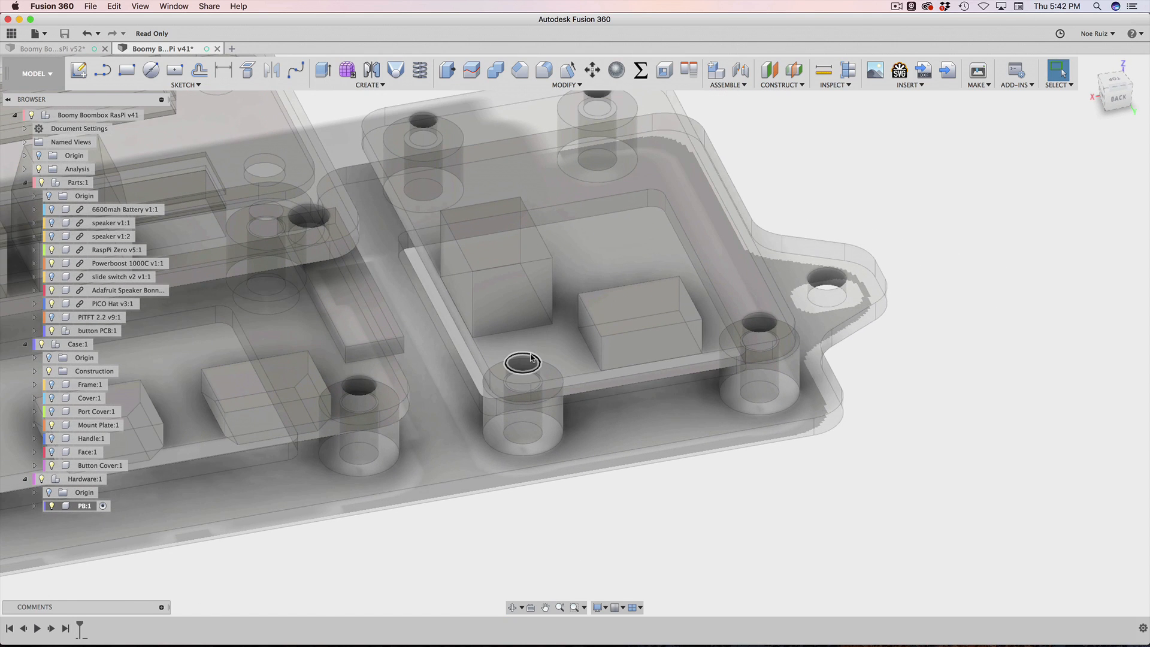
# Step: Measure from the standoff hole edge to its lower edge, reading about 6.10 mm
pyautogui.click(823, 70)
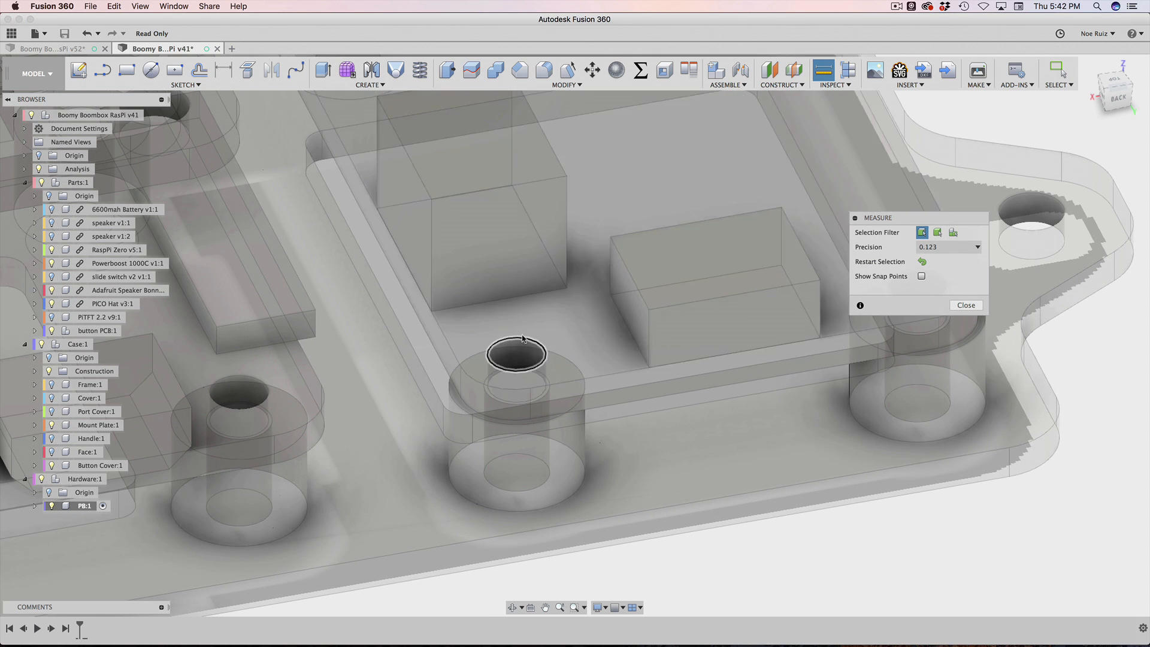
pyautogui.click(515, 352)
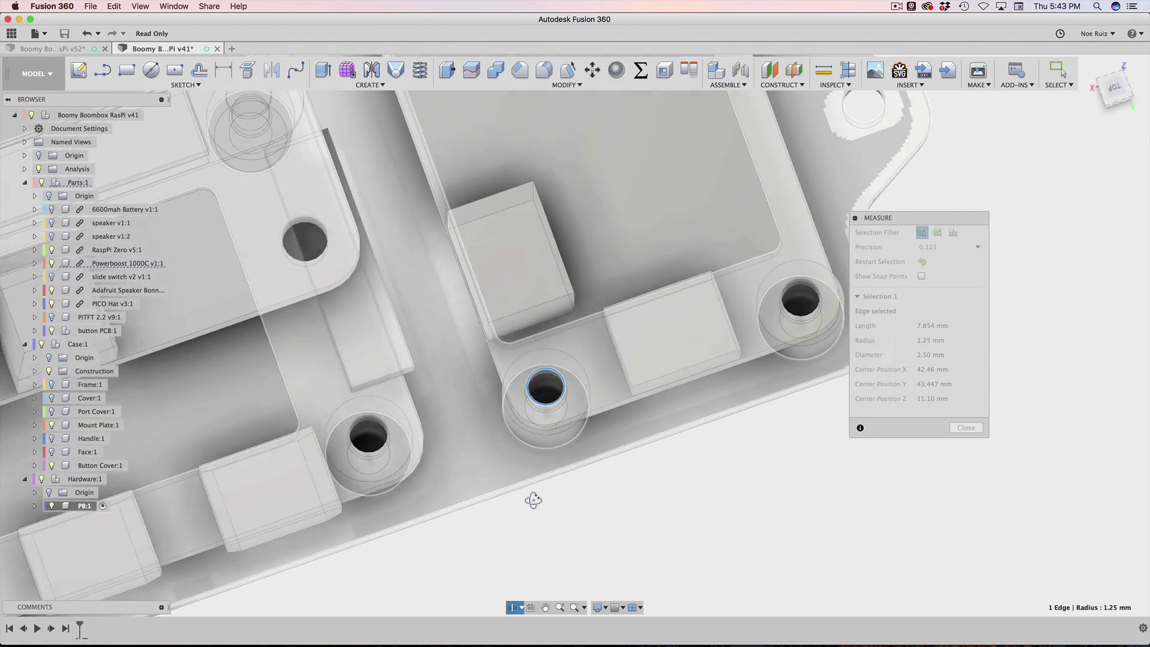
pyautogui.click(546, 422)
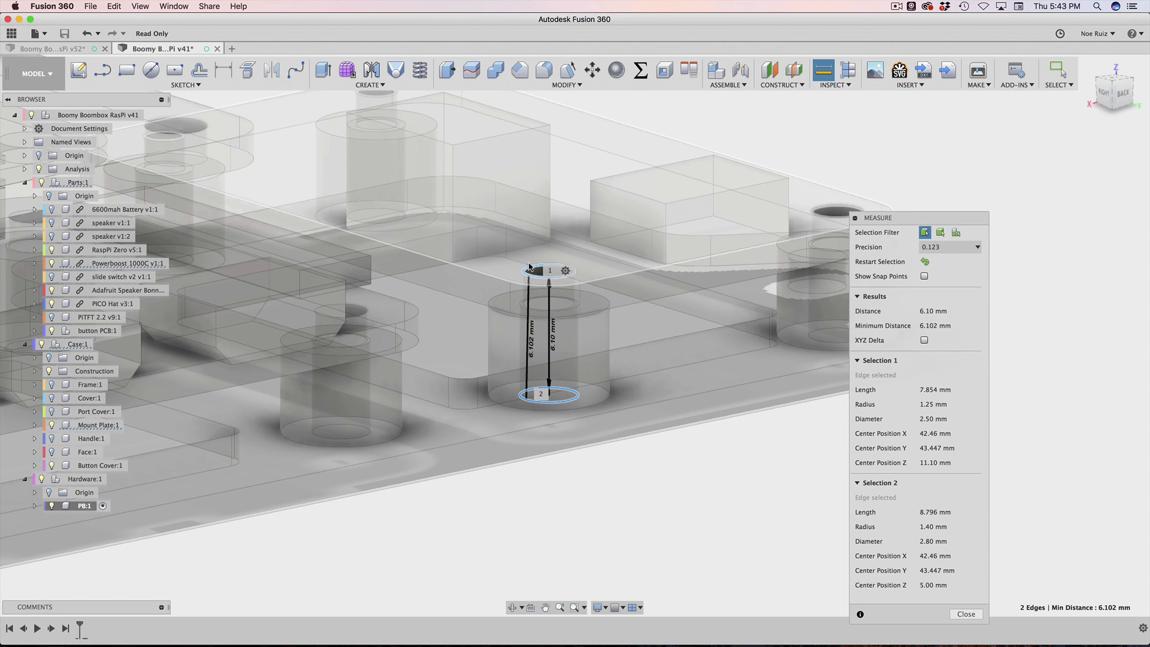
pyautogui.moveTo(670, 504)
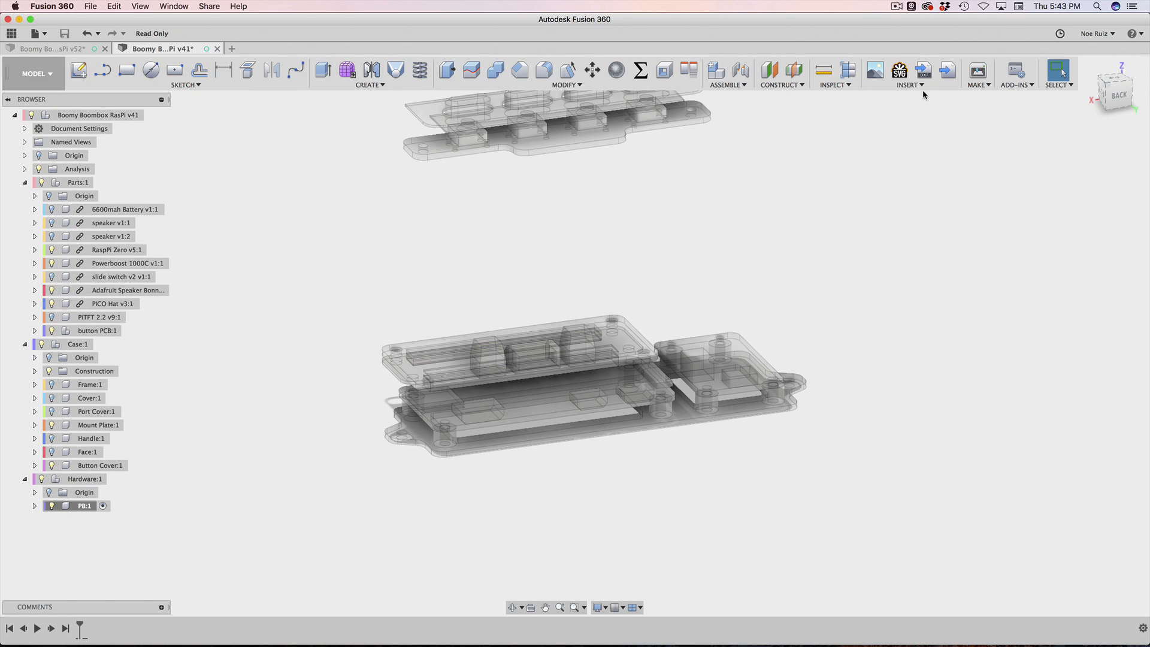
# Step: Search the McMaster-Carr catalog for 'screws' and narrow to flat head screws
pyautogui.click(909, 74)
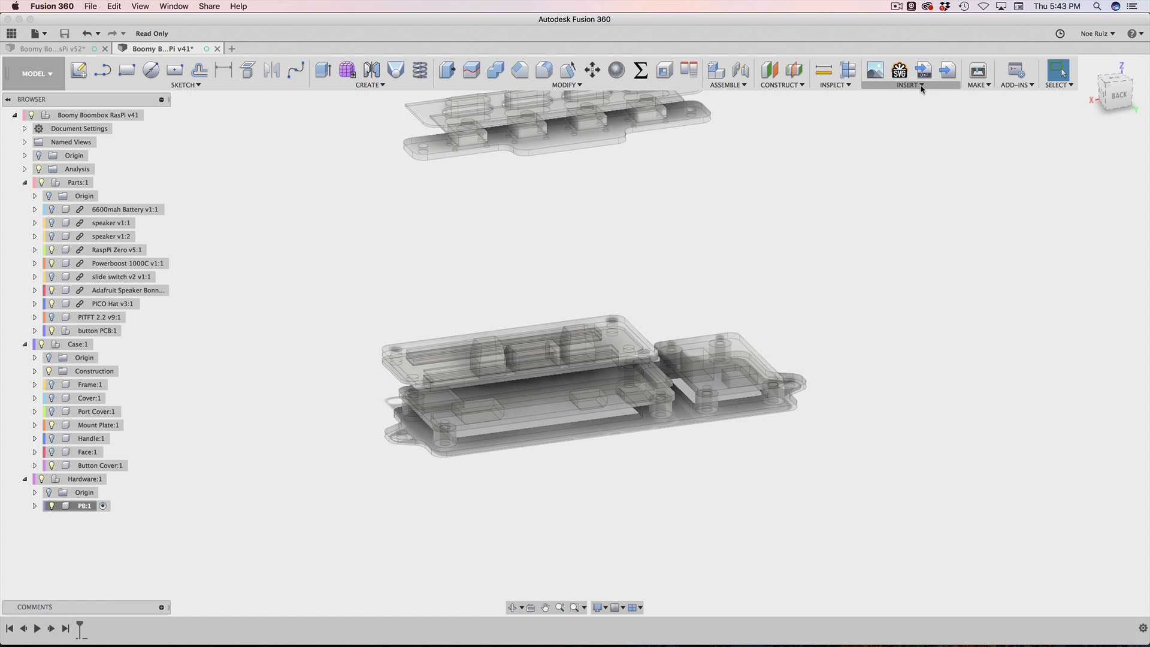
pyautogui.click(908, 74)
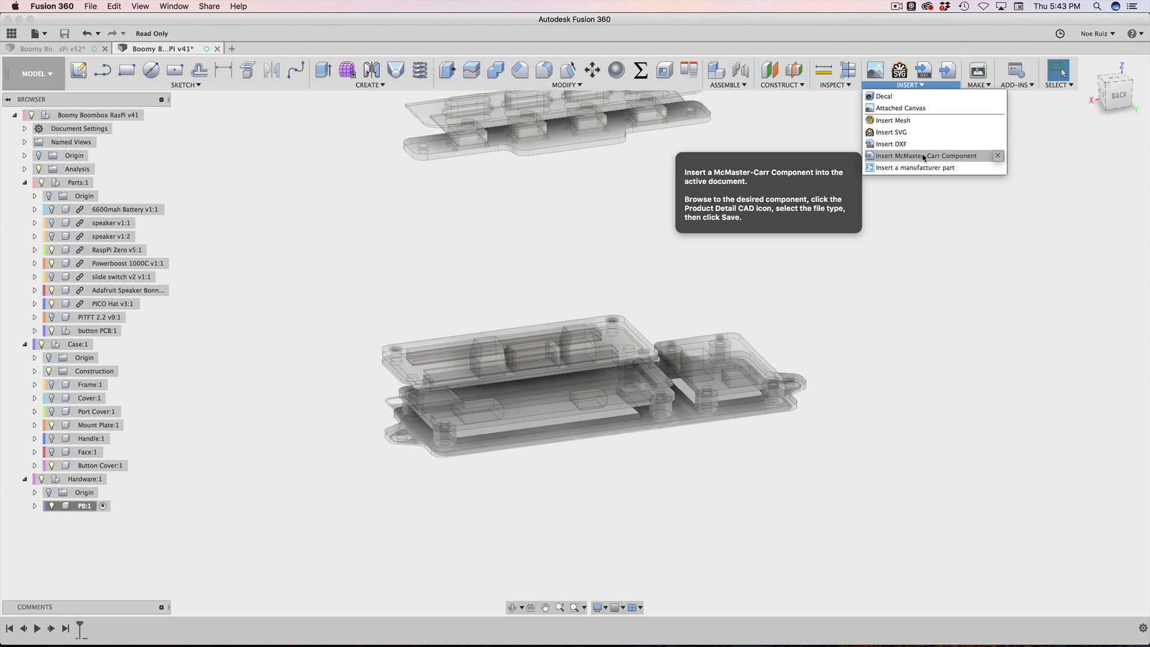
pyautogui.moveTo(937, 157)
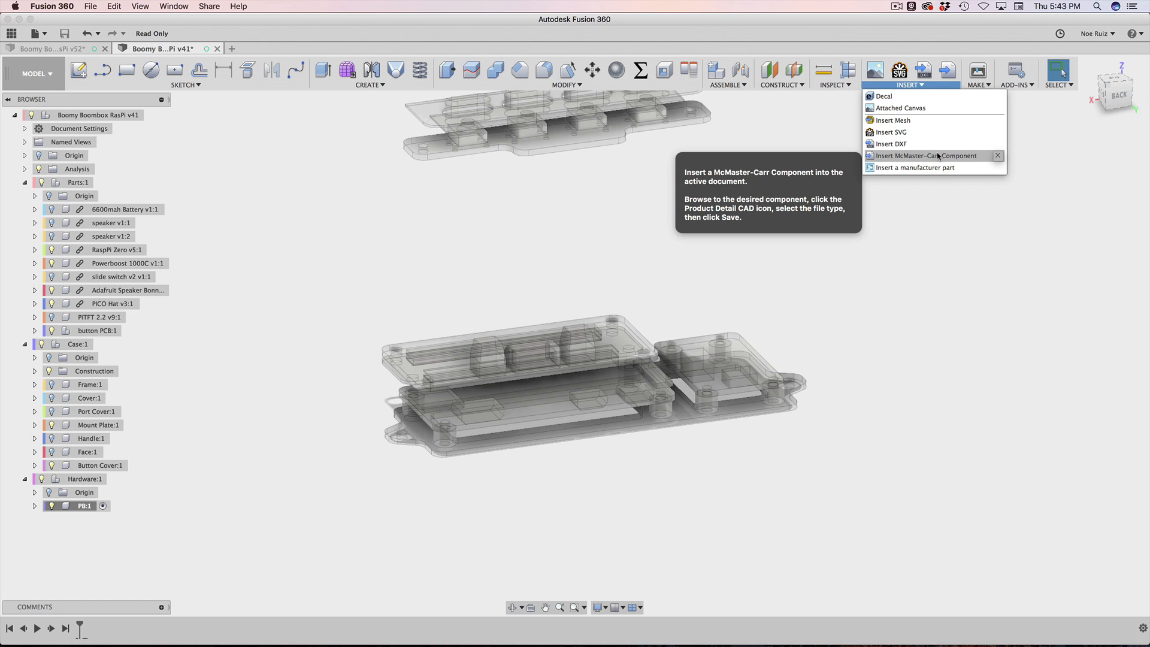
pyautogui.moveTo(923, 158)
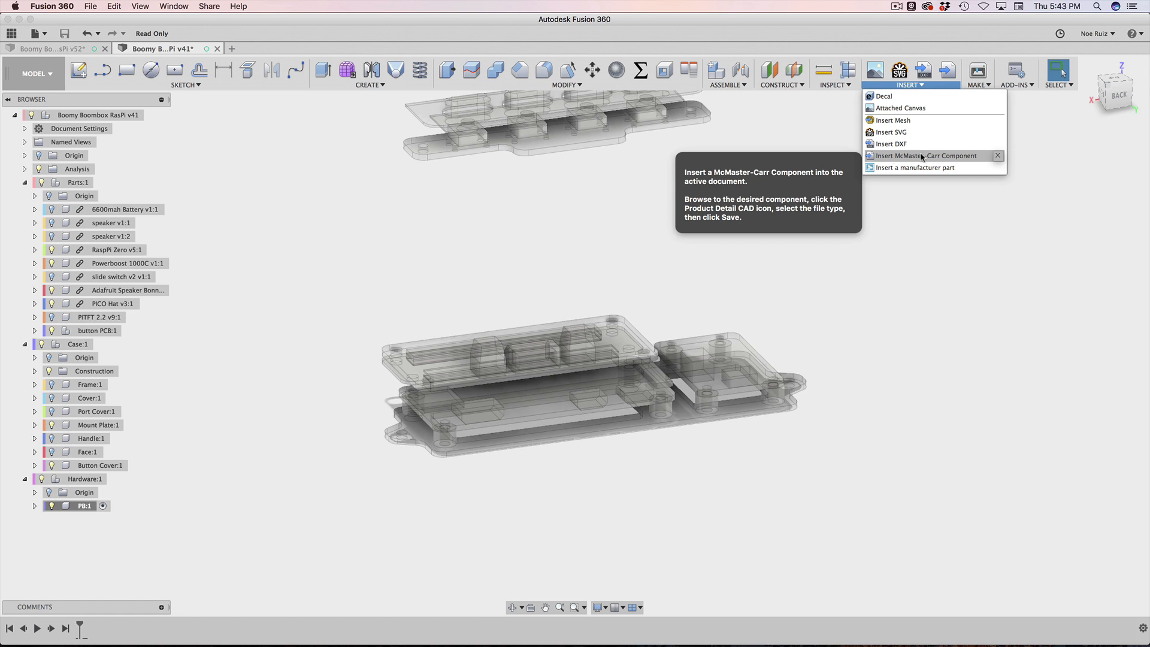
pyautogui.moveTo(910, 156)
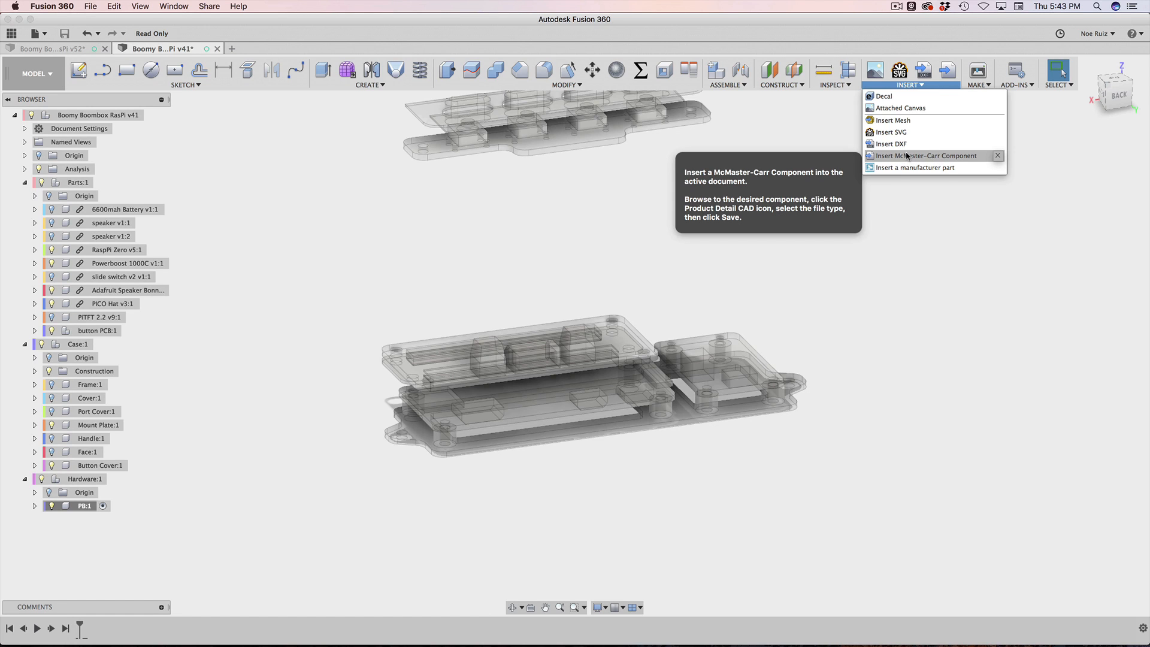
pyautogui.click(926, 156)
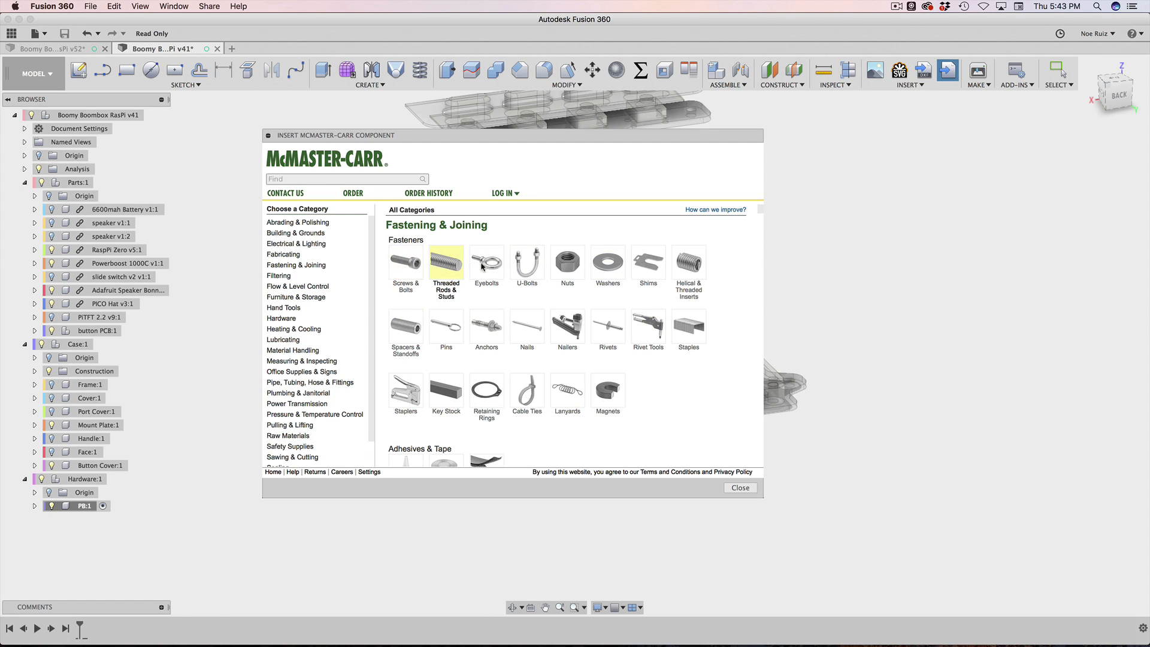
pyautogui.moveTo(480, 277)
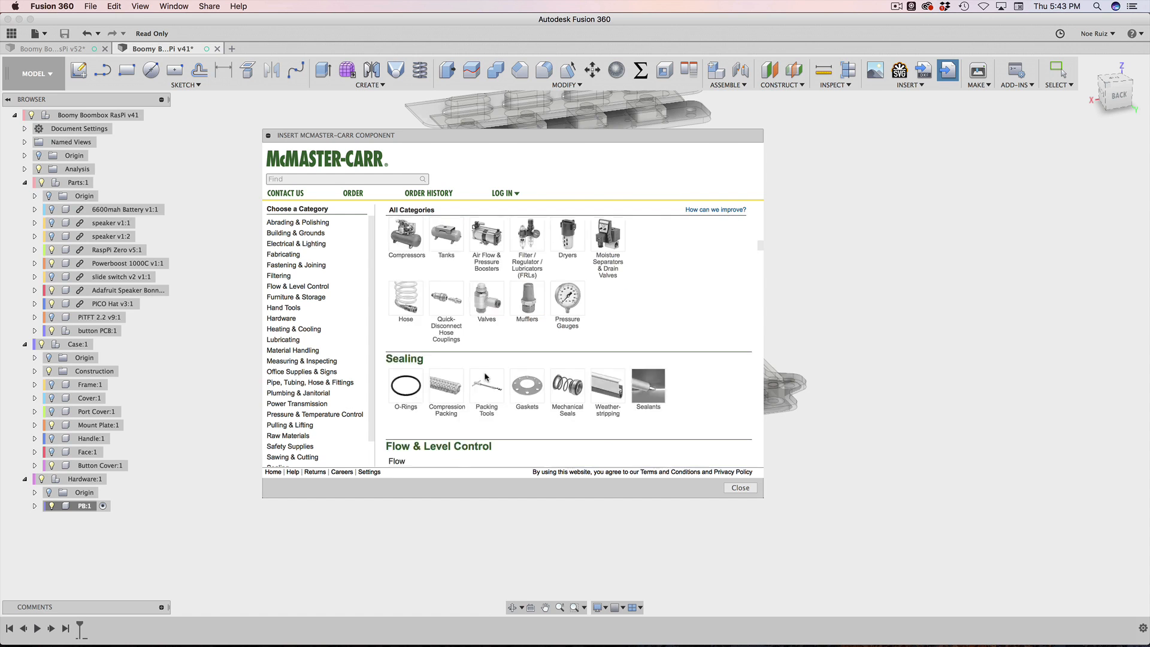
pyautogui.scroll(-3)
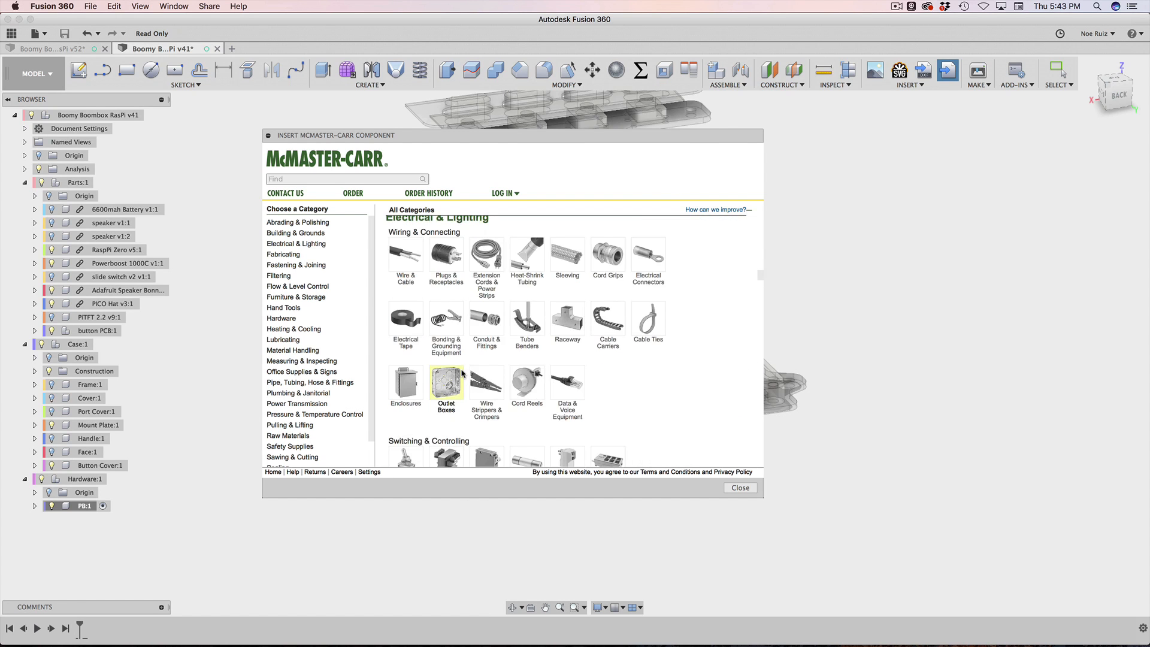
pyautogui.click(296, 265)
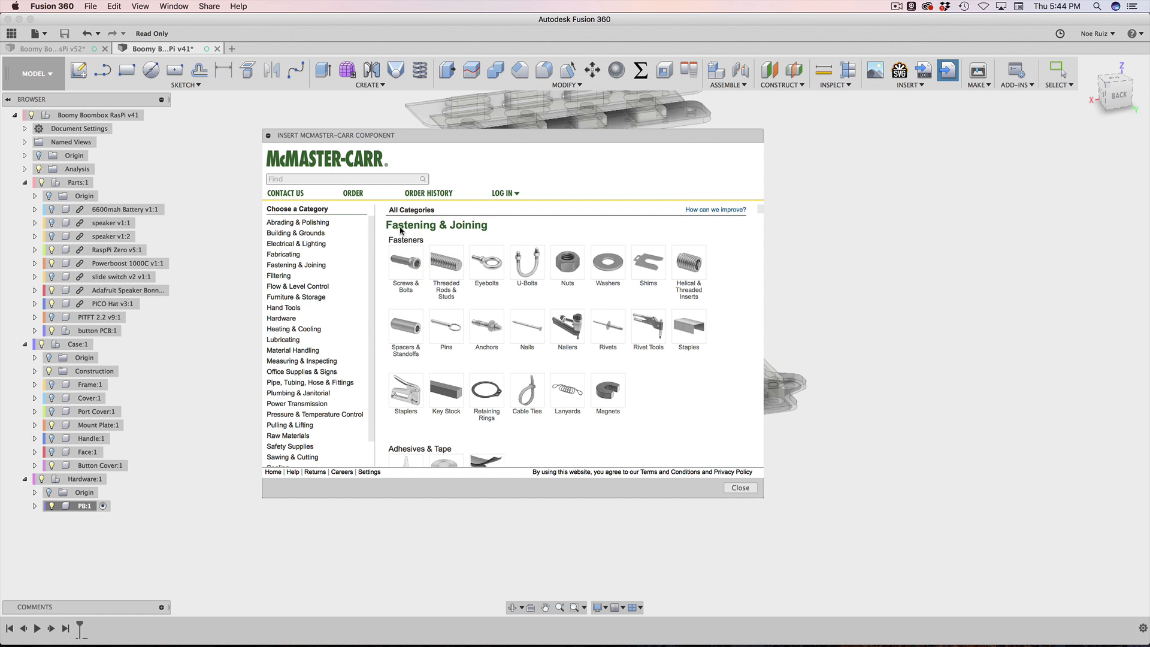
pyautogui.write('screws')
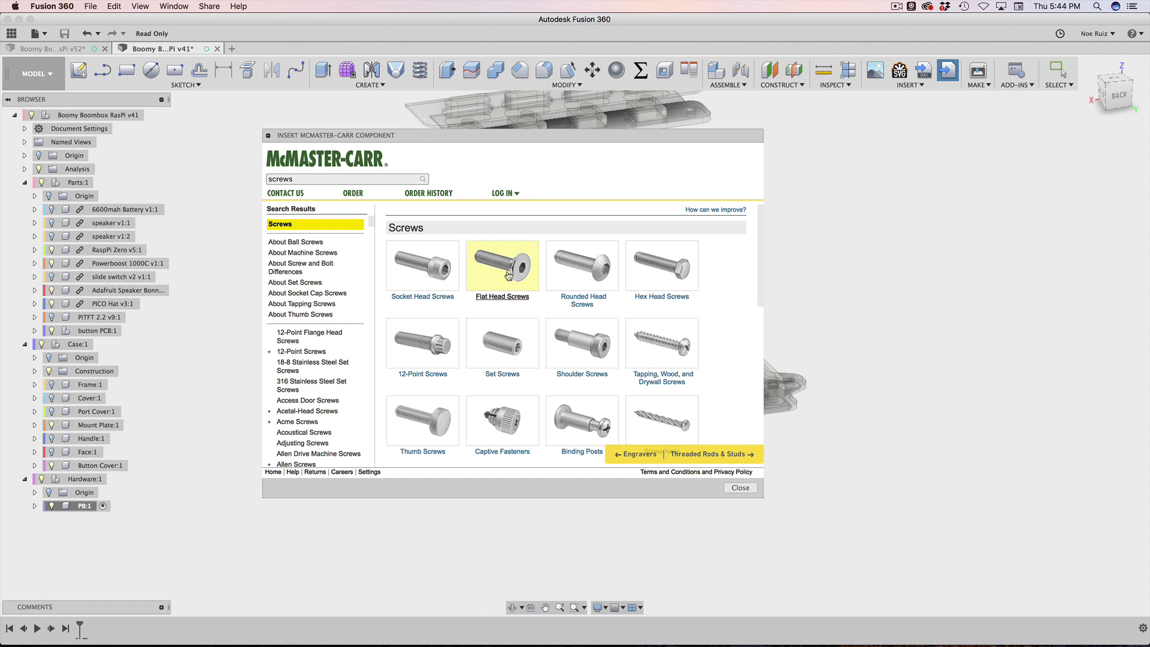
pyautogui.click(502, 266)
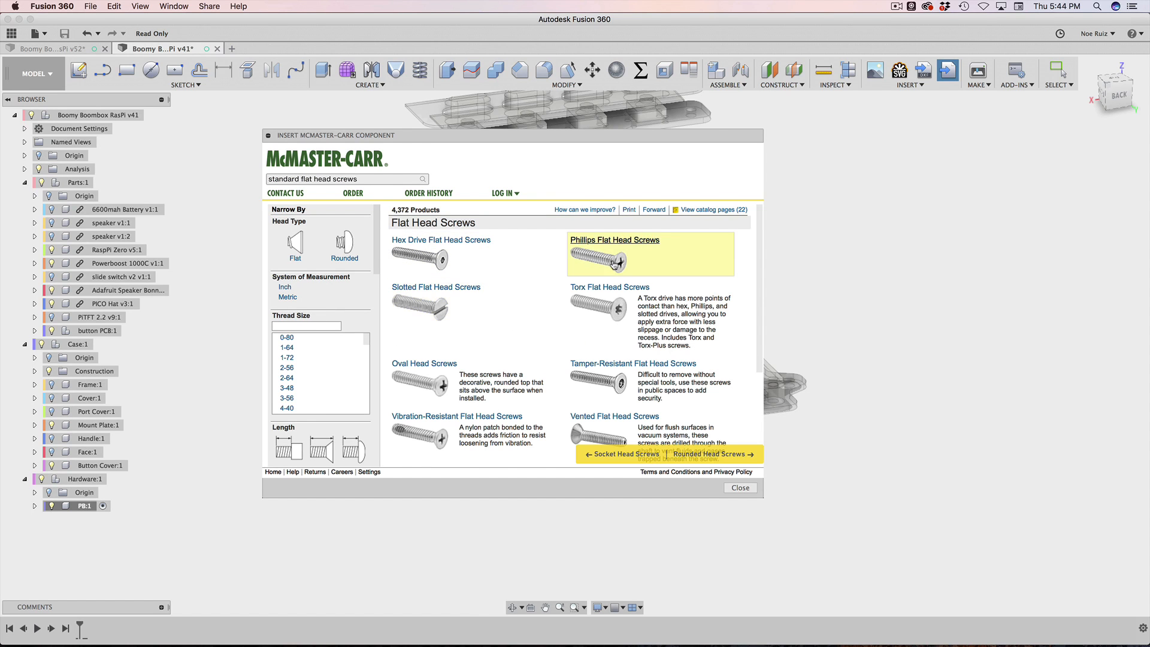
pyautogui.click(614, 240)
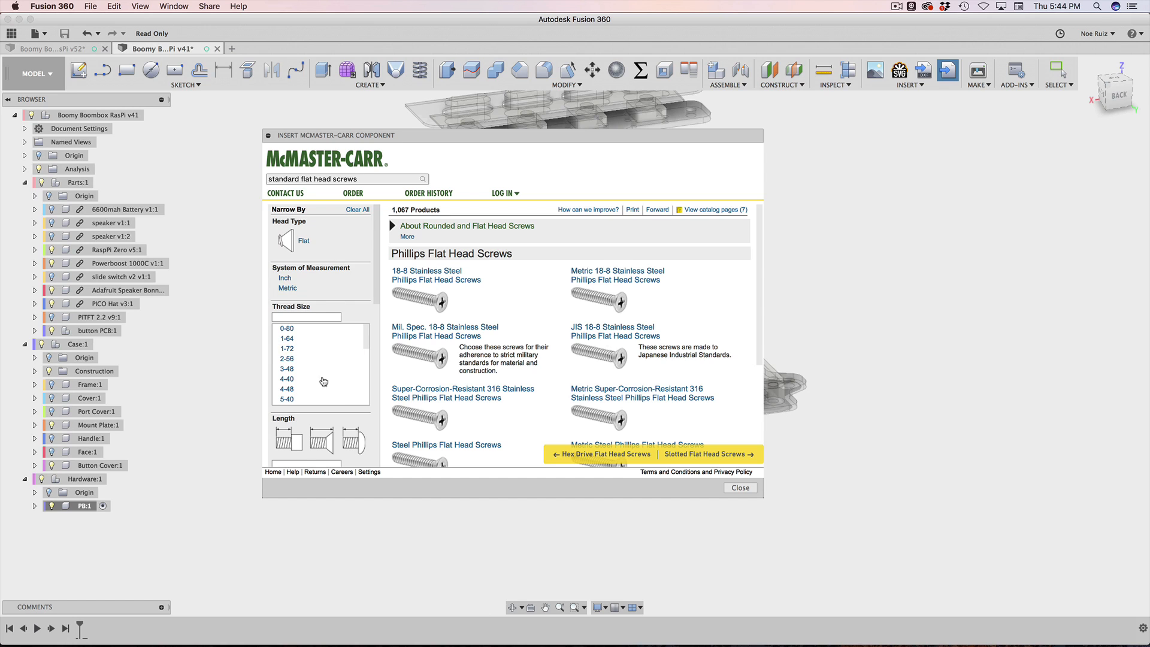
pyautogui.moveTo(286, 273)
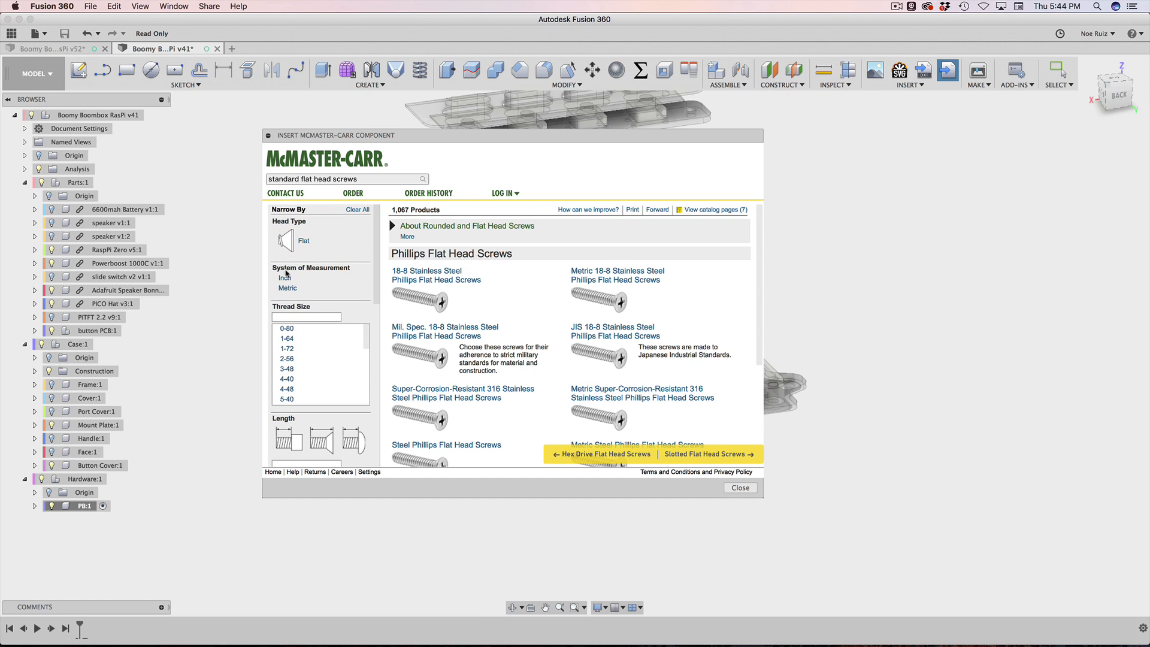
# Step: Filter the flat head screw results to metric, M2.5 thread size and 4 mm length
pyautogui.click(288, 288)
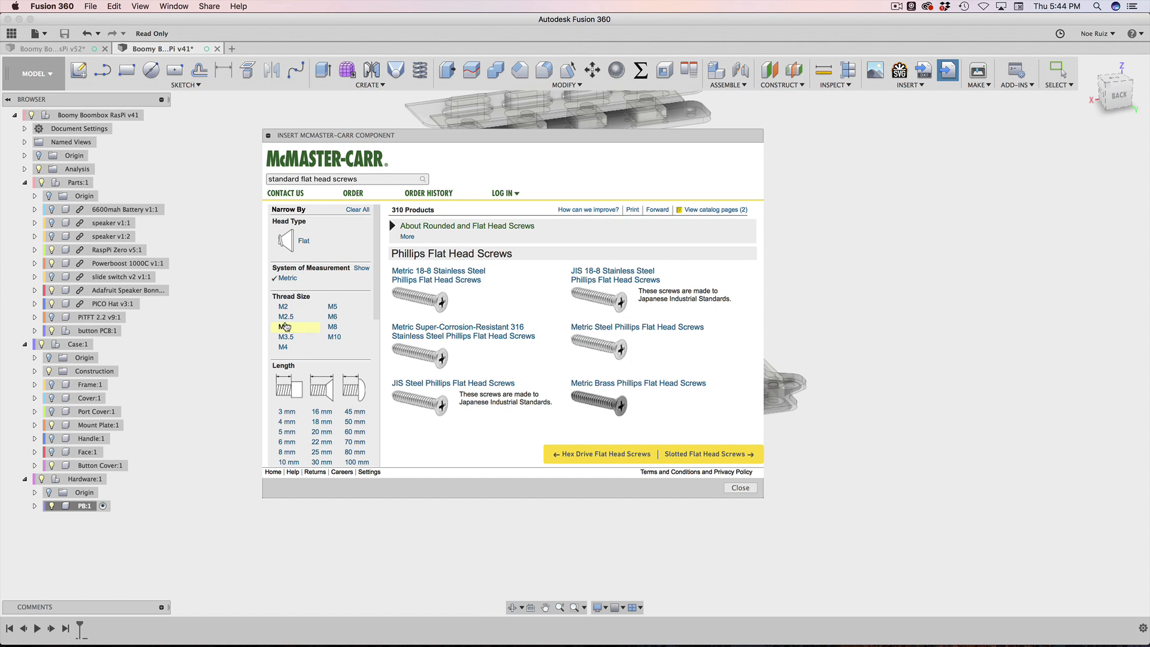
pyautogui.click(282, 316)
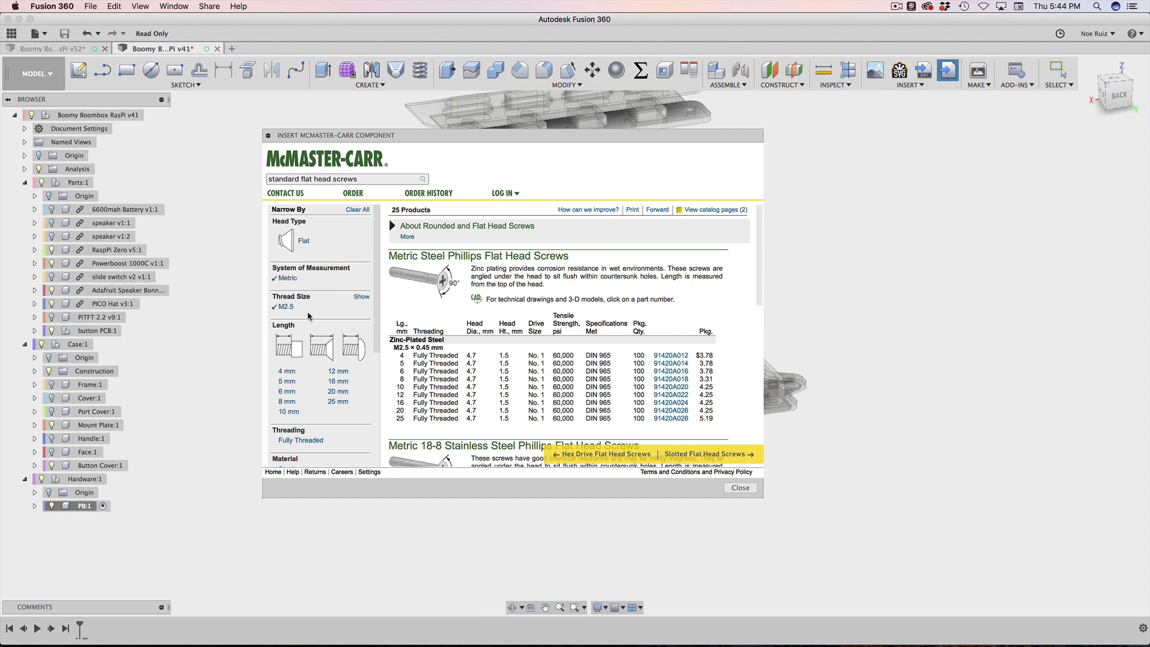
pyautogui.moveTo(295, 341)
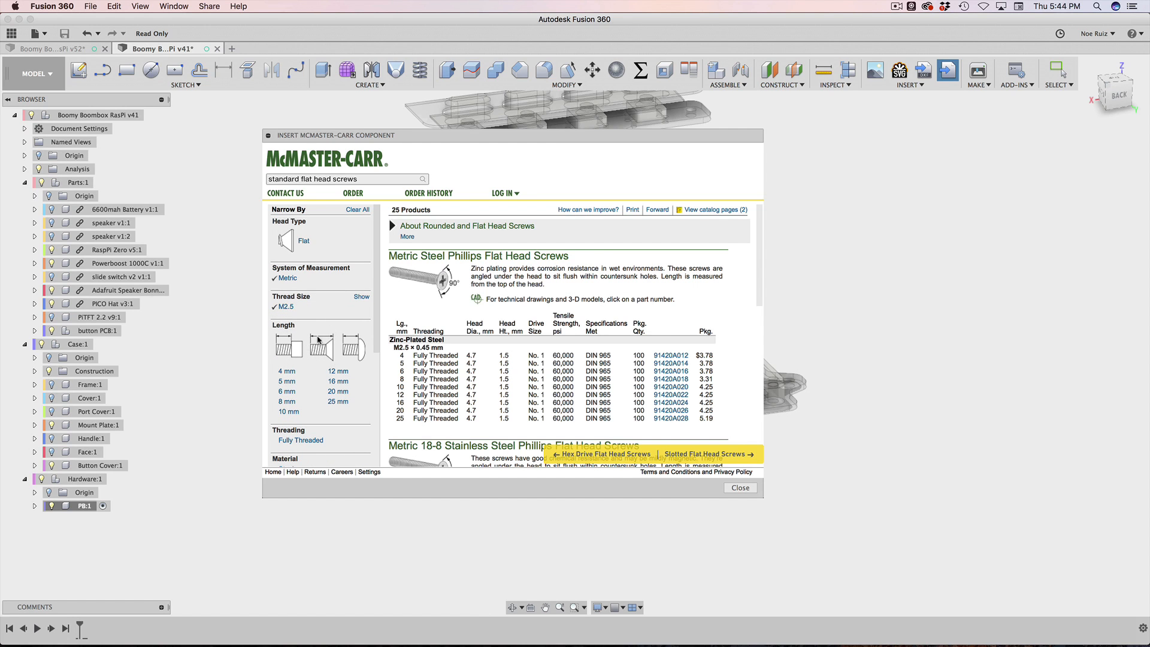
pyautogui.moveTo(322, 346)
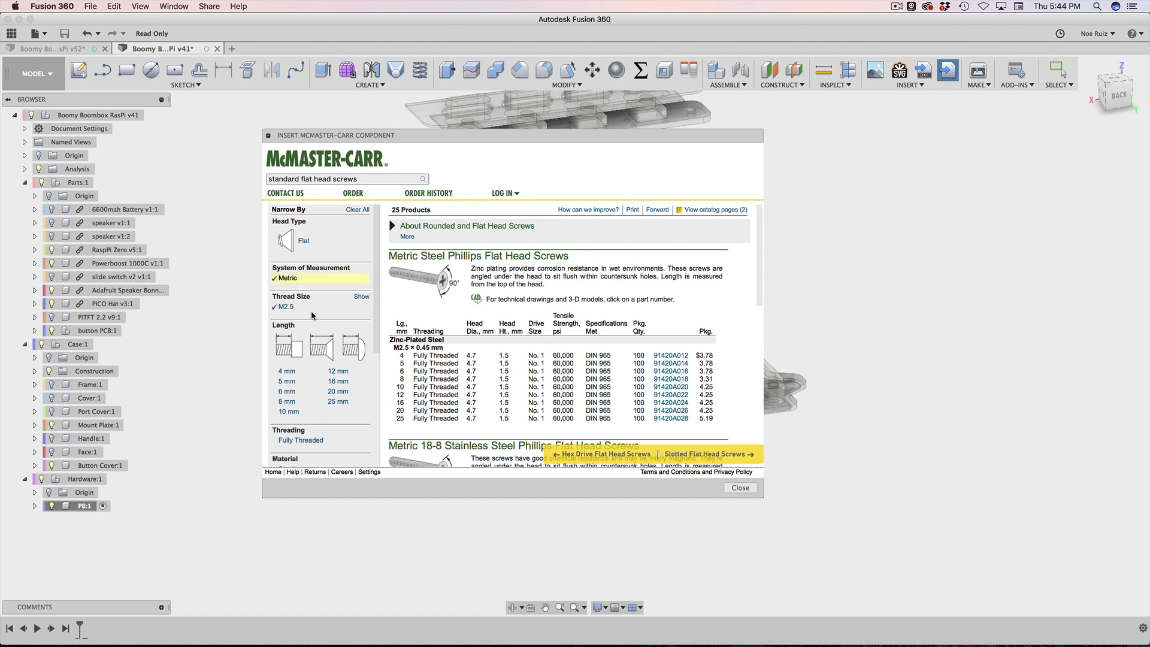
pyautogui.moveTo(328, 348)
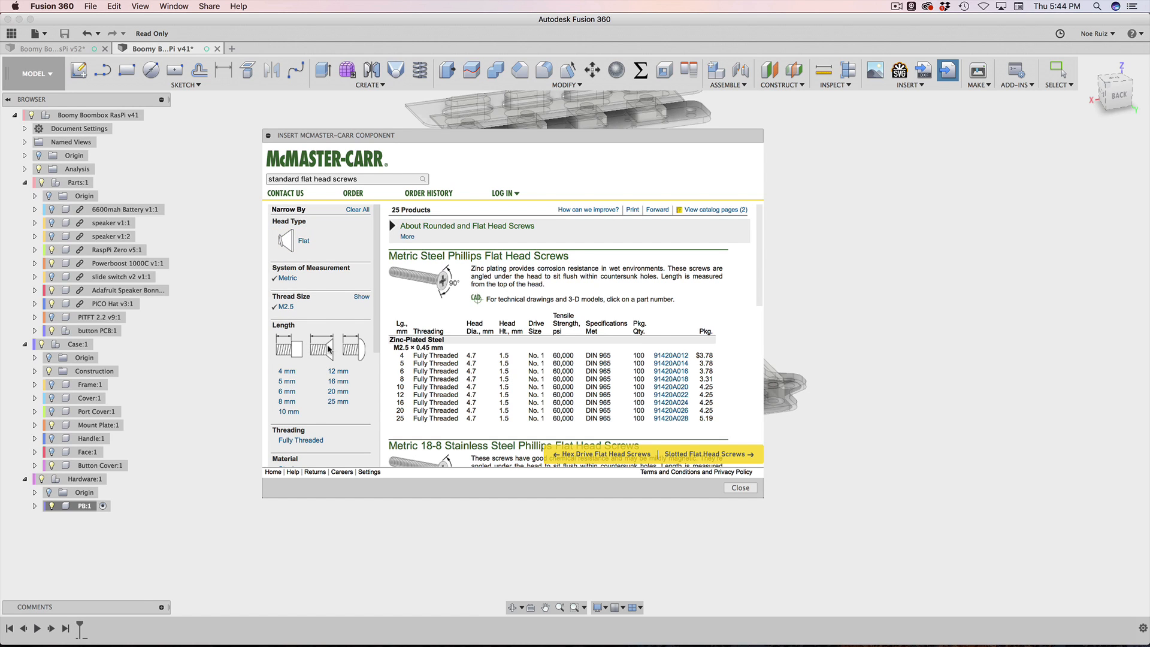
pyautogui.moveTo(361, 351)
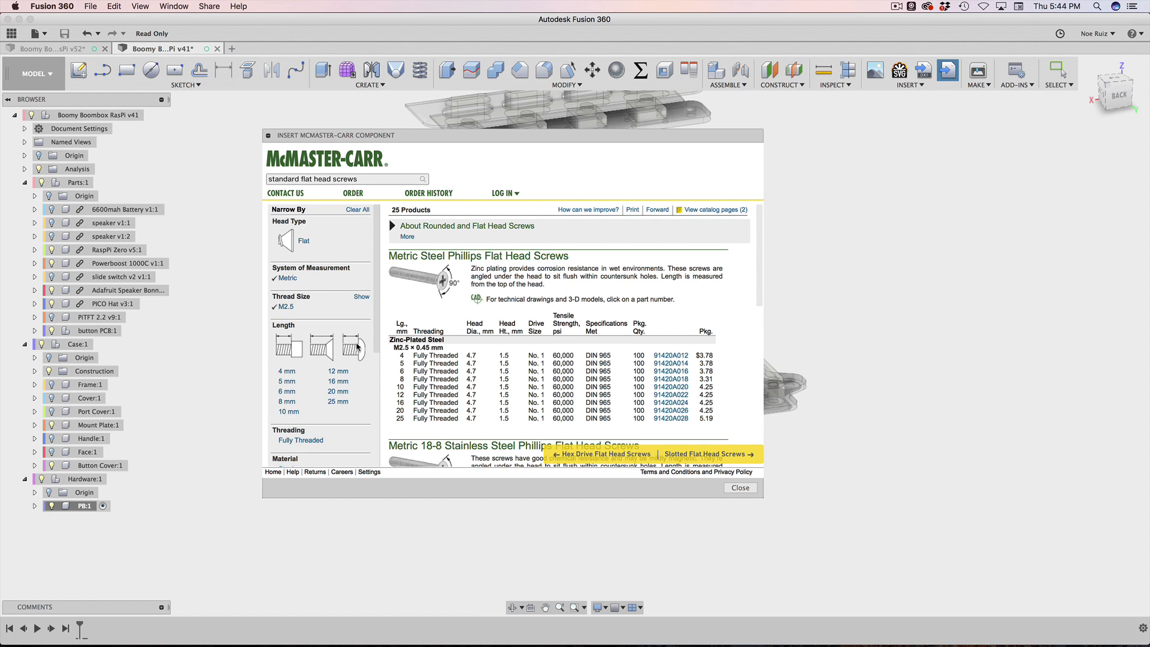
pyautogui.moveTo(357, 351)
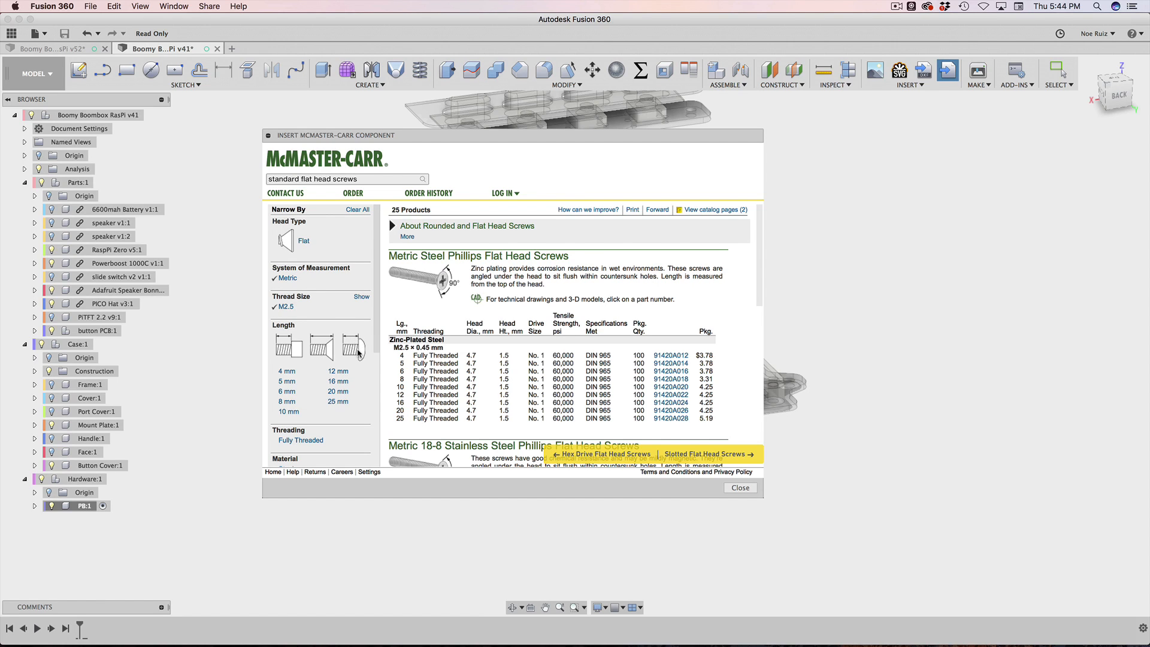
pyautogui.moveTo(358, 352)
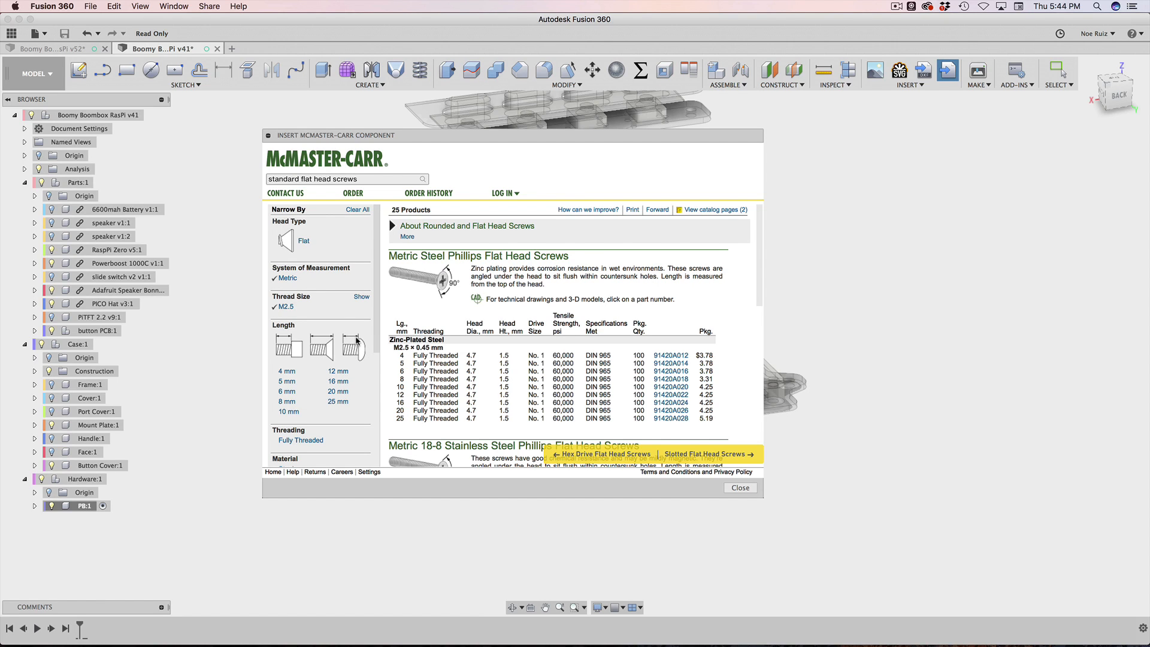
pyautogui.moveTo(354, 345)
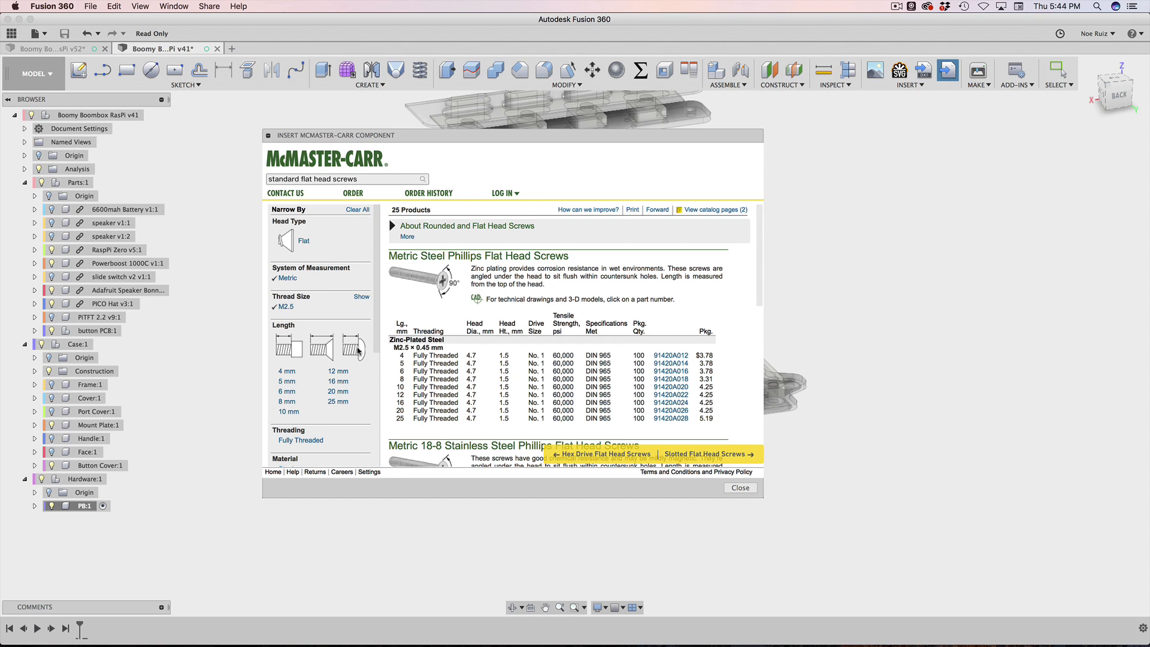
pyautogui.moveTo(328, 347)
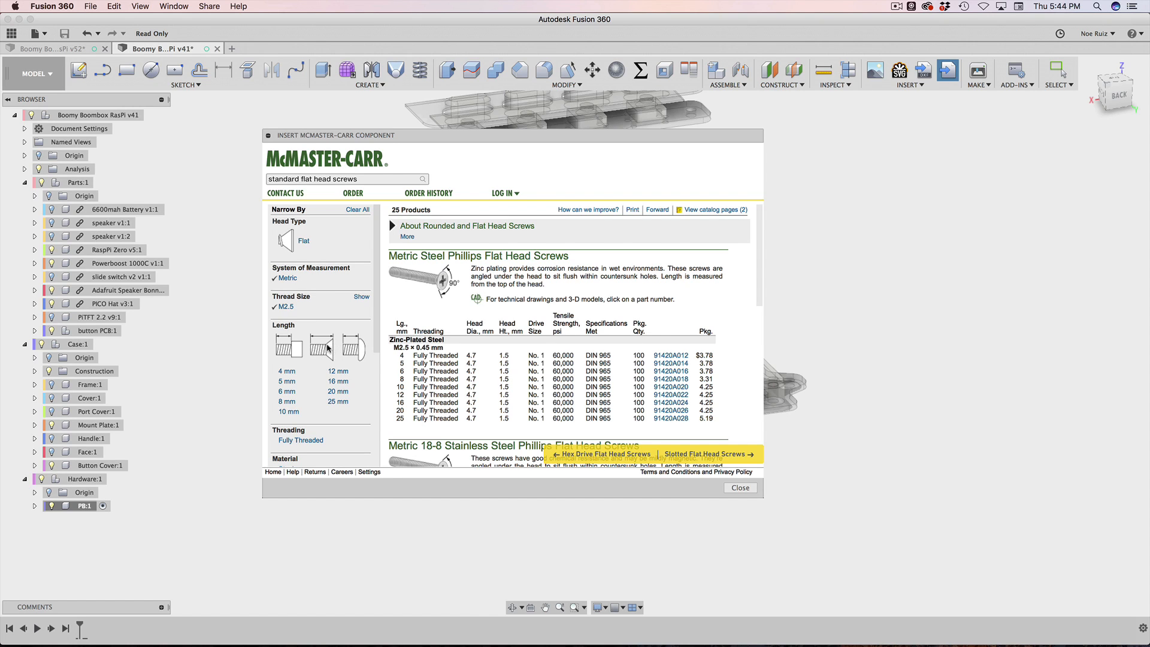
pyautogui.moveTo(309, 339)
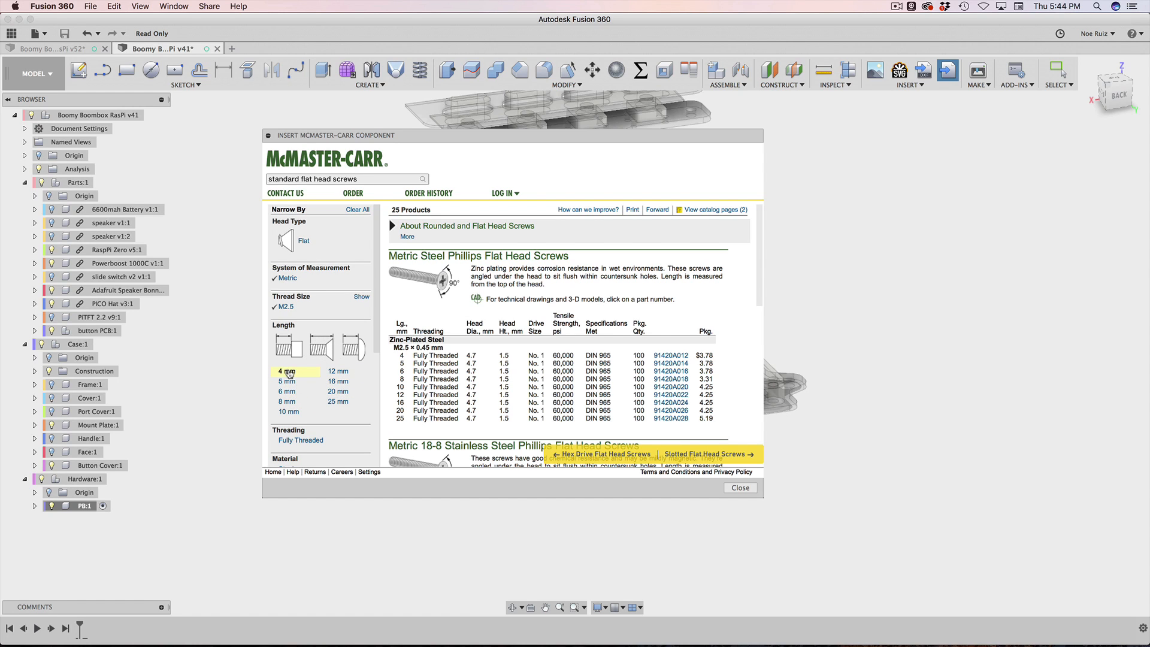
pyautogui.click(285, 372)
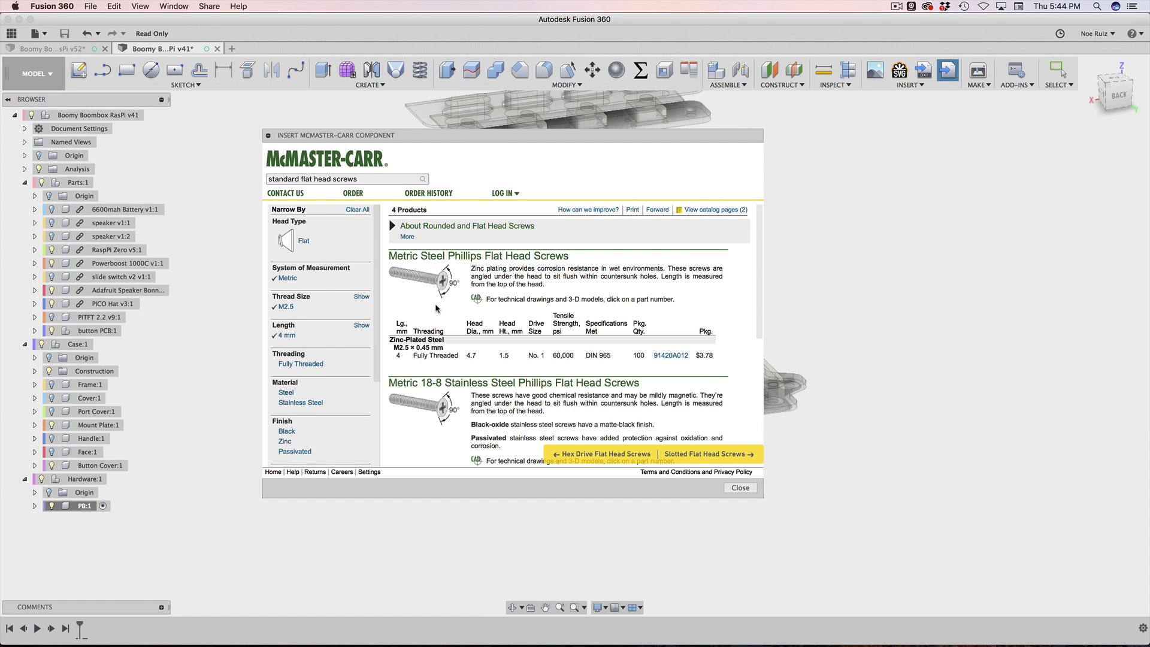
pyautogui.moveTo(346, 357)
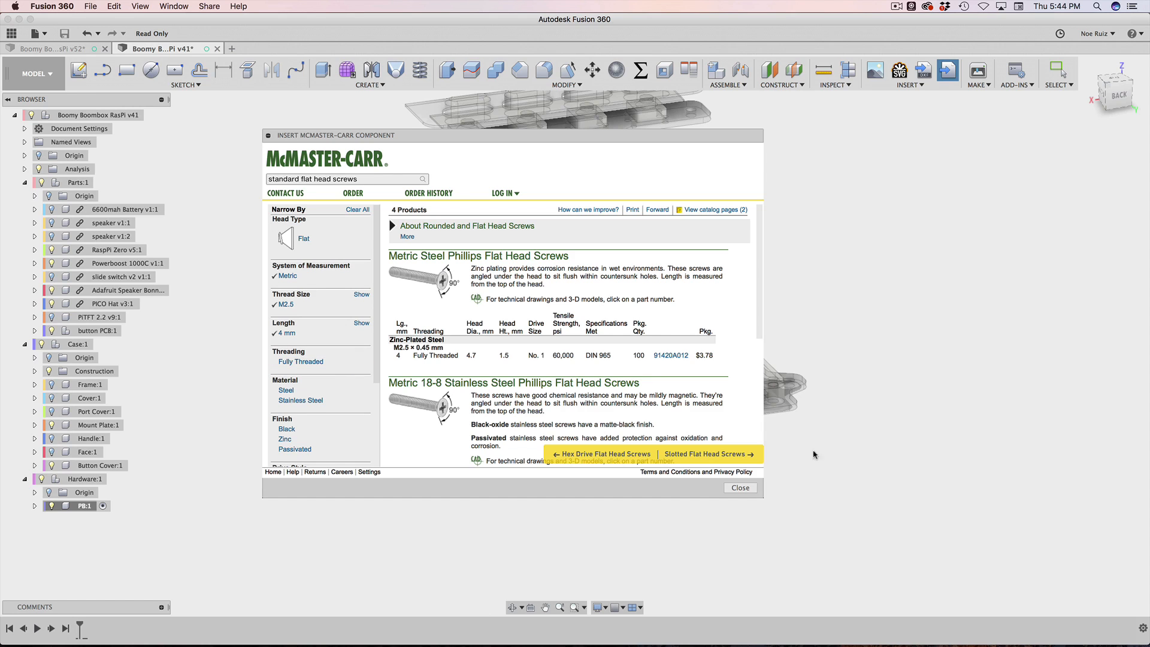
pyautogui.scroll(-3)
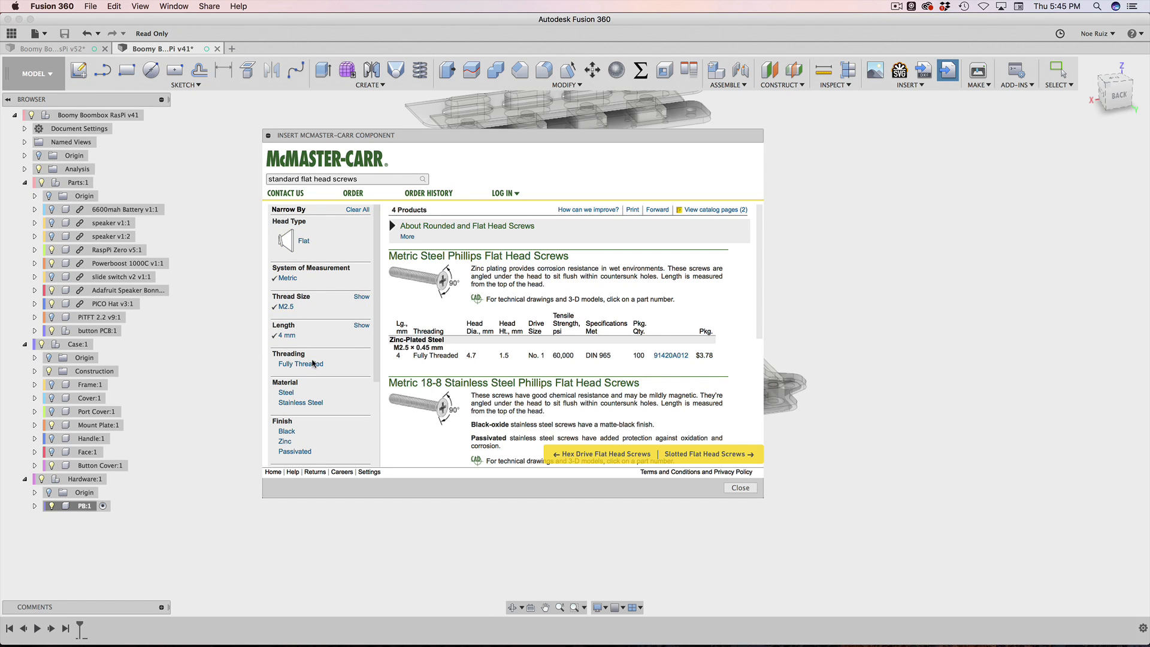
pyautogui.moveTo(763, 328)
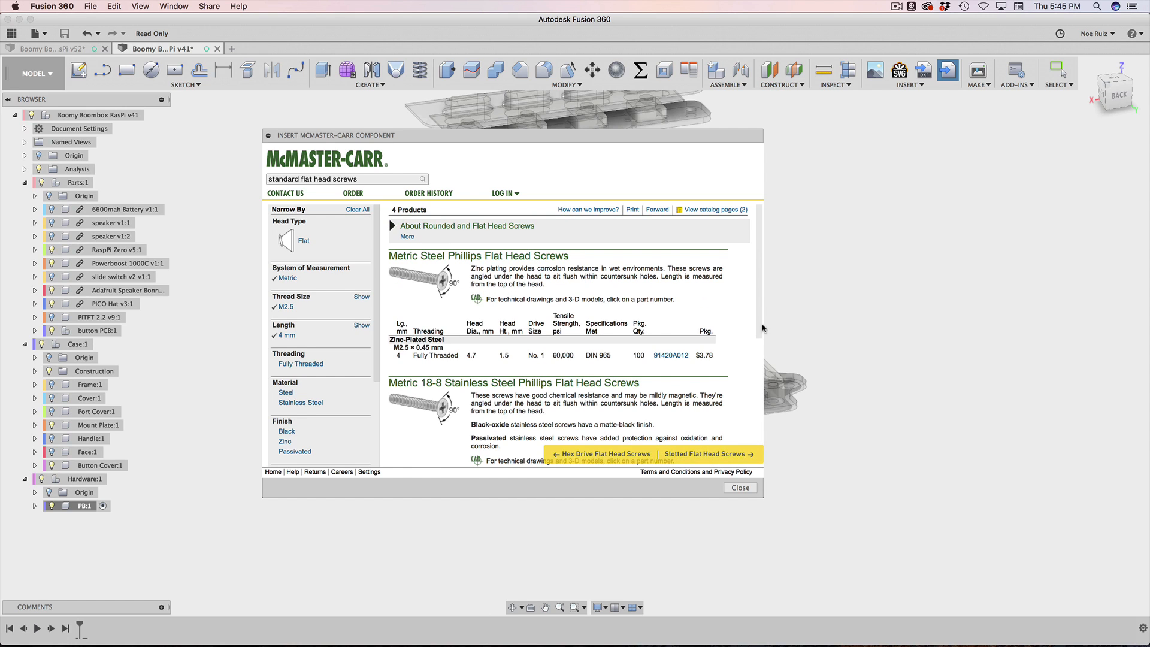
pyautogui.moveTo(464, 388)
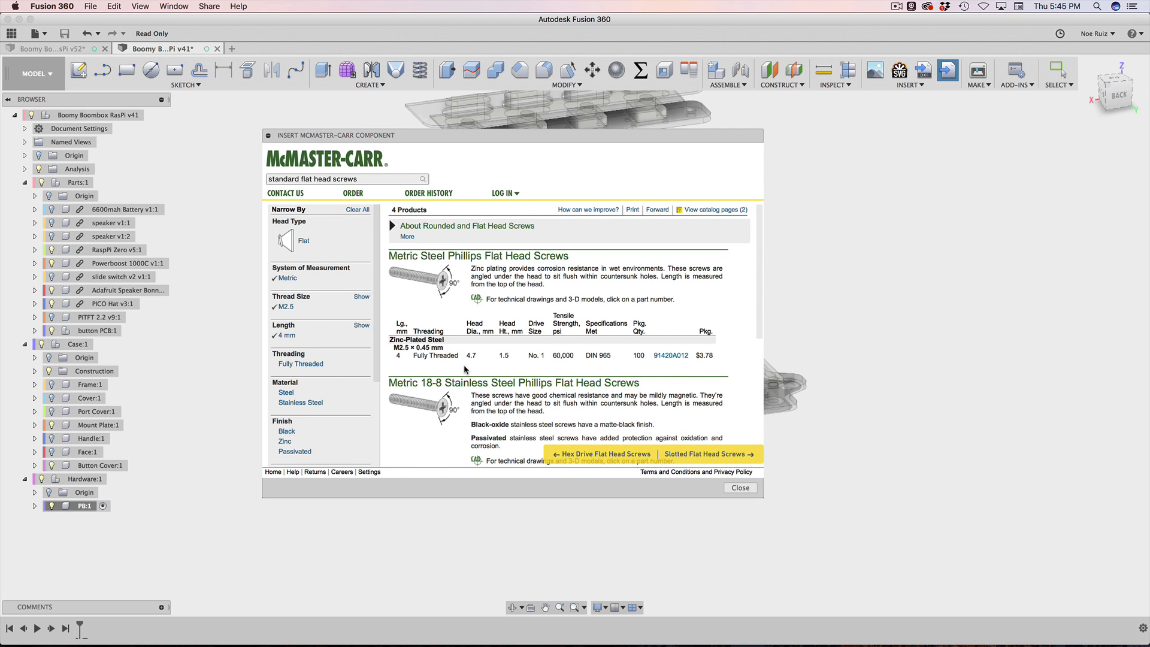
pyautogui.moveTo(466, 379)
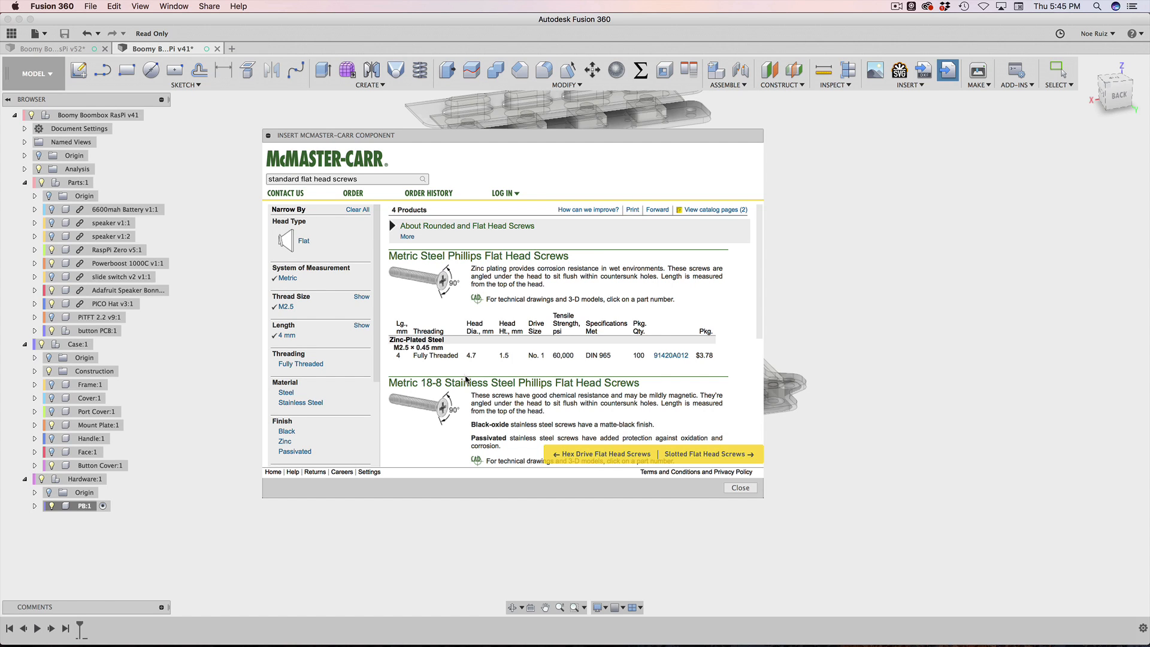
pyautogui.moveTo(622, 326)
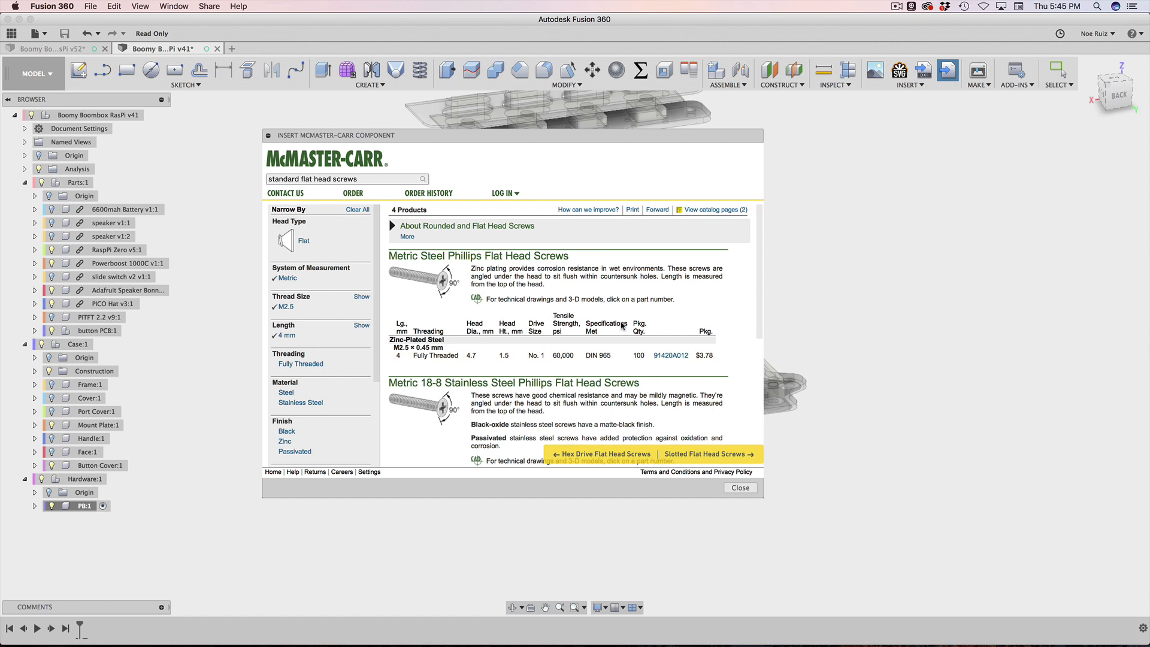
# Step: Show the 91420A012 screw details and its full product page
pyautogui.click(670, 355)
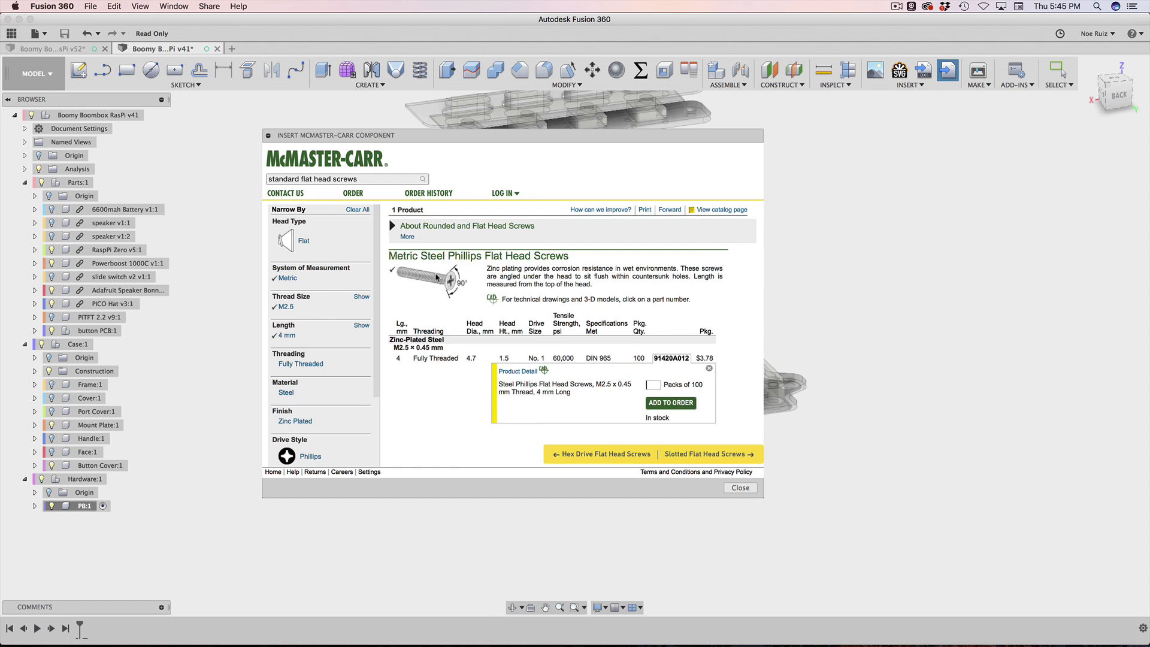
pyautogui.moveTo(433, 281)
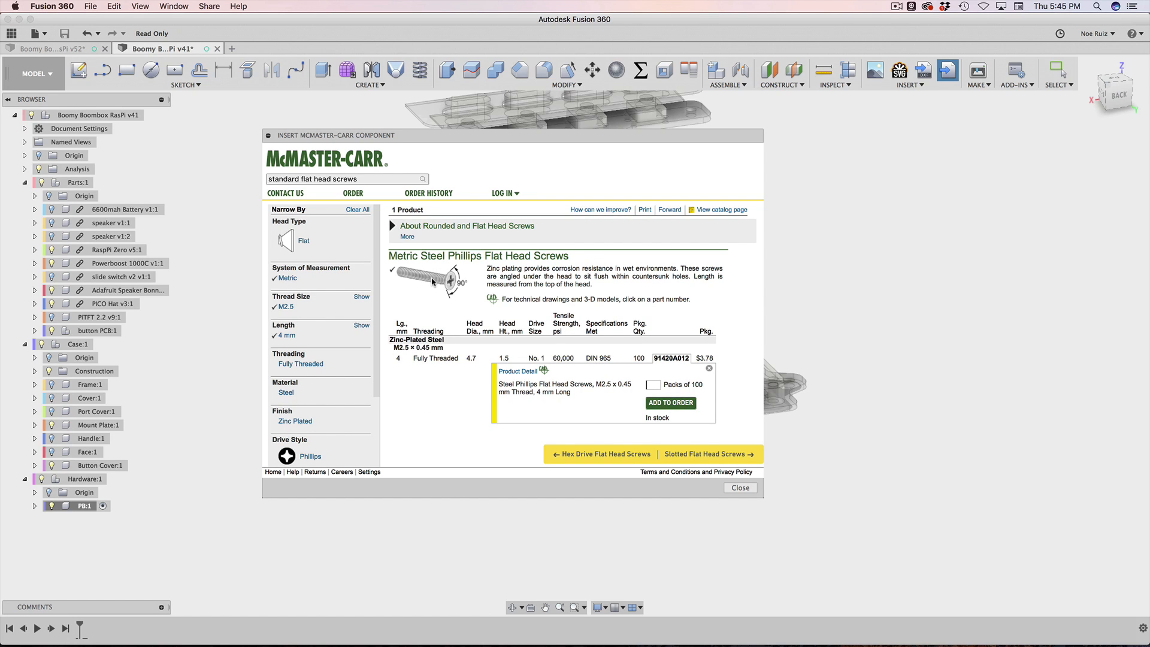
pyautogui.moveTo(565, 290)
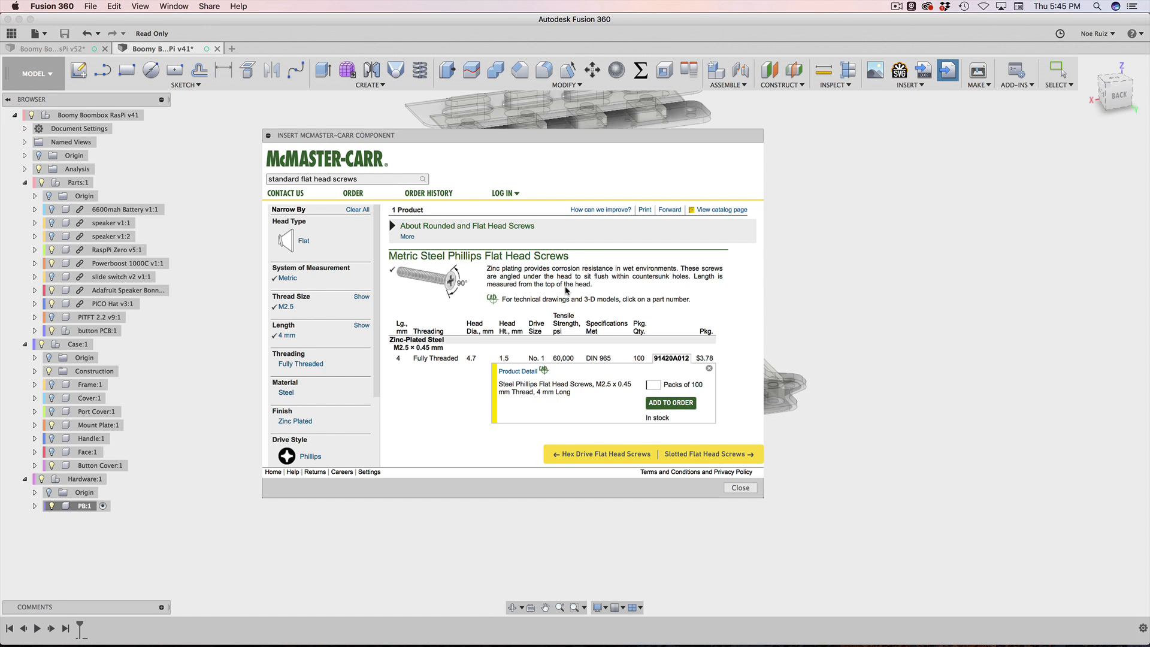
pyautogui.moveTo(665, 367)
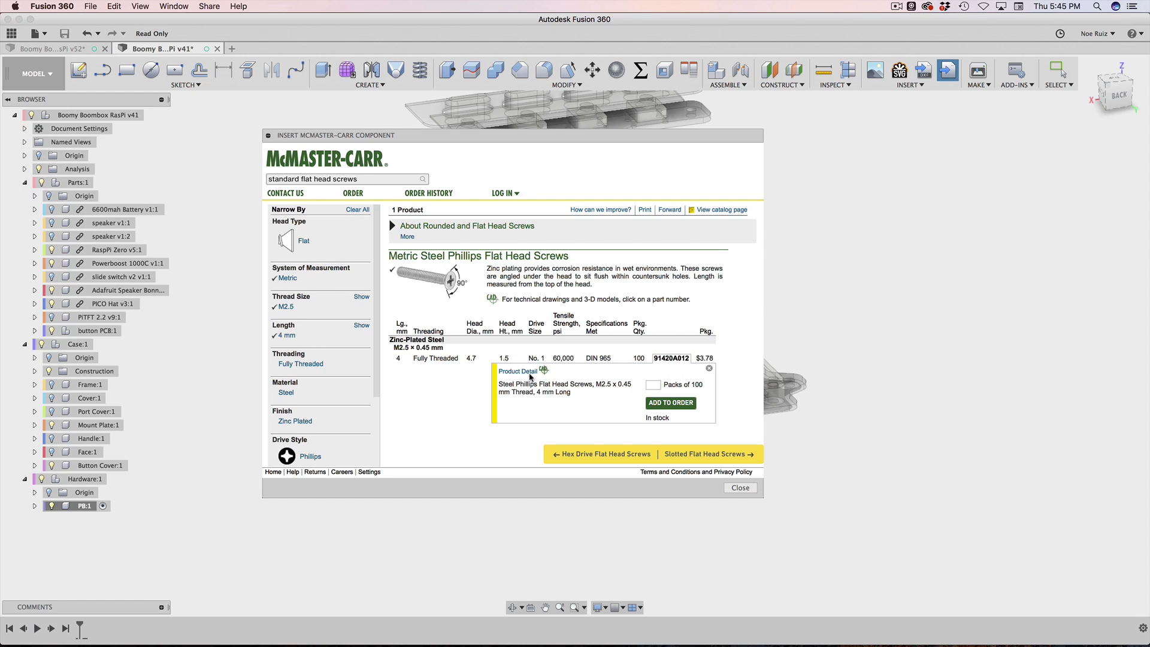
pyautogui.click(519, 370)
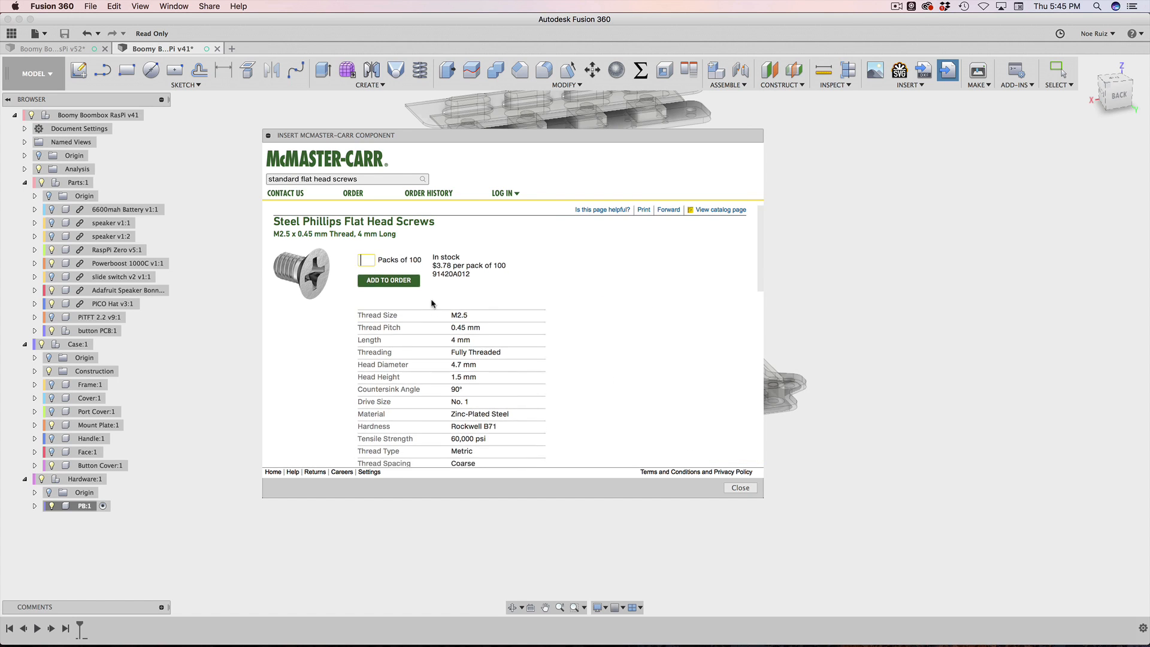
pyautogui.scroll(-3)
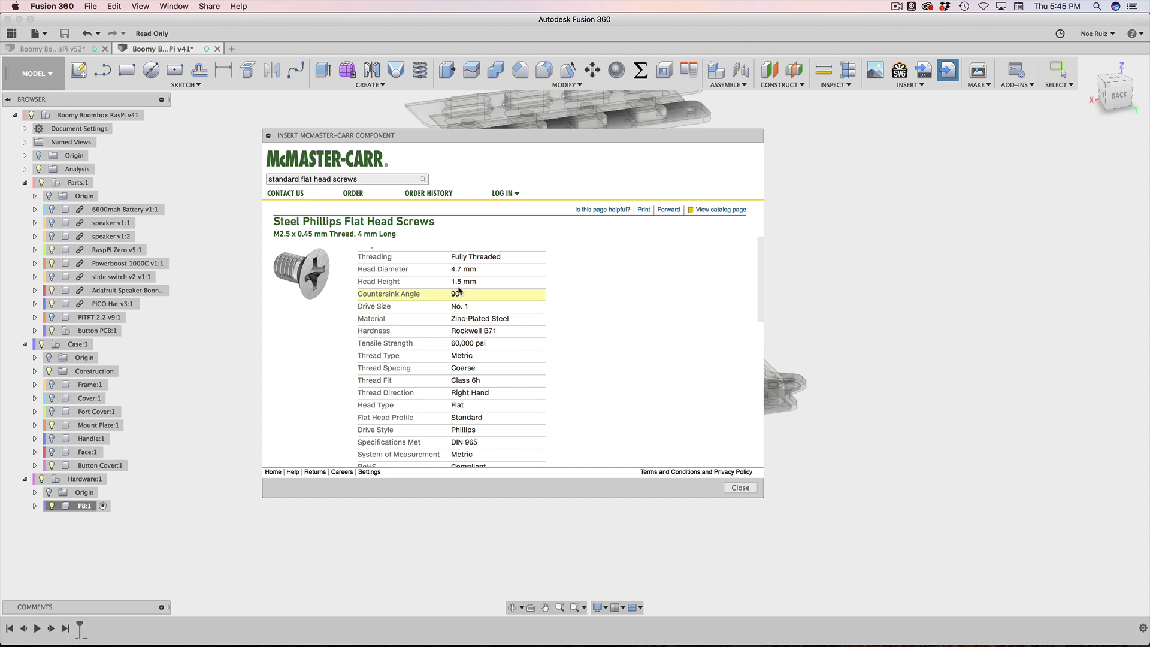
pyautogui.scroll(-3)
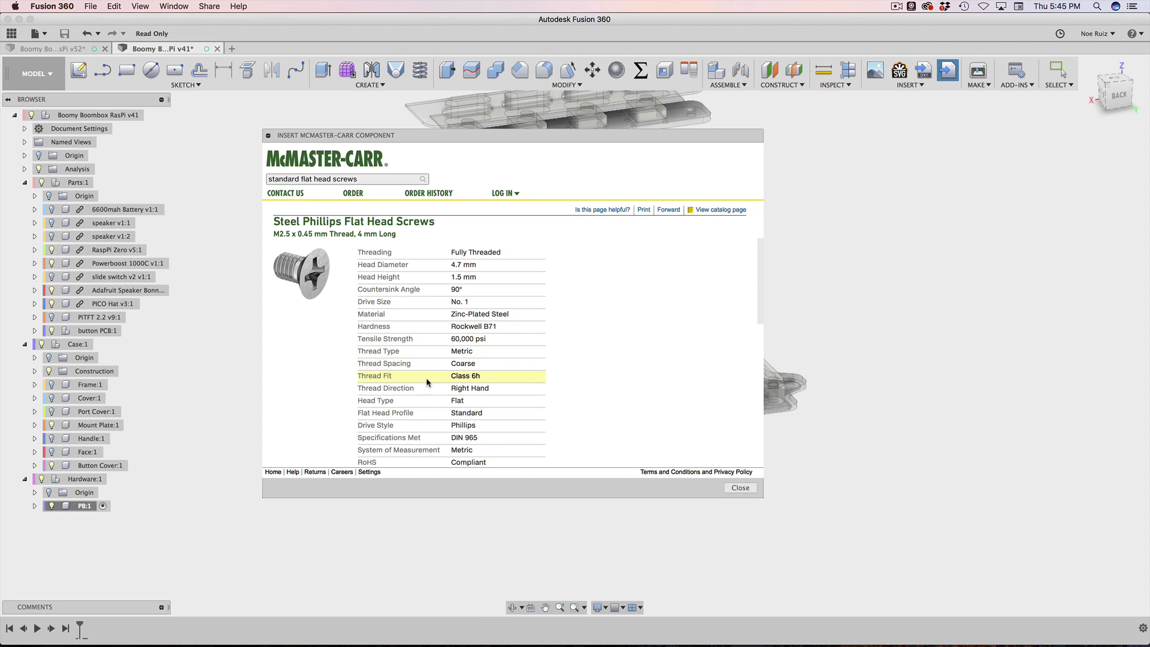
pyautogui.scroll(-3)
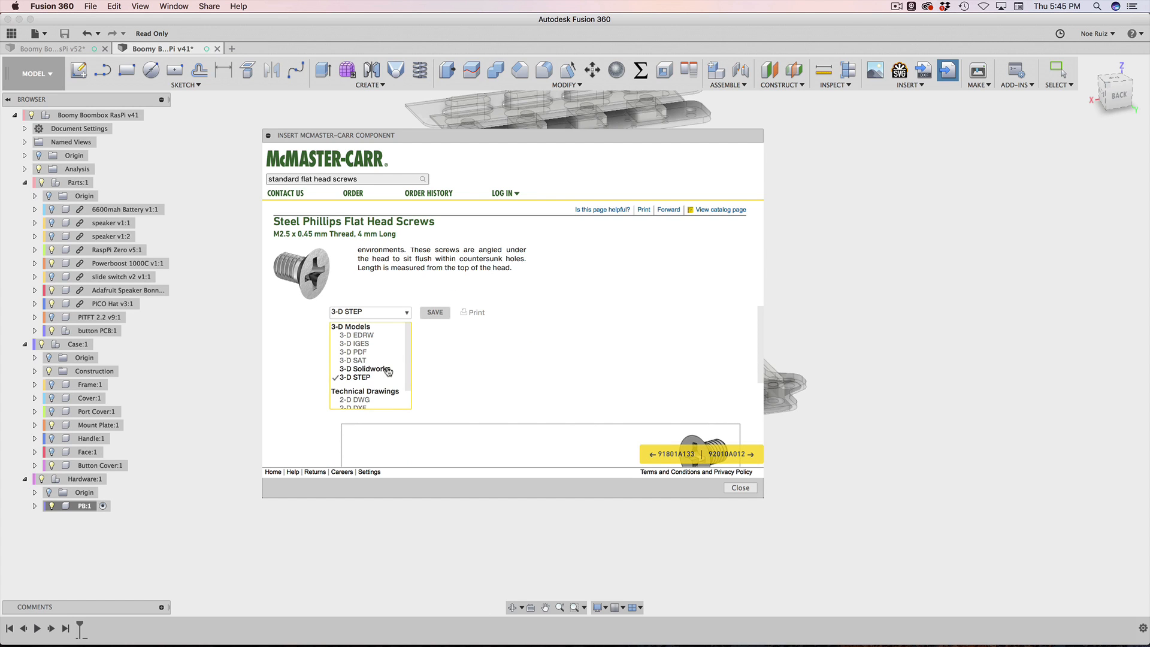
# Step: Choose 3-D STEP as the CAD model download format
pyautogui.click(355, 376)
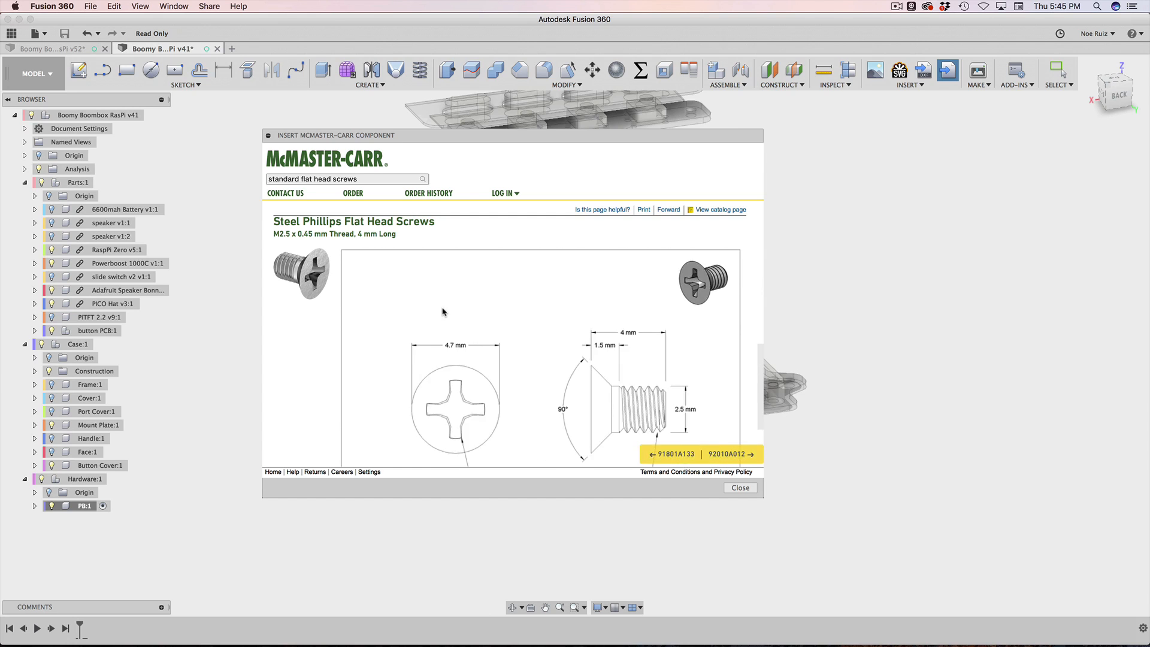
pyautogui.scroll(-3)
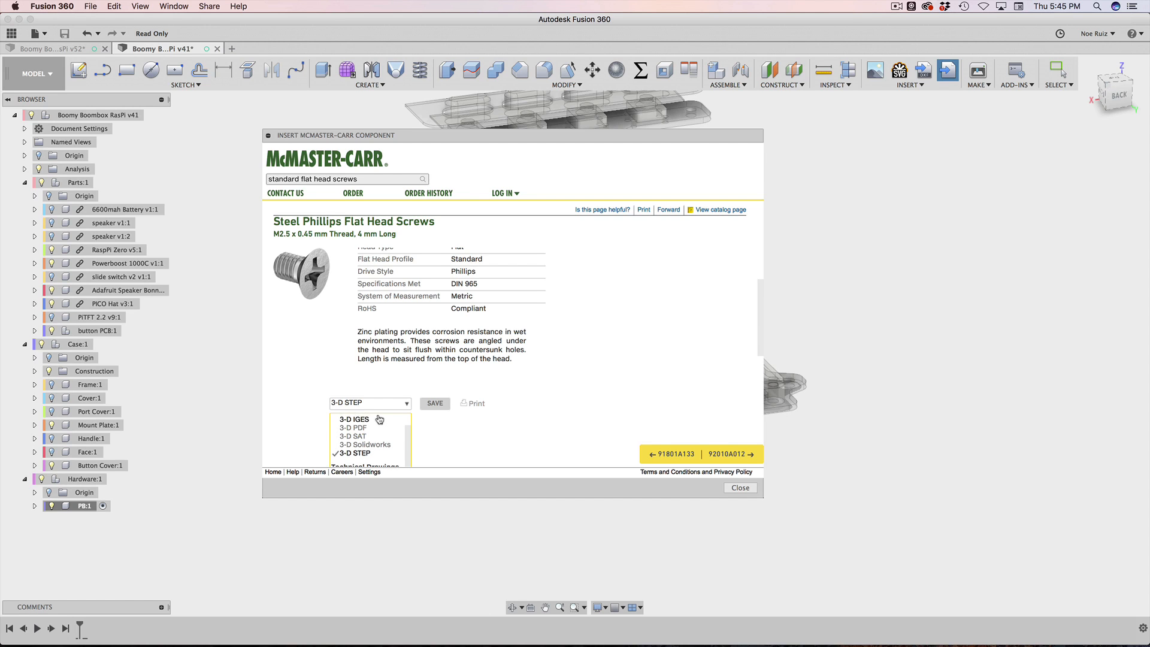
pyautogui.click(354, 452)
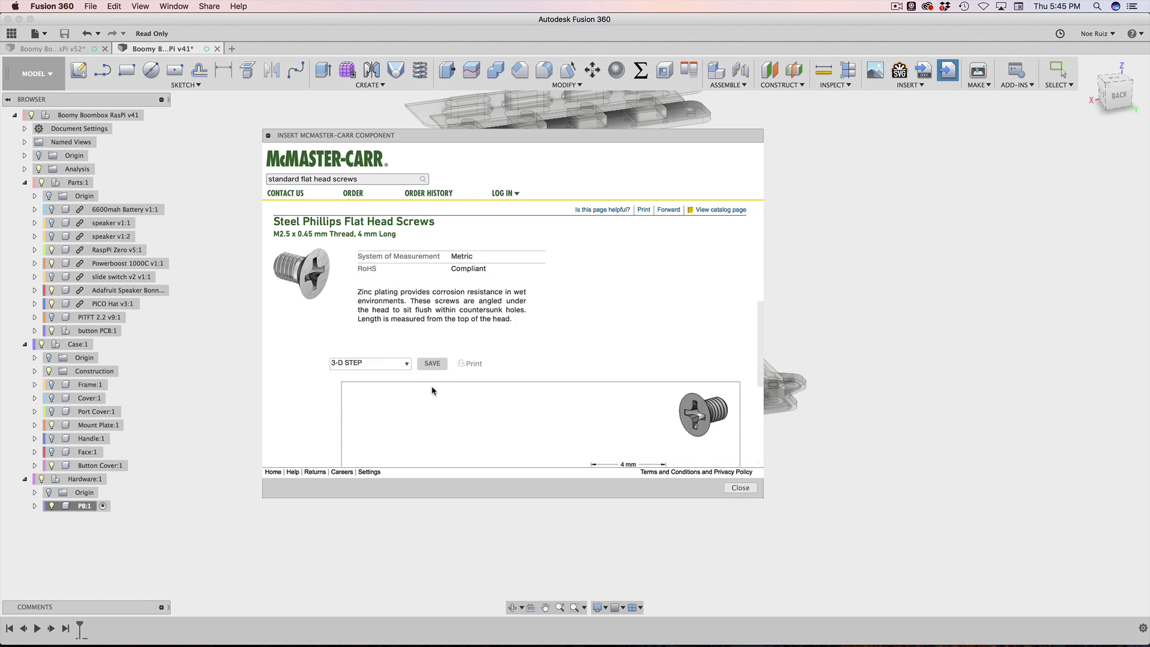
# Step: Insert the M2.5 x 4 mm screw STEP model and accept its current placement
pyautogui.click(739, 487)
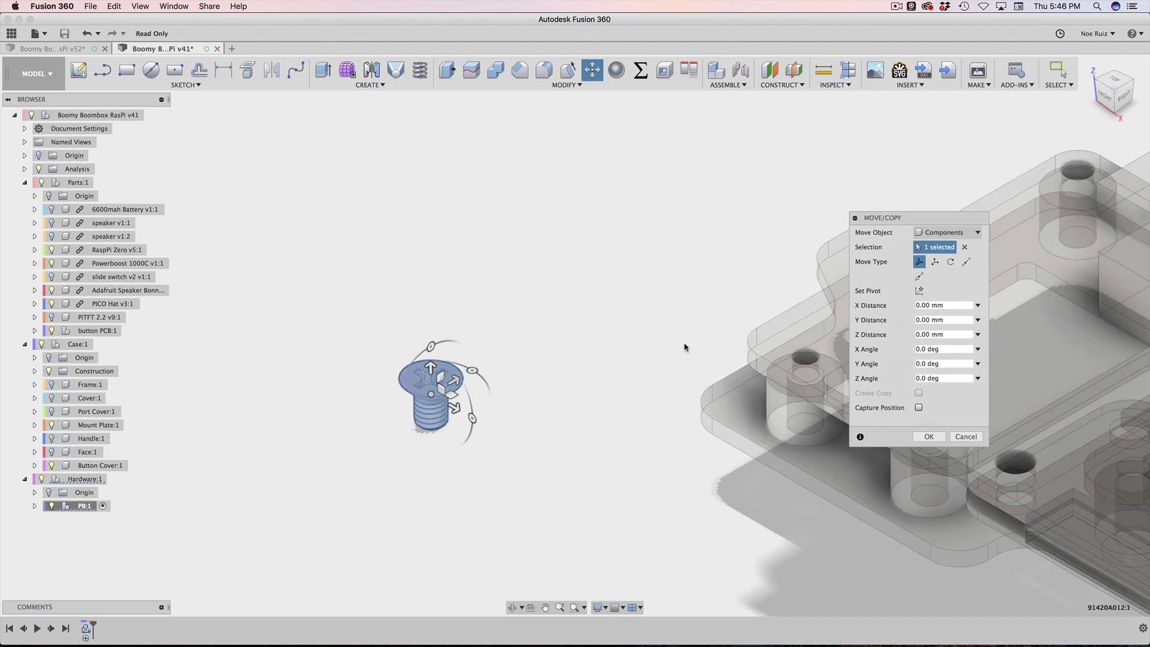
pyautogui.click(928, 436)
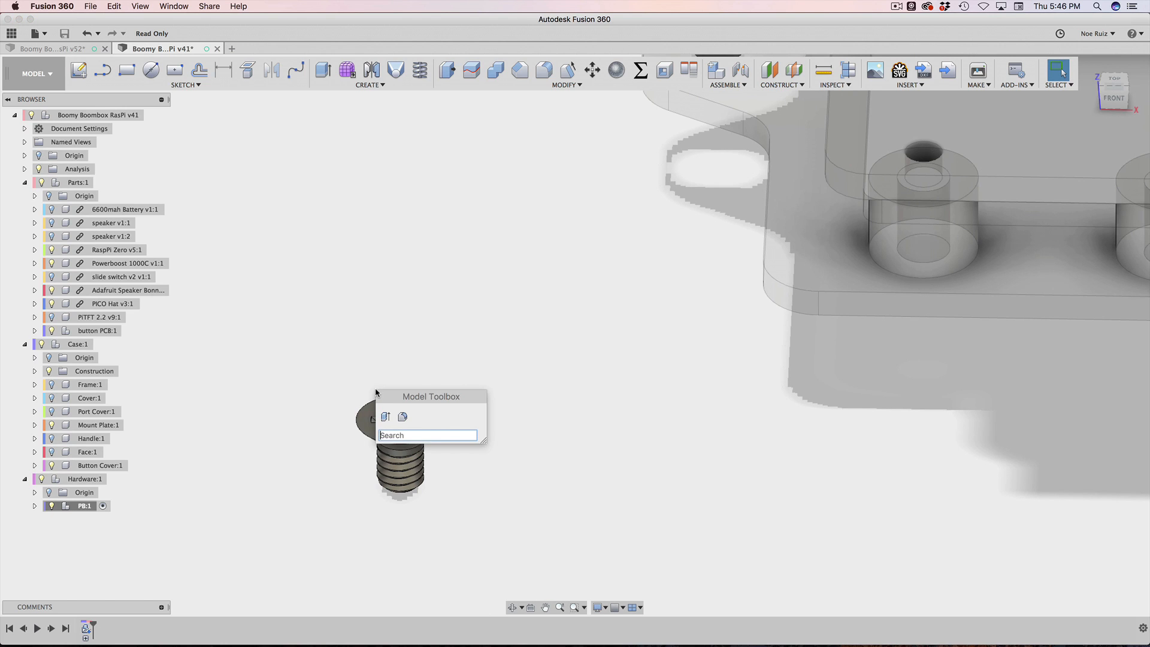
# Step: Rectangular-pattern the screw into a row of four copies spread over 12 mm
pyautogui.write('patt')
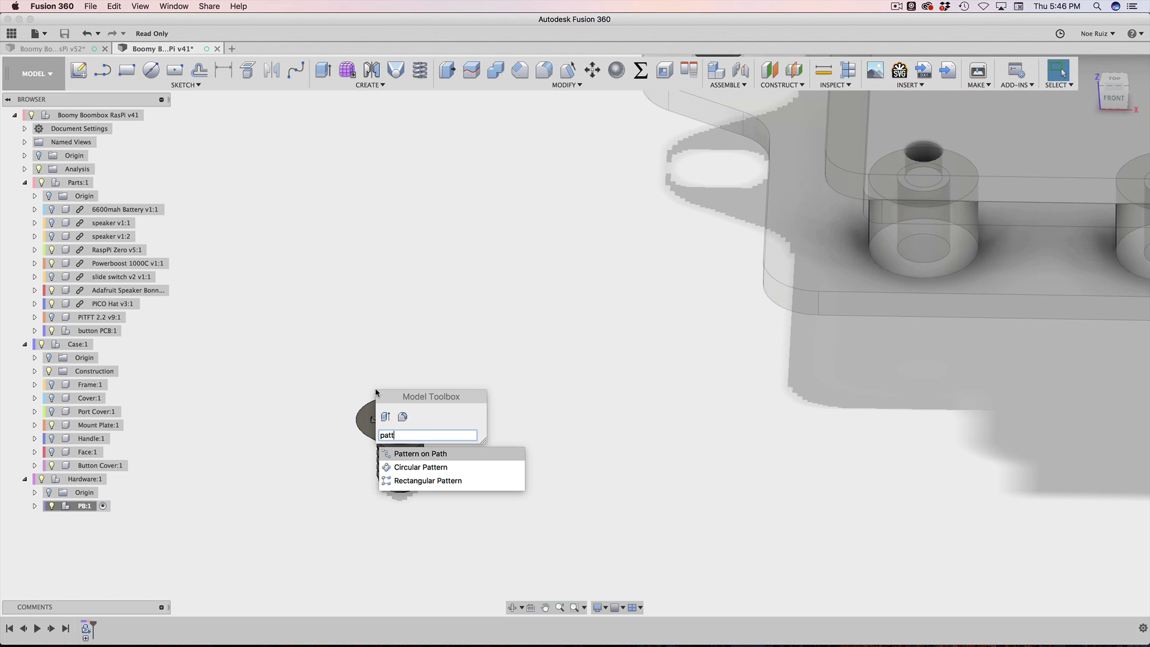
pyautogui.moveTo(427, 480)
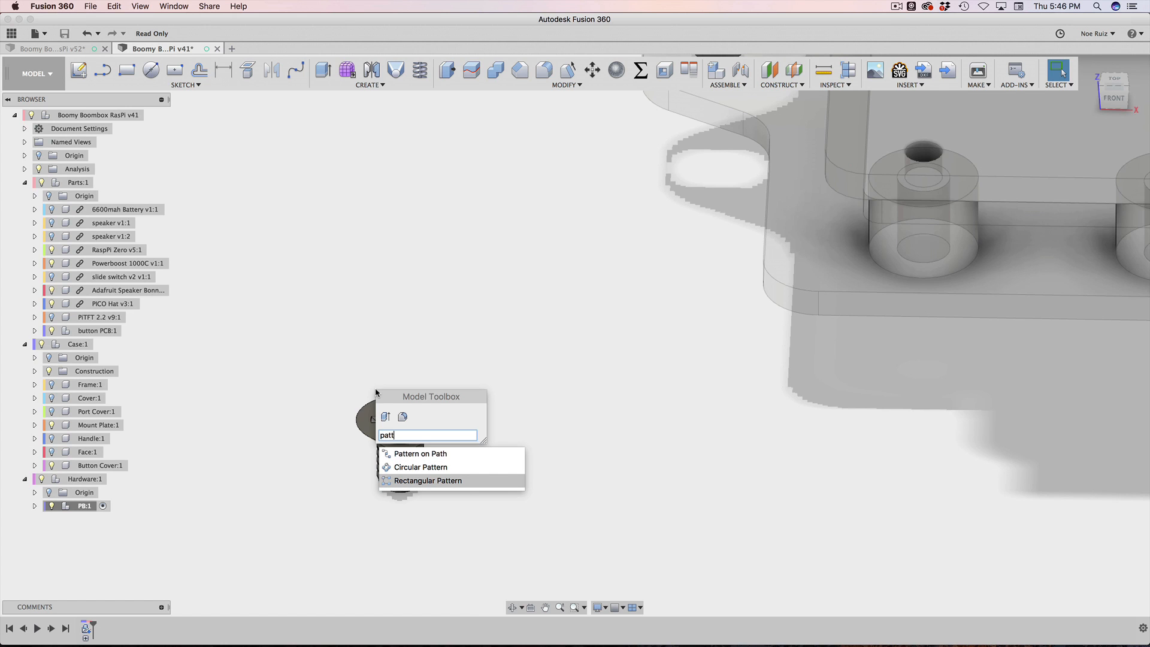
pyautogui.click(428, 481)
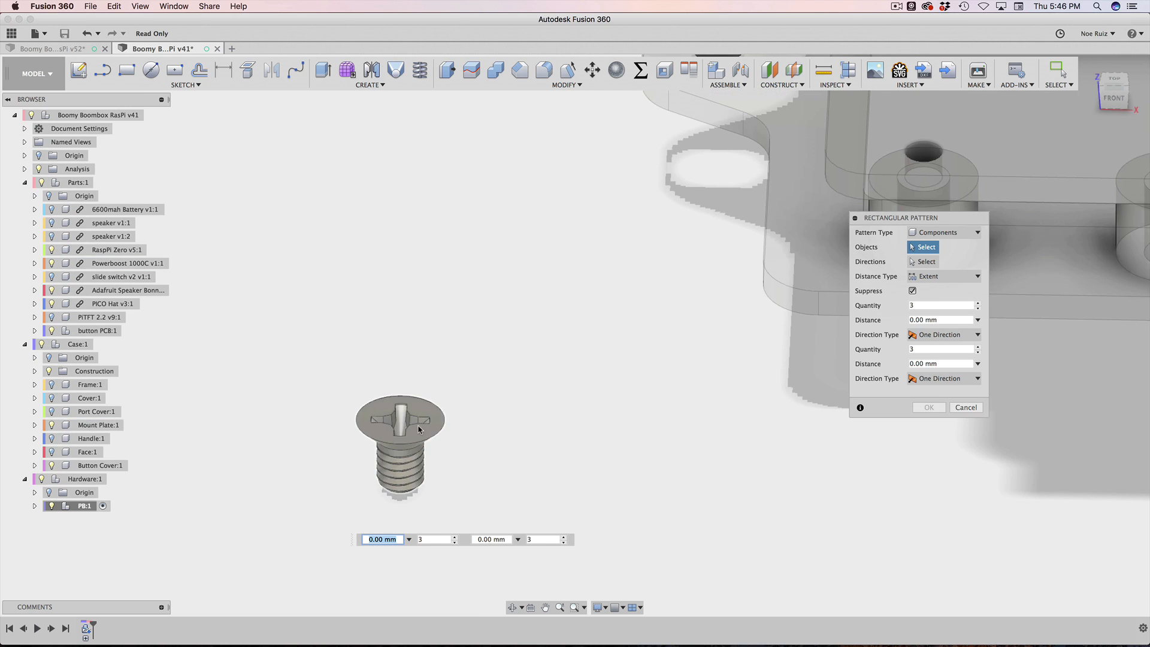
pyautogui.click(399, 440)
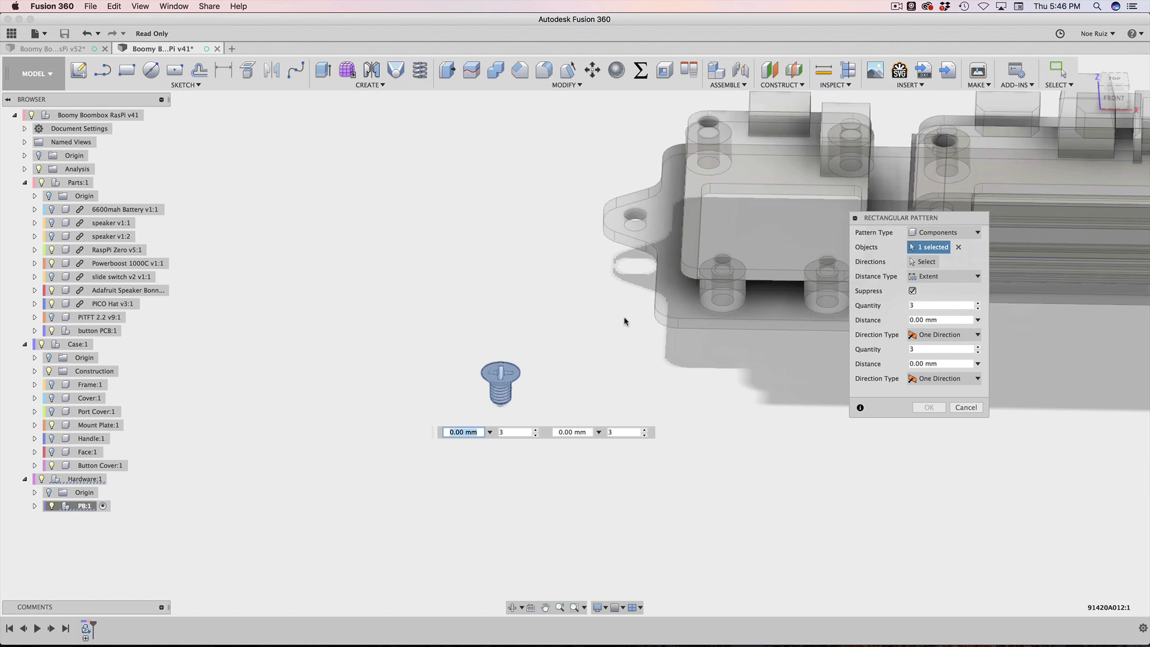
pyautogui.click(926, 262)
pyautogui.write('4')
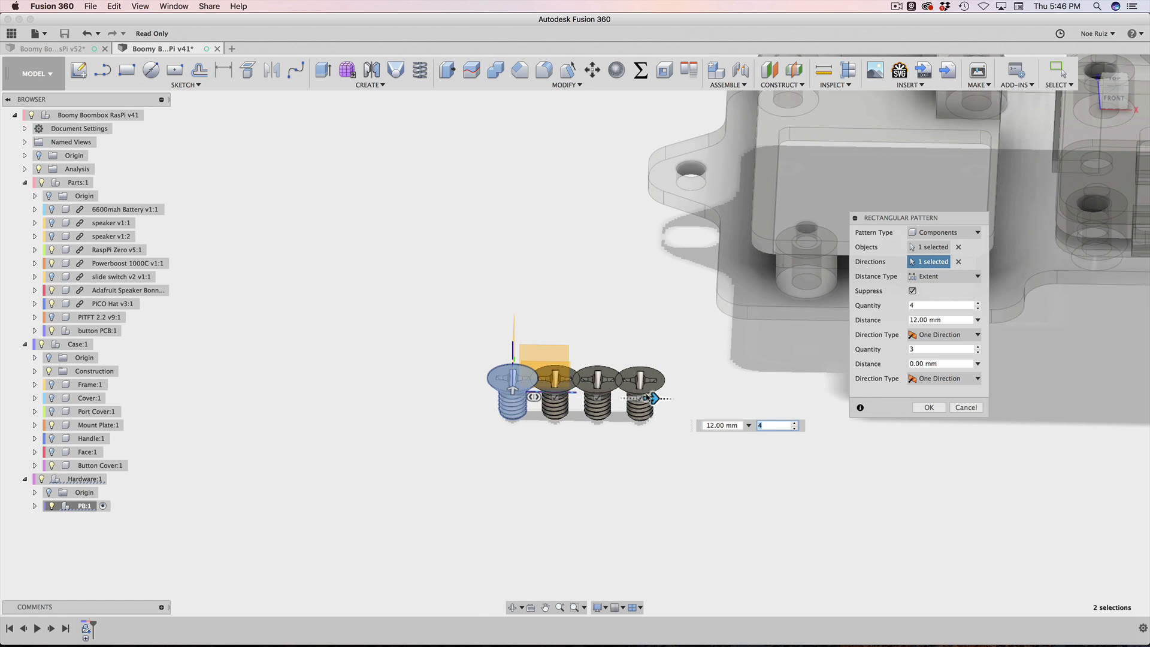
pyautogui.click(928, 407)
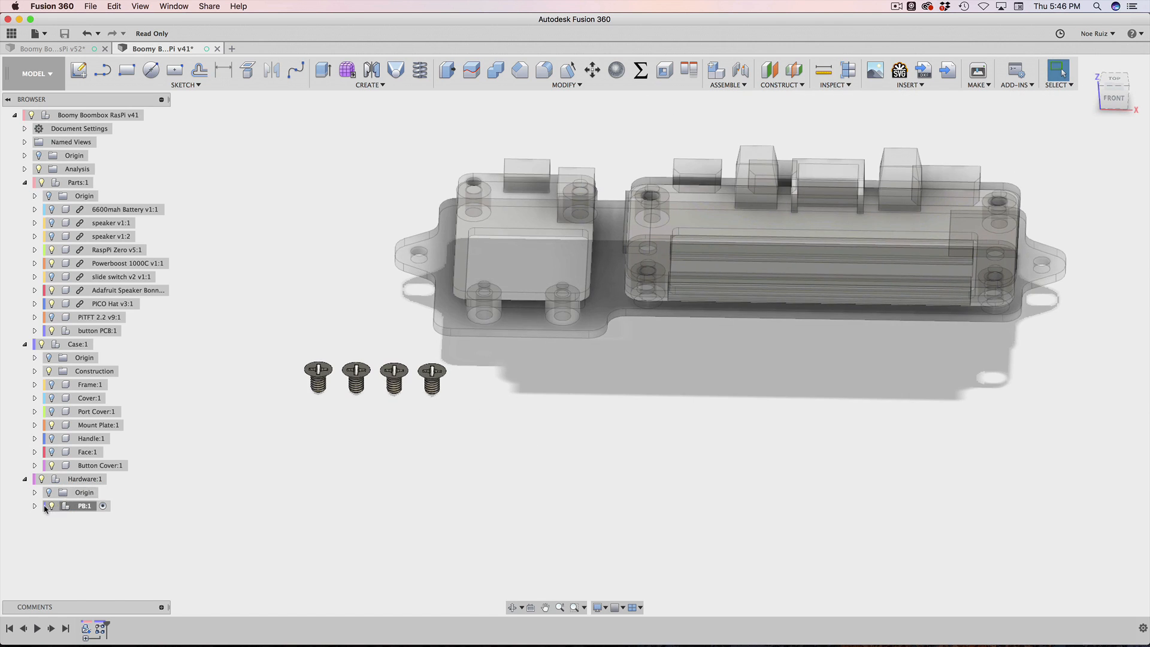
# Step: List the four 91420A012 screw instances under PB:1 and identify the first and third
pyautogui.click(35, 506)
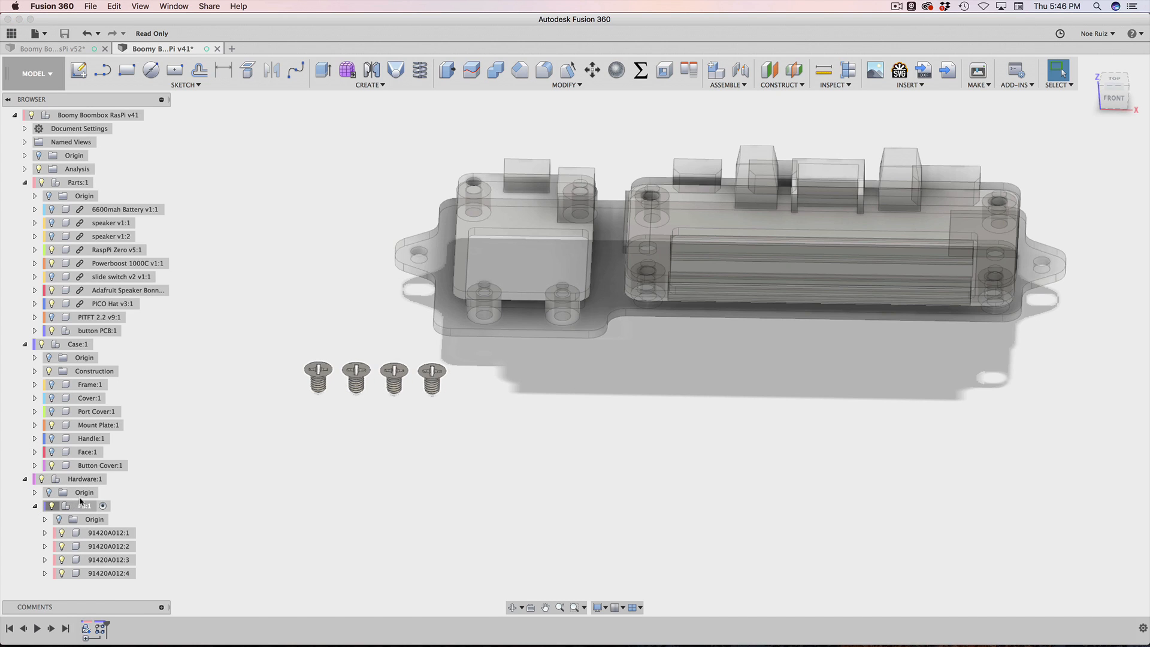
pyautogui.click(109, 532)
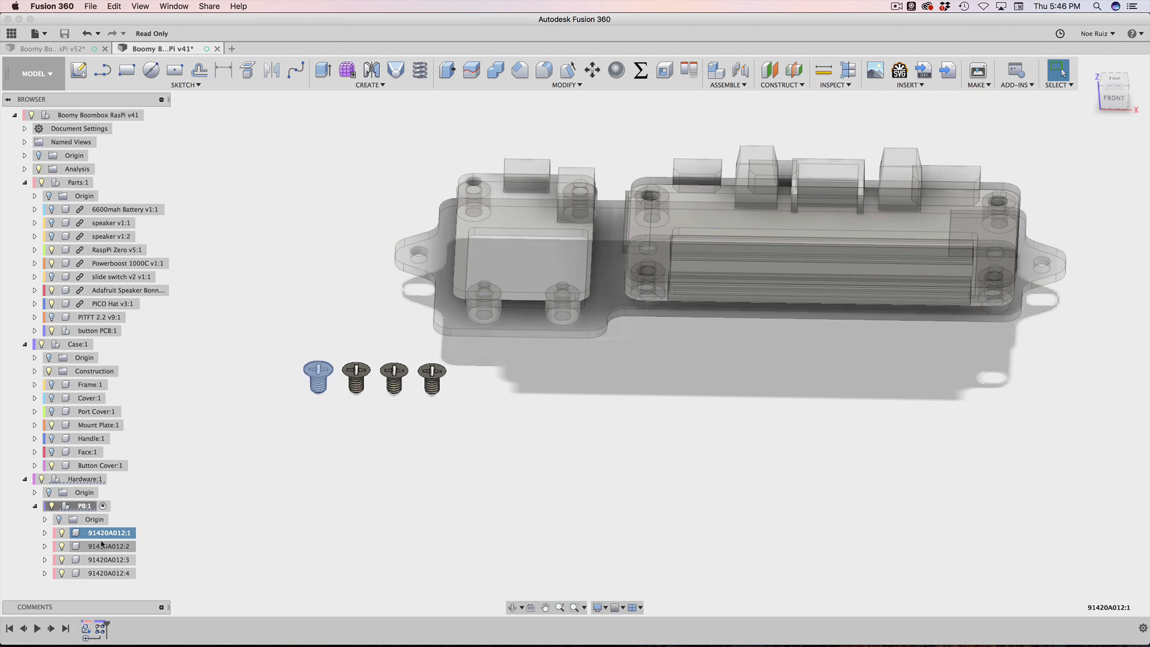
pyautogui.click(107, 560)
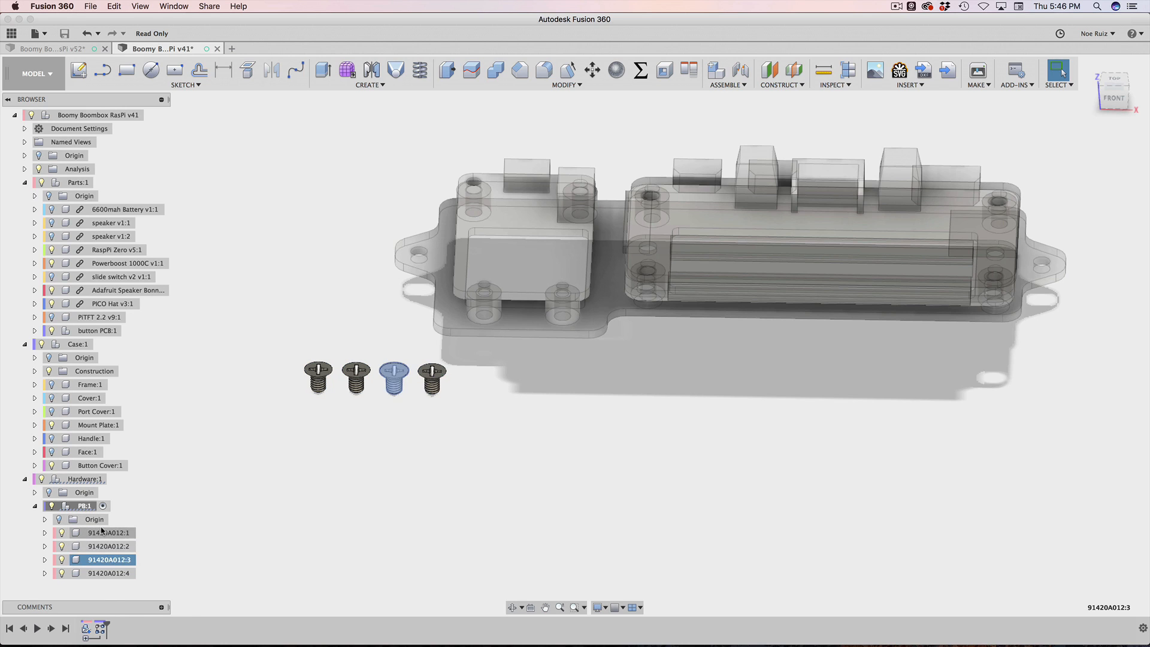
pyautogui.click(109, 532)
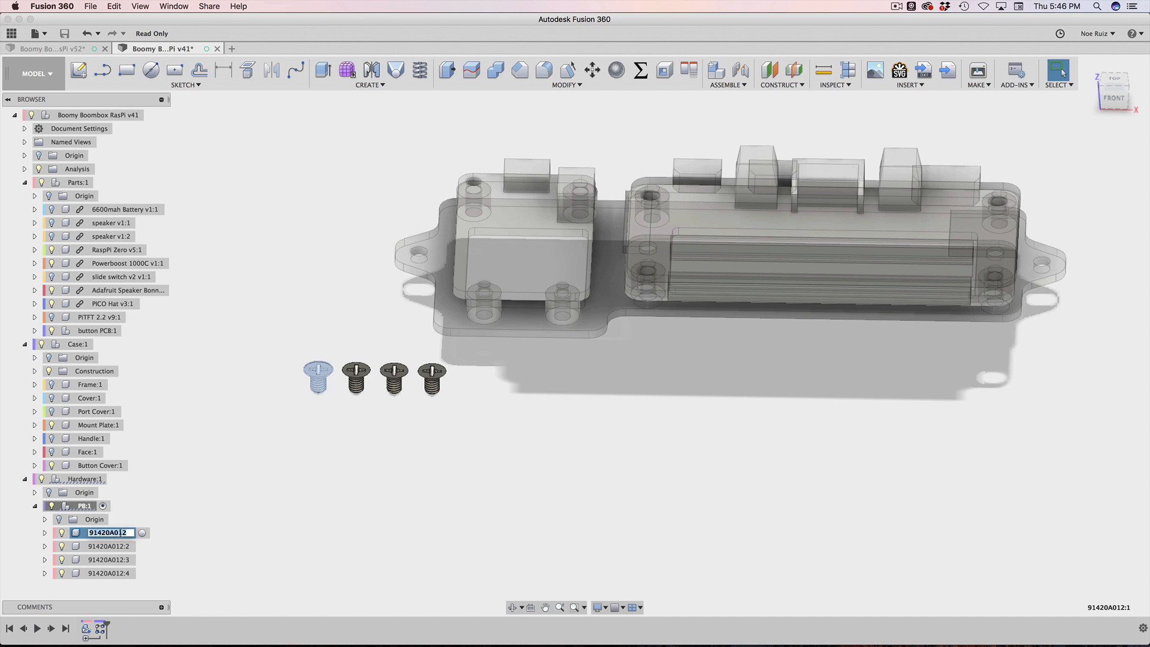
# Step: Rename the screw component to 'M2.5 x 4mm' so all four copies carry the name
pyautogui.write('M')
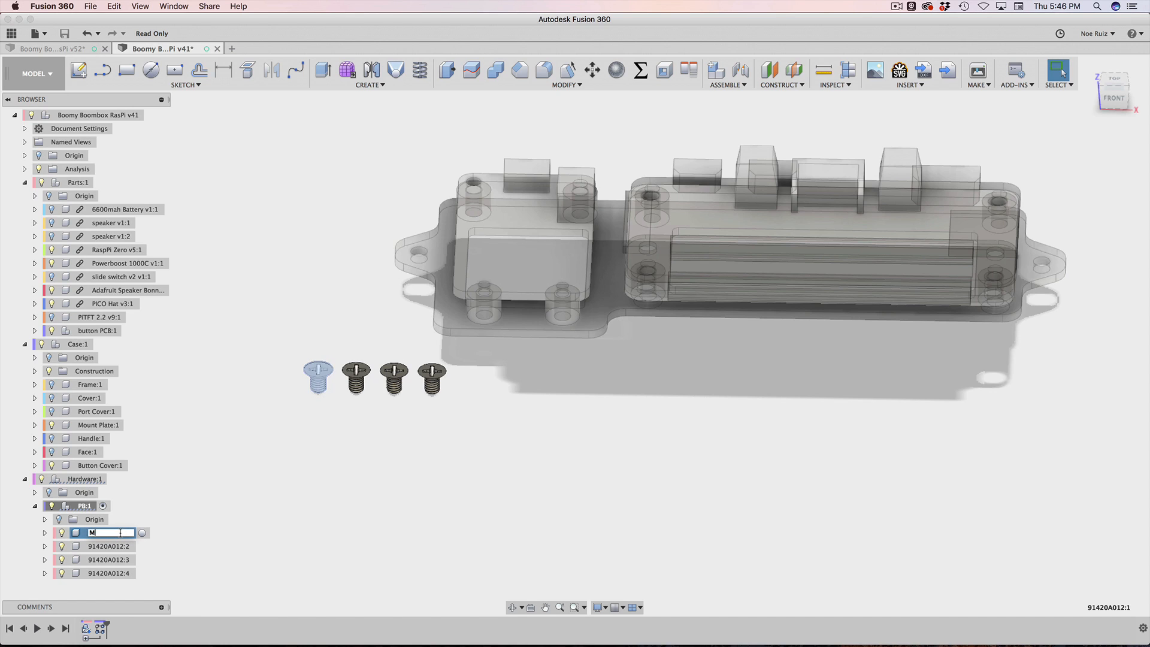
pyautogui.write('2.5 x 4')
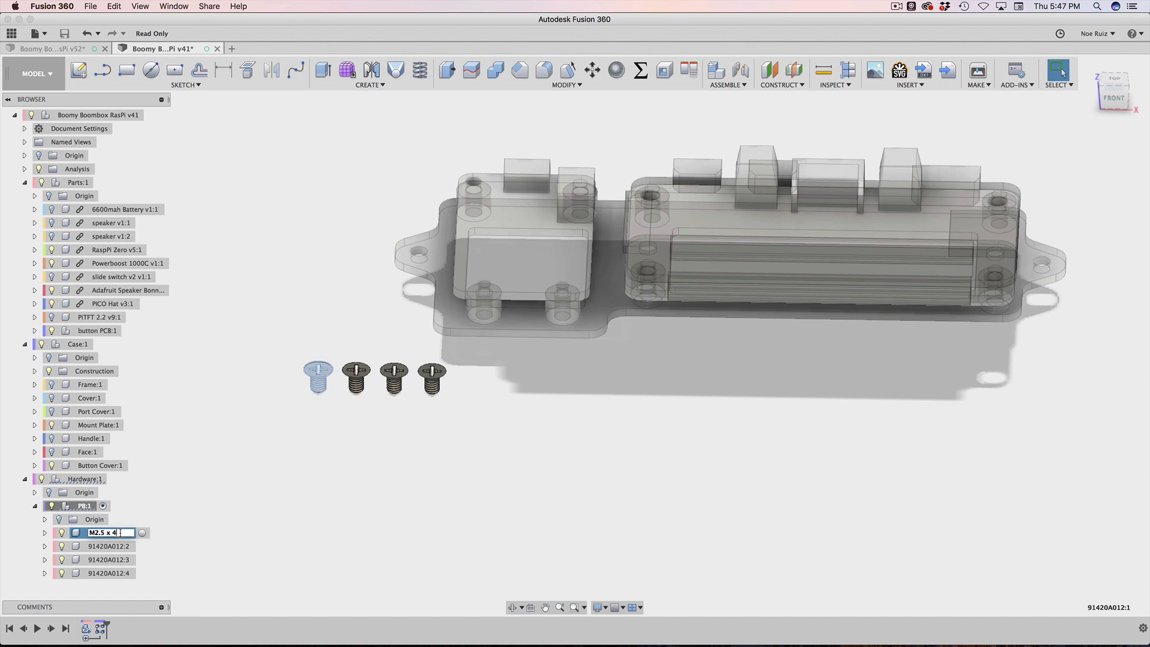
pyautogui.press('Return')
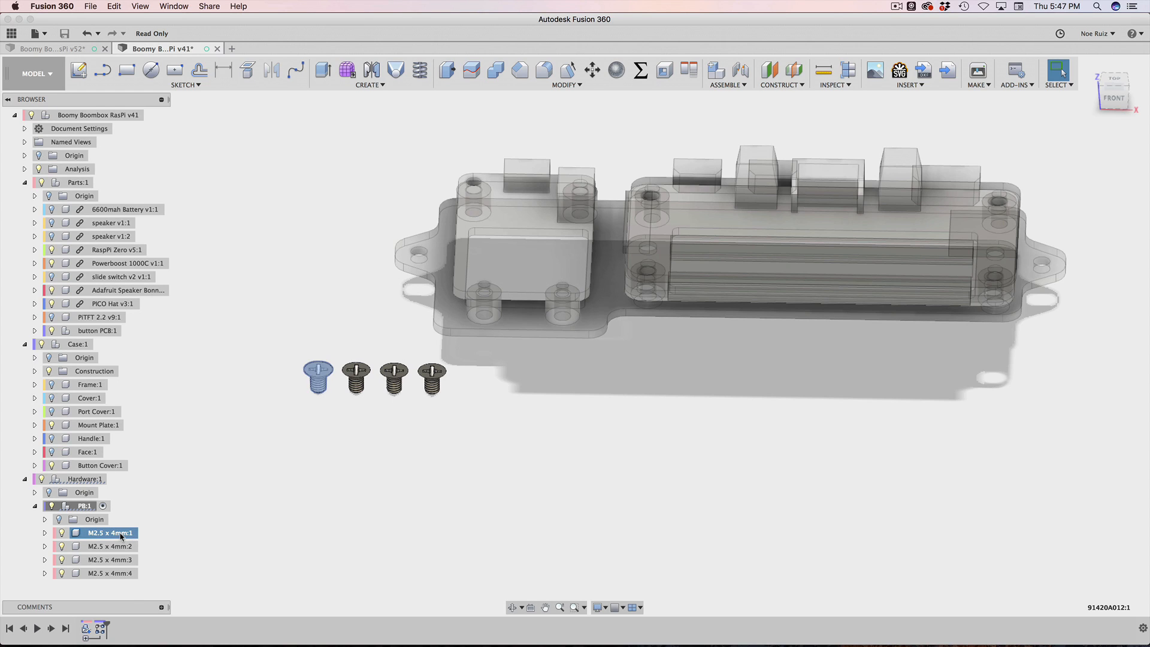
pyautogui.doubleClick(108, 532)
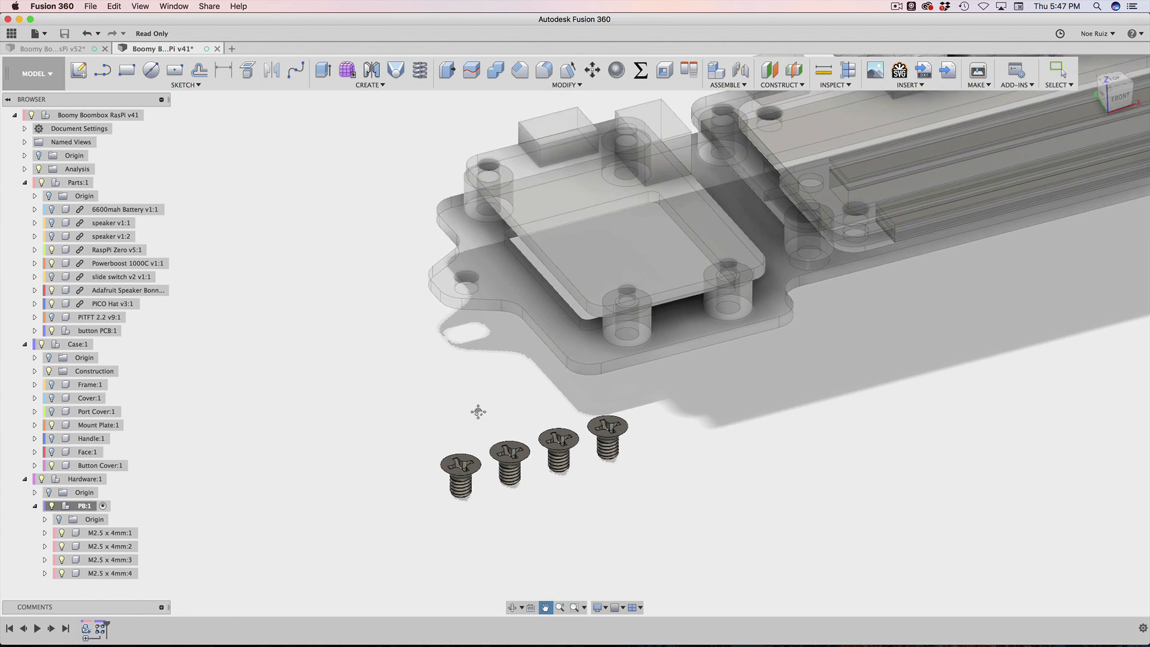
pyautogui.click(592, 71)
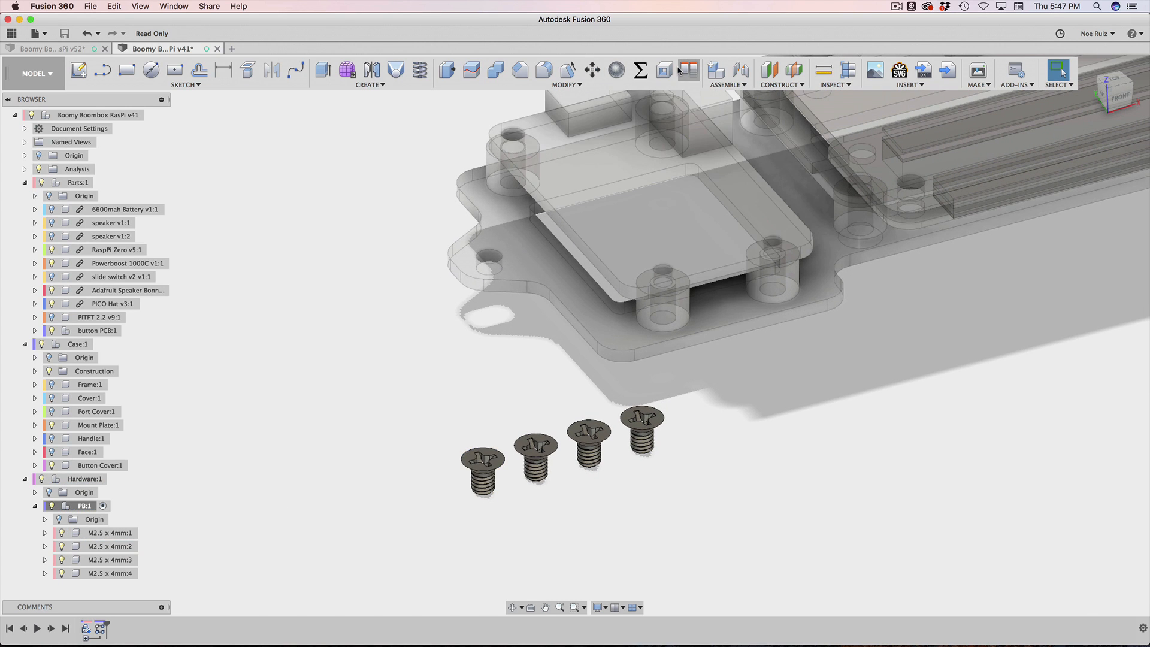
# Step: Align the first screw's neck edge into a mount plate standoff hole edge
pyautogui.click(688, 71)
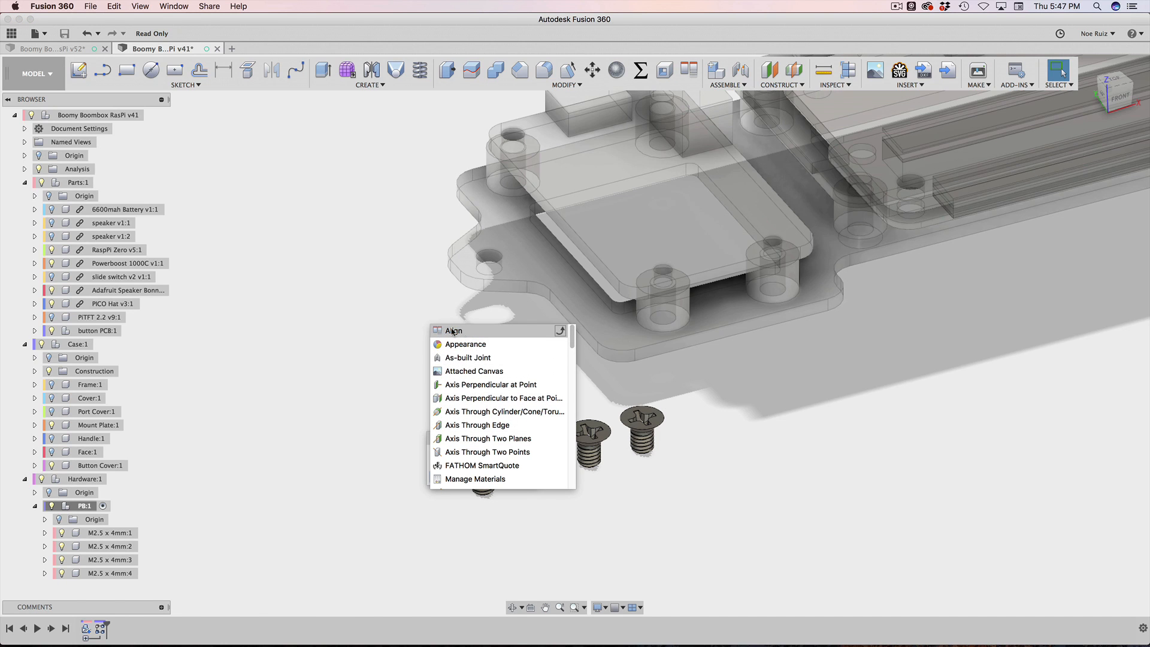
pyautogui.click(453, 330)
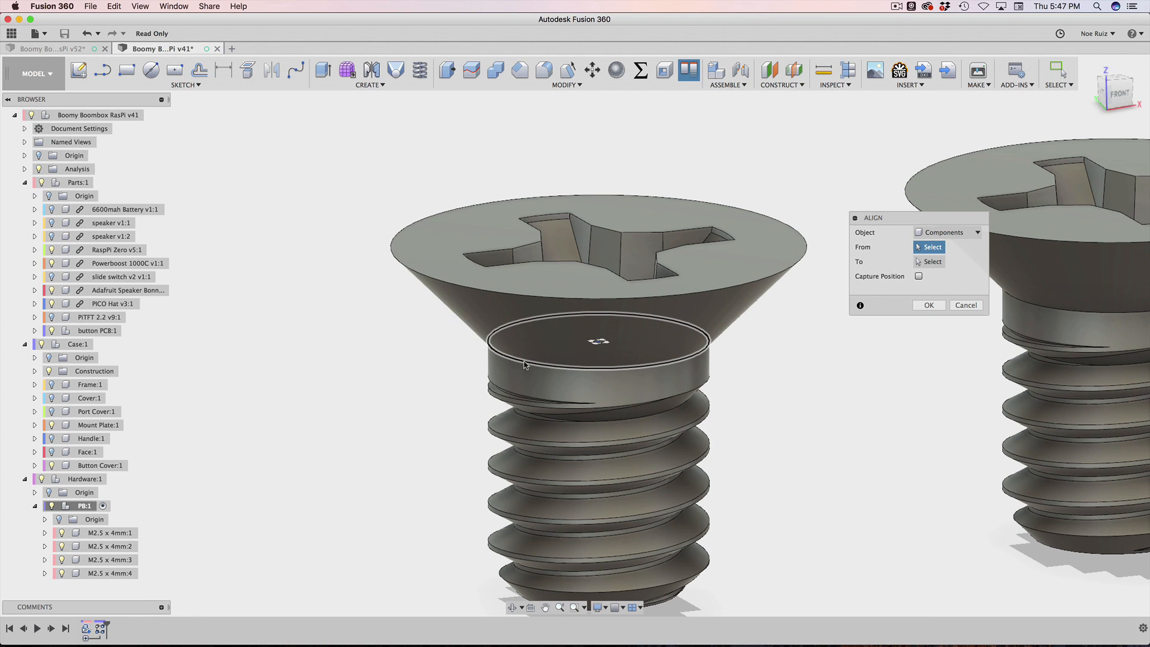
pyautogui.moveTo(632, 371)
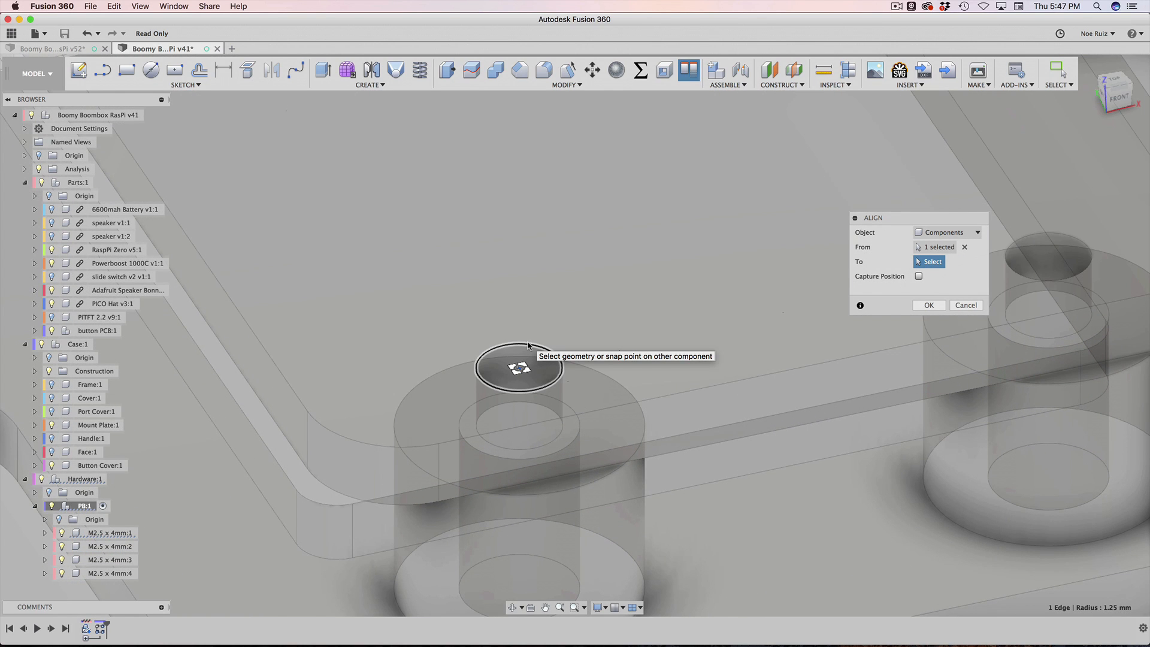
pyautogui.moveTo(487, 391)
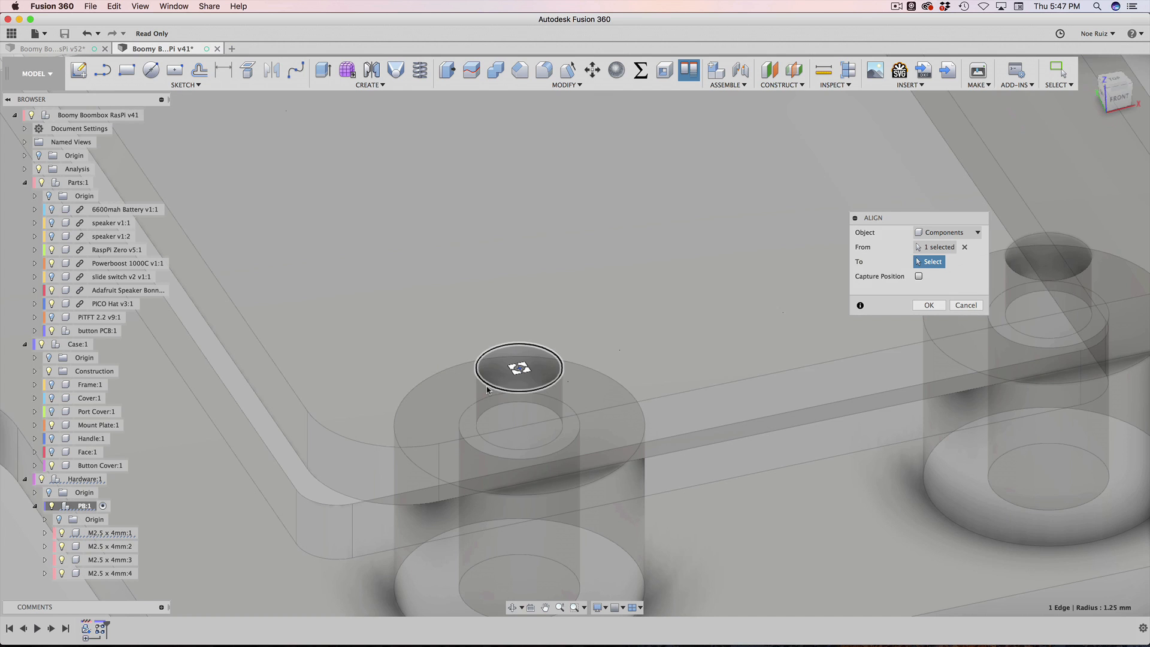
pyautogui.click(499, 378)
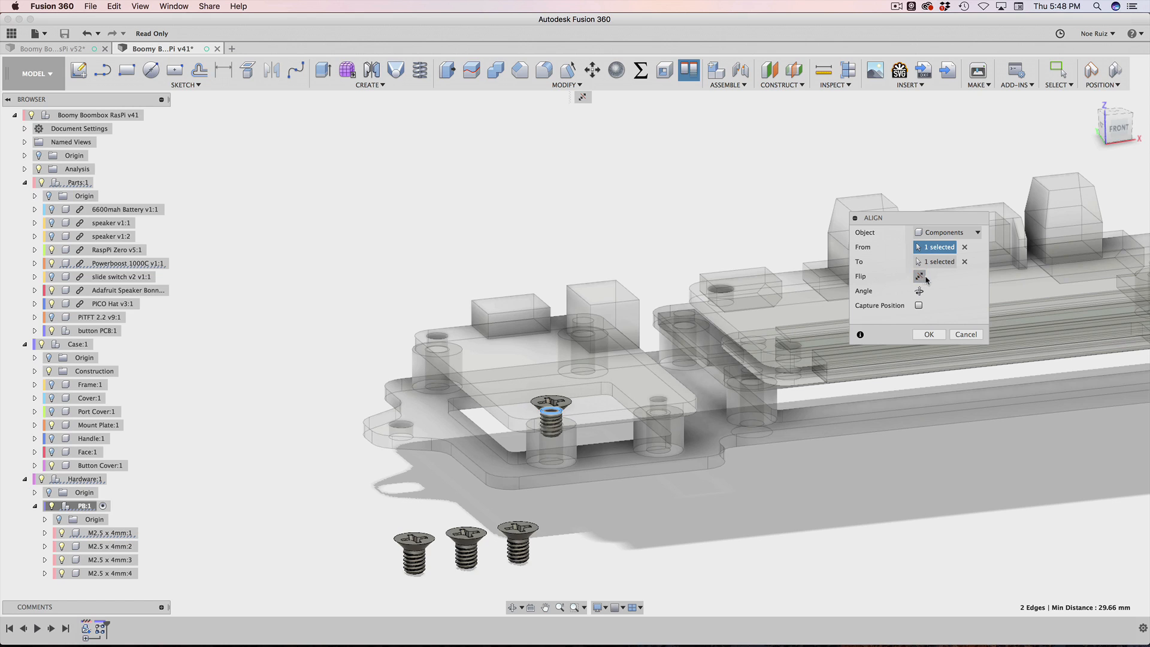
pyautogui.moveTo(897, 308)
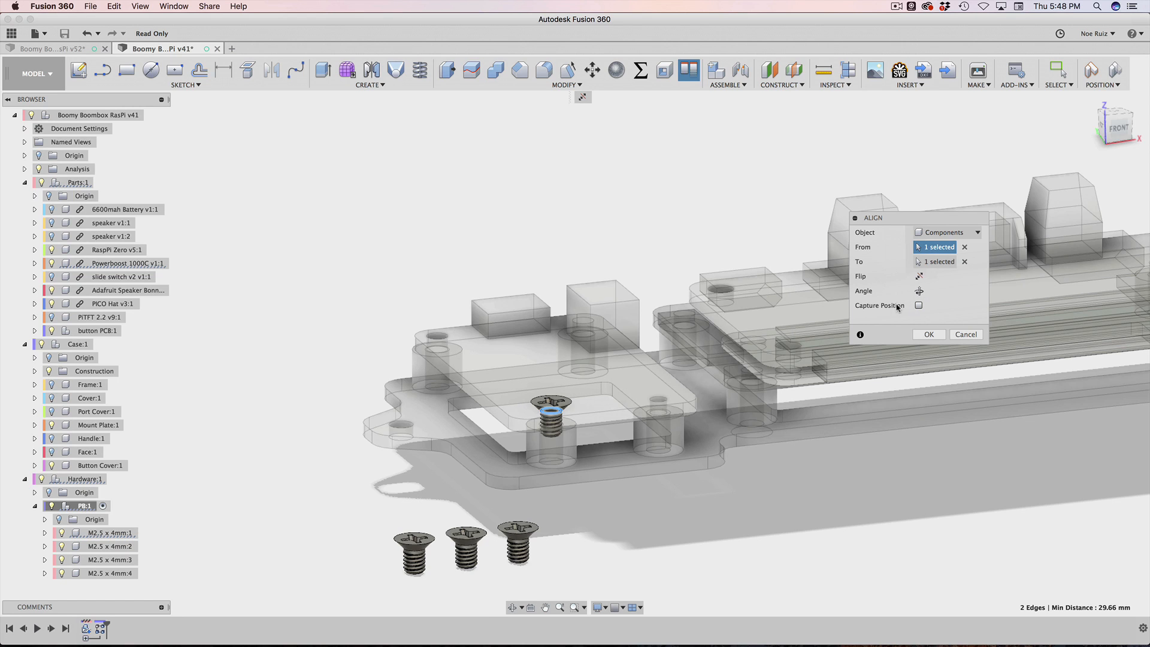
pyautogui.moveTo(941, 329)
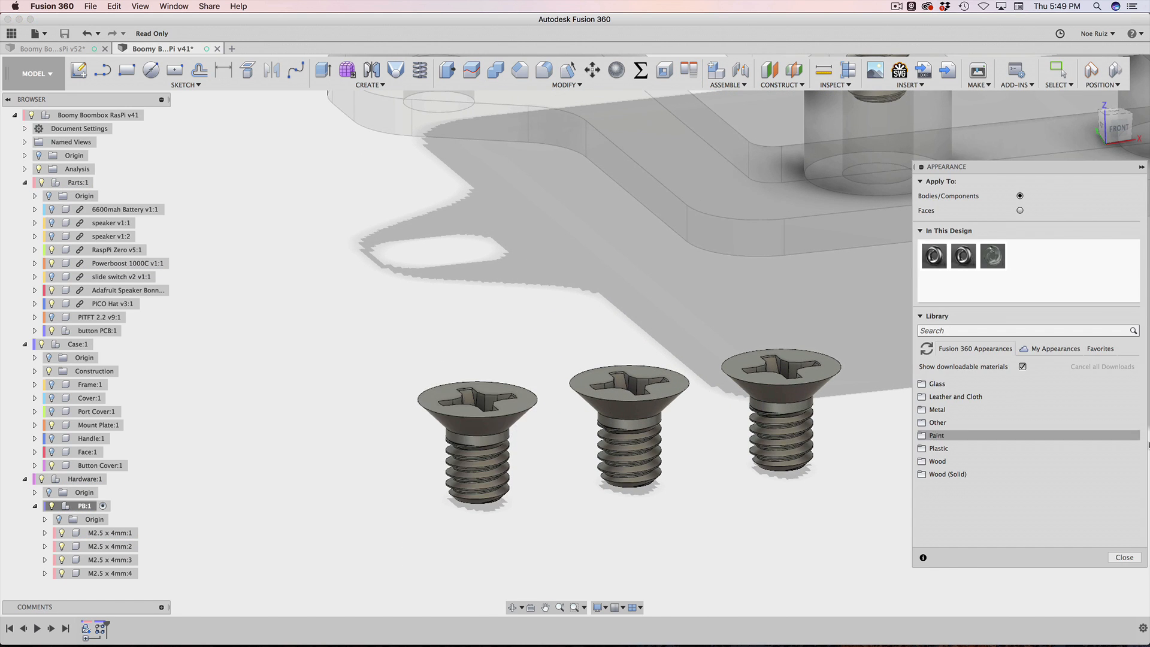
# Step: Align the remaining screws into their standoff holes, neck edge to hole edge
pyautogui.click(1122, 558)
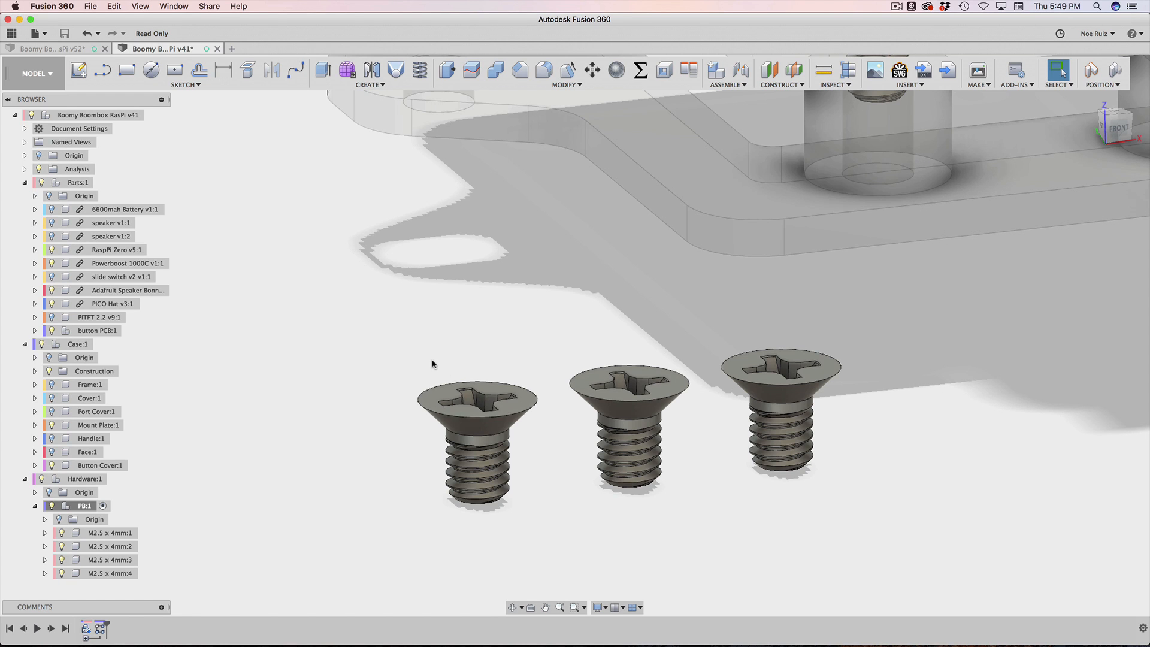
pyautogui.click(687, 71)
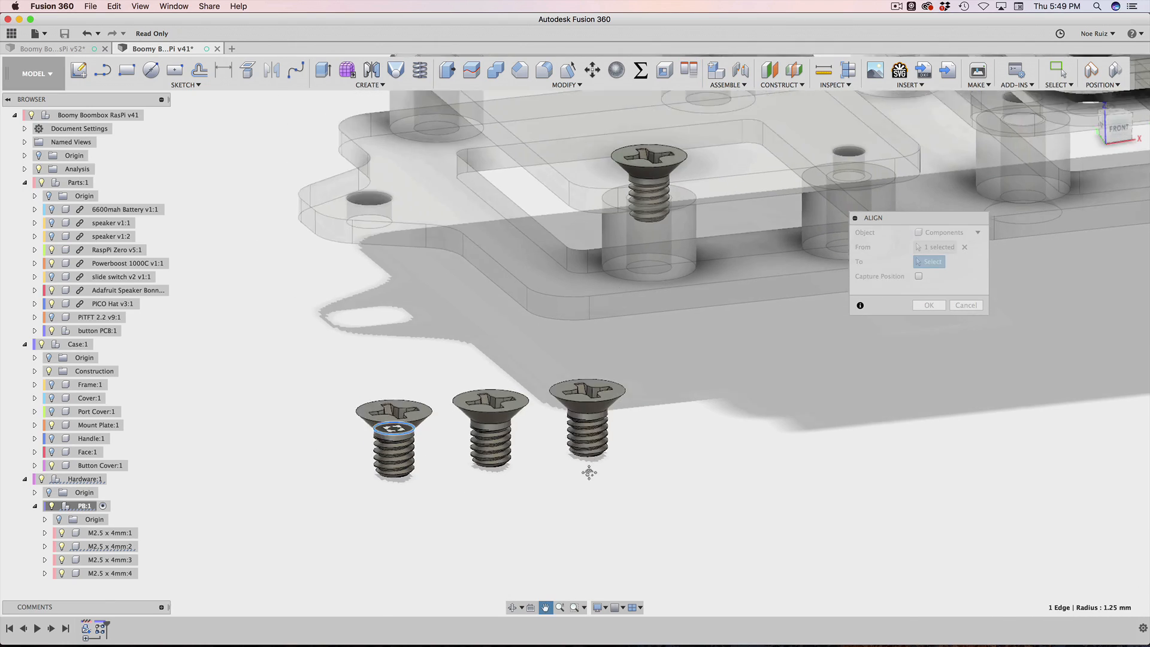
pyautogui.click(770, 316)
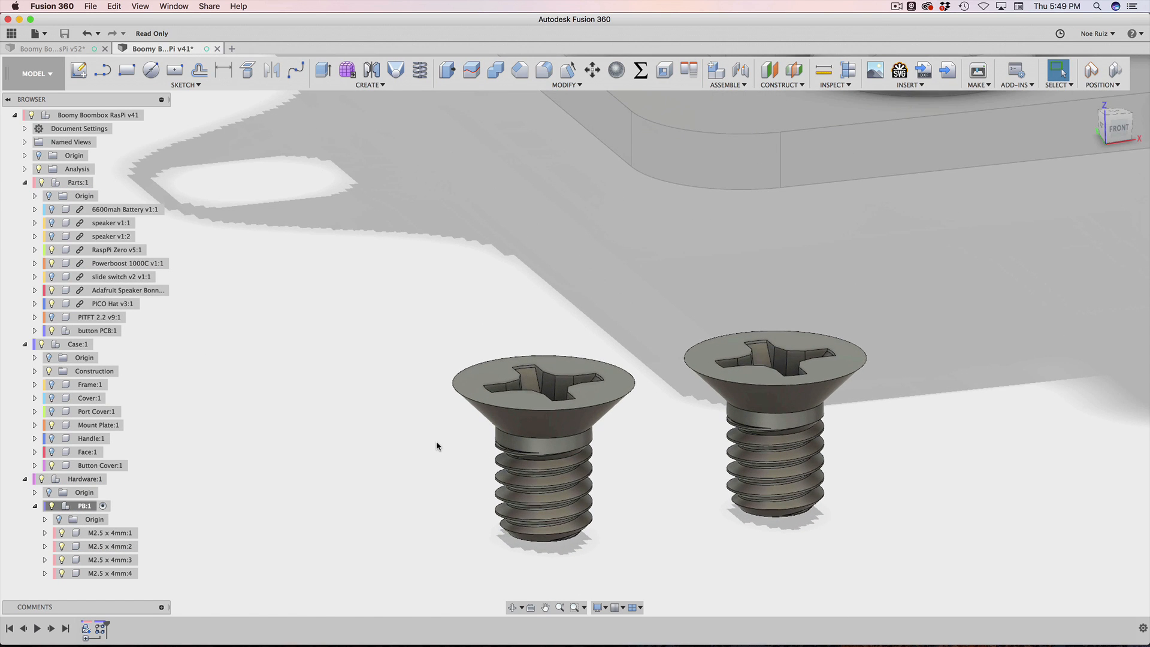
pyautogui.click(687, 71)
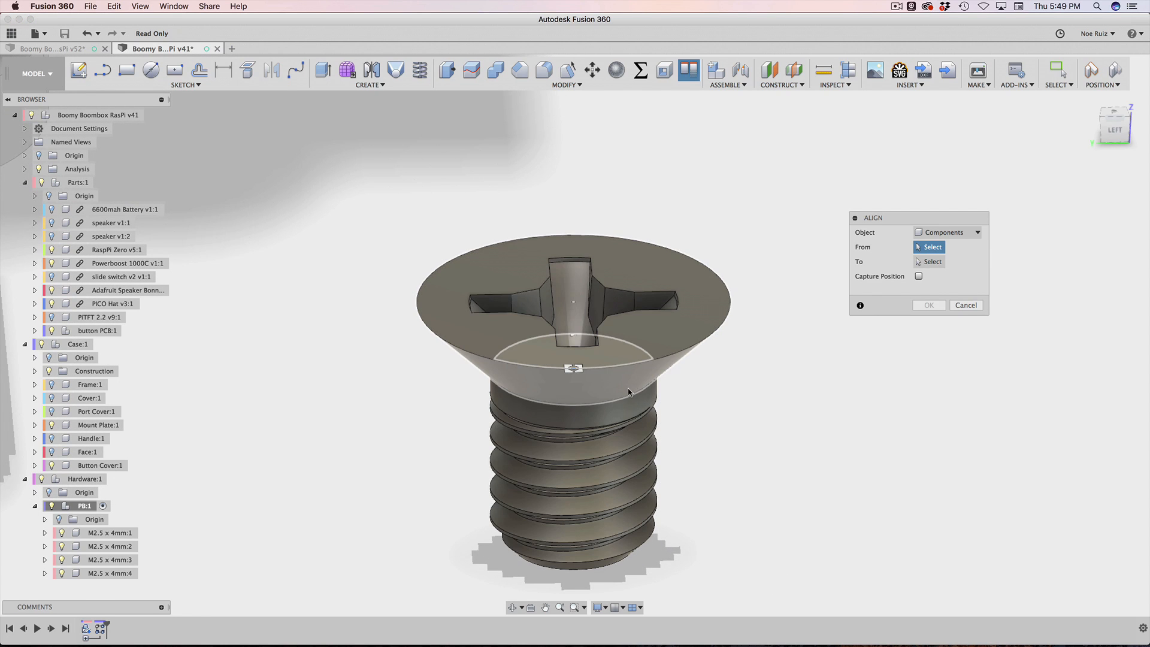
pyautogui.click(574, 369)
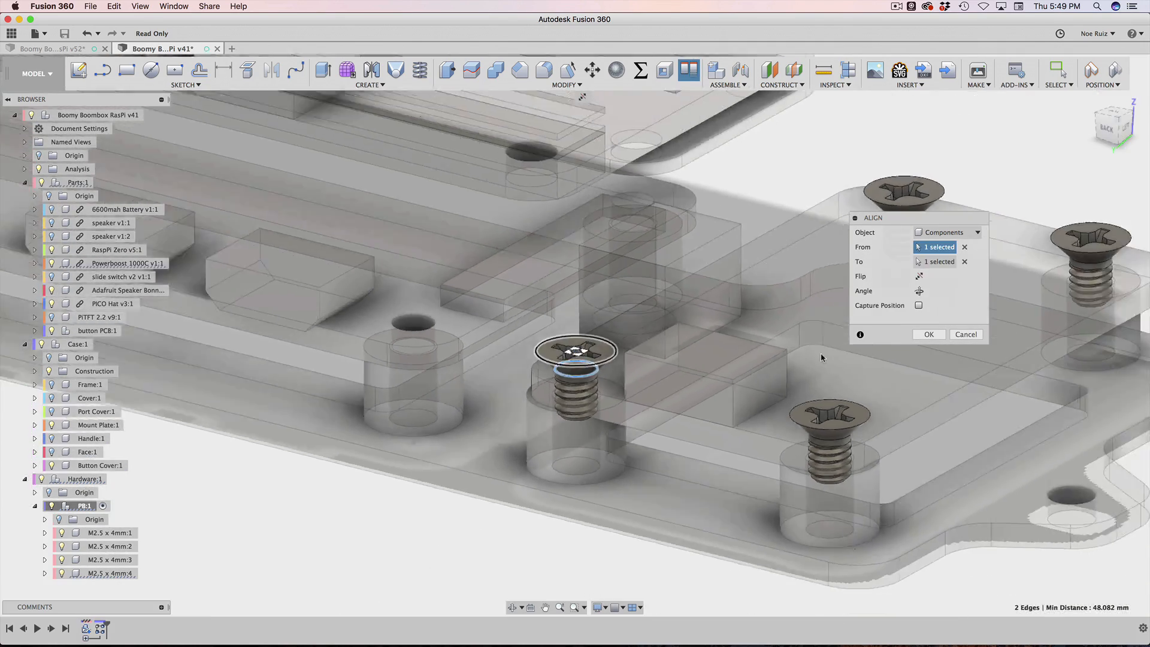
pyautogui.click(927, 334)
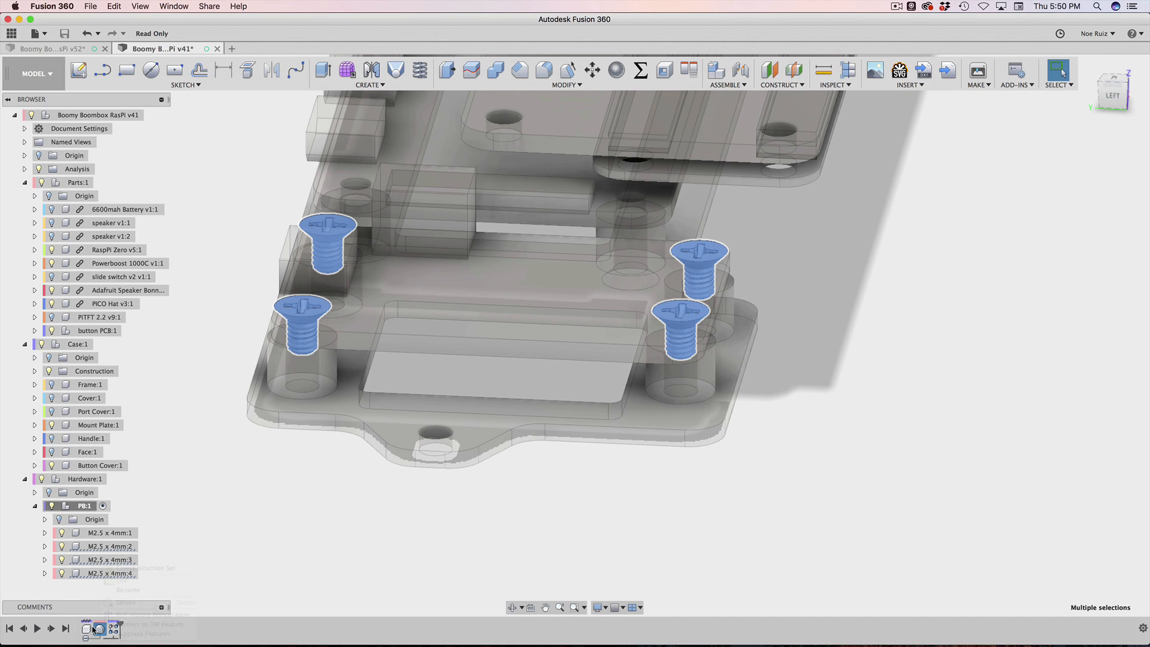
# Step: Activate the top-level design, review the latest Align feature, and collapse the PB component
pyautogui.rightClick(100, 573)
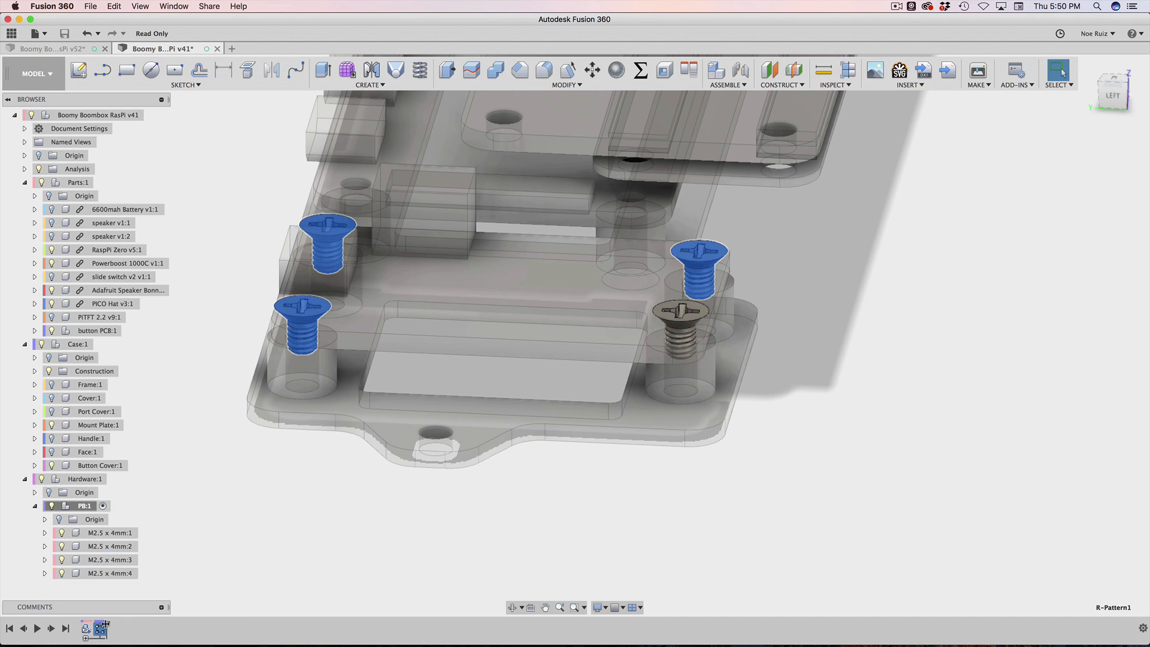
pyautogui.moveTo(99, 629)
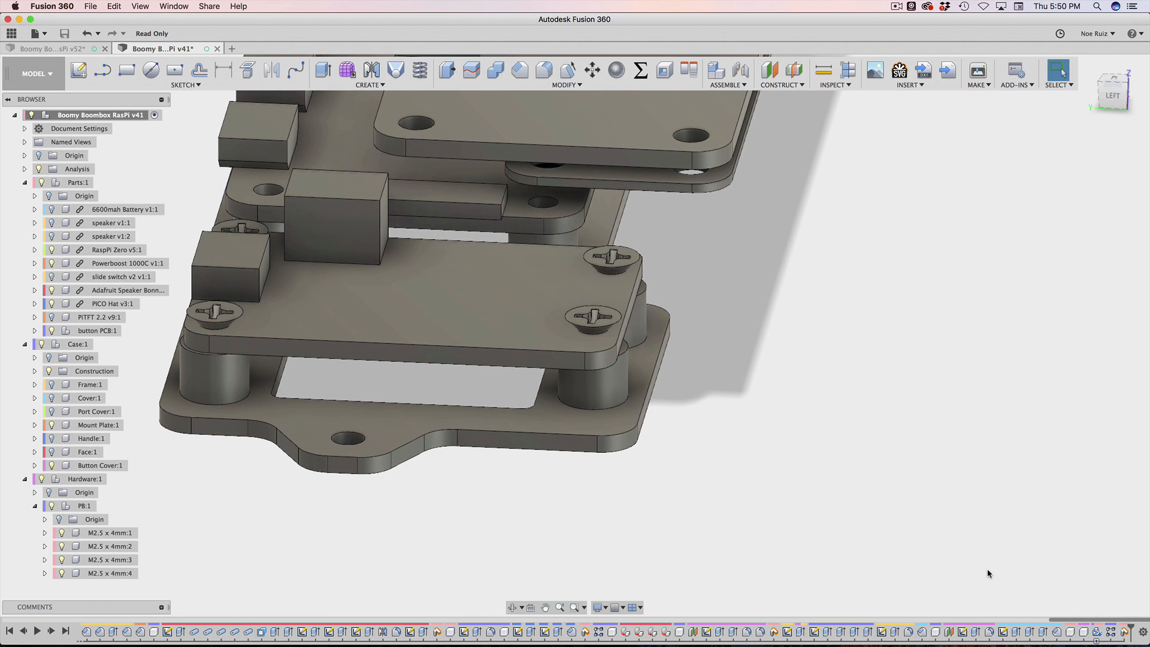
pyautogui.moveTo(1088, 616)
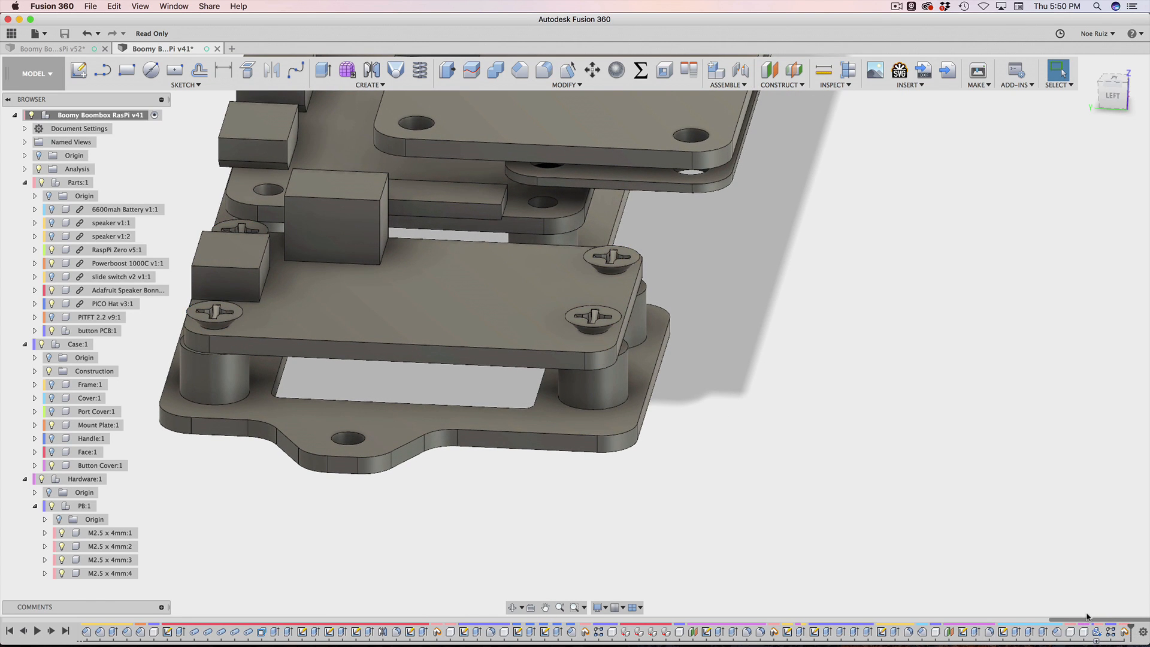
pyautogui.click(1120, 631)
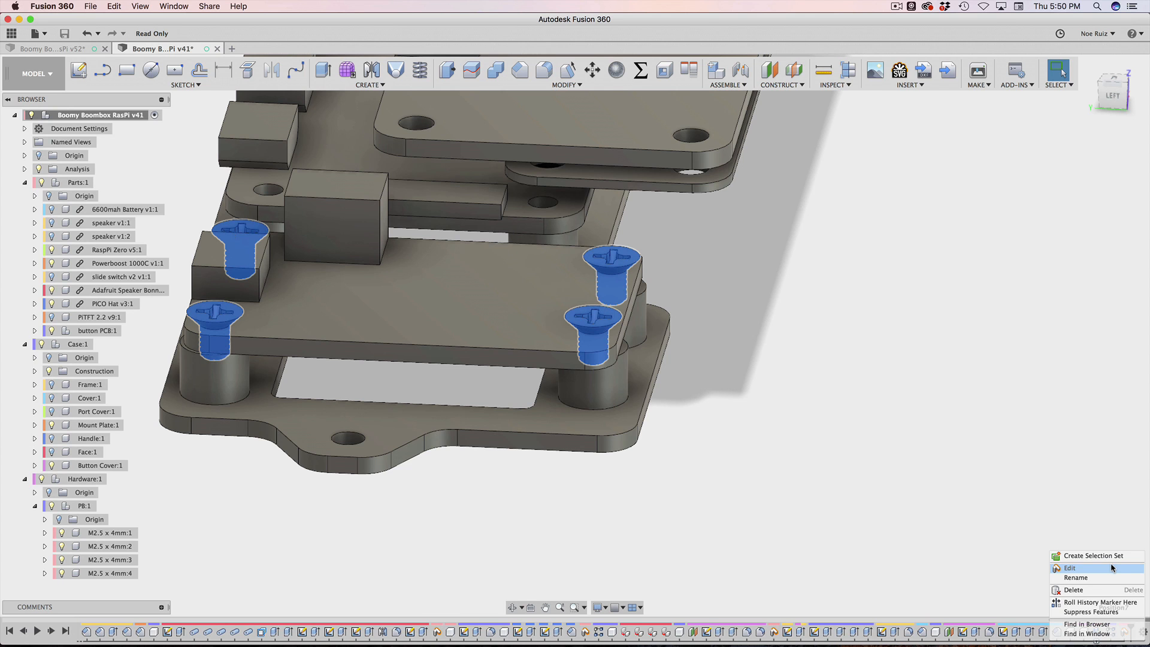
pyautogui.click(1071, 568)
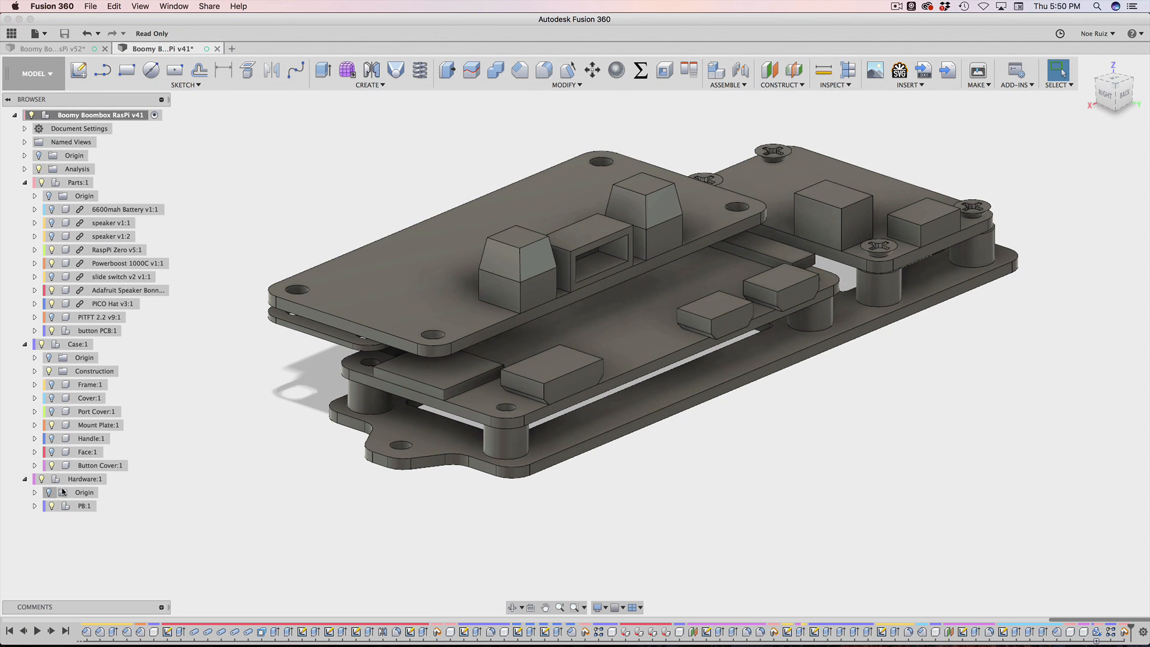
# Step: Activate Hardware and create a new empty sub-component named PN inside it
pyautogui.click(84, 478)
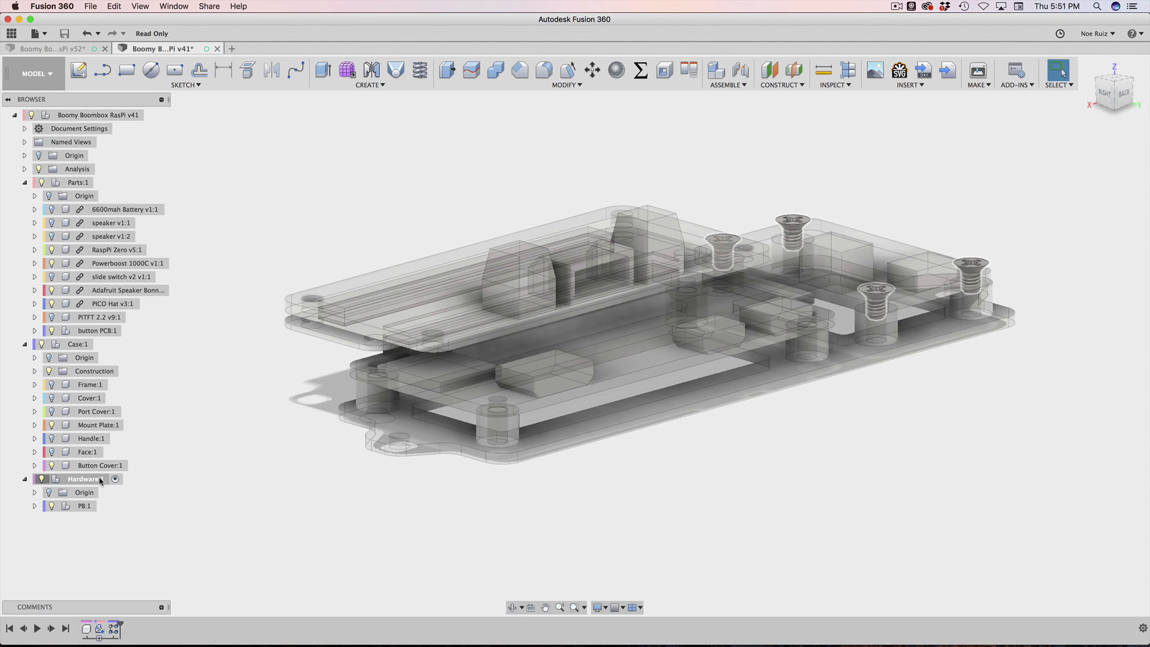
pyautogui.rightClick(84, 479)
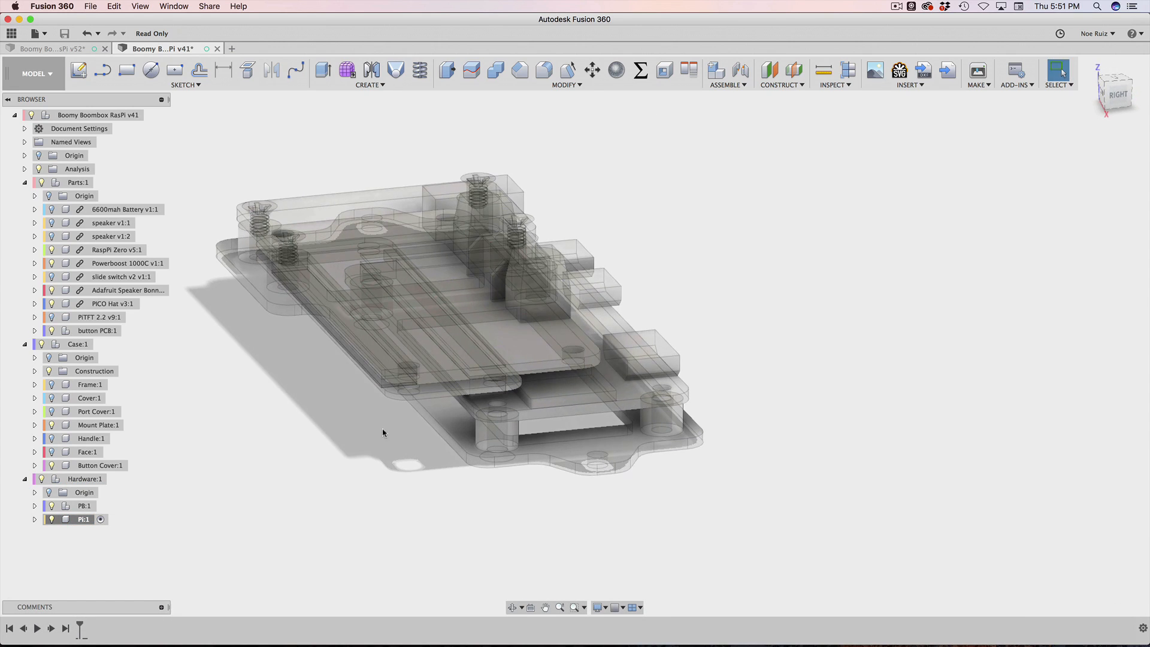
pyautogui.scroll(3)
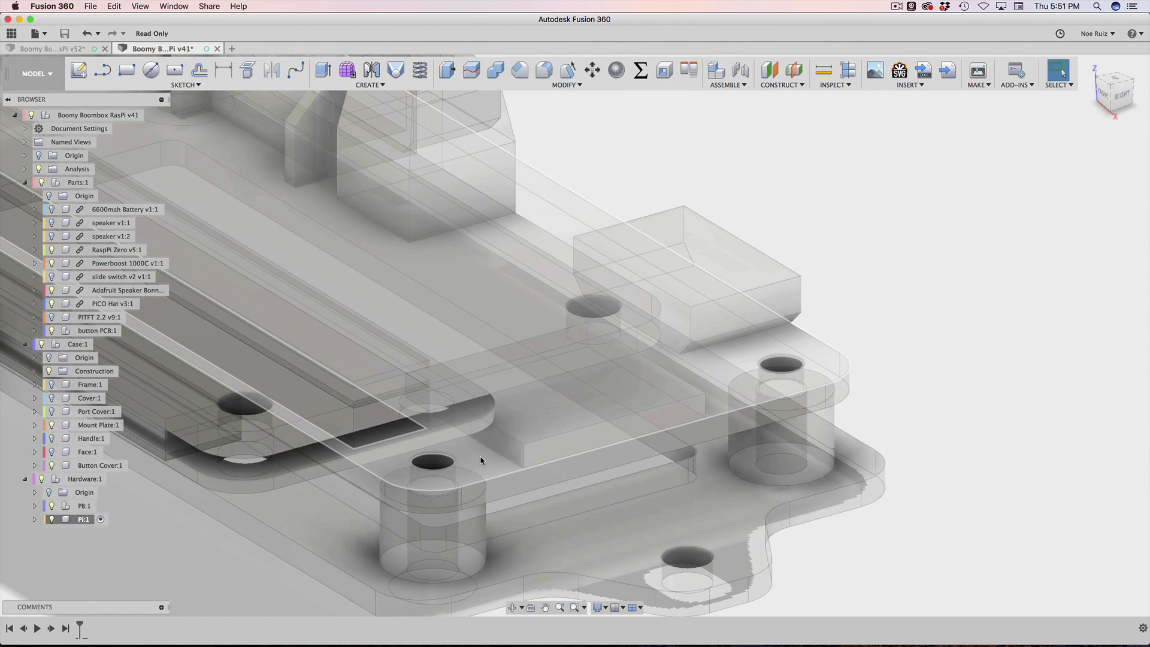
# Step: Measure the lower board standoff hole: 2.50 mm diameter, about 6.45 mm deep, then close Measure
pyautogui.click(823, 71)
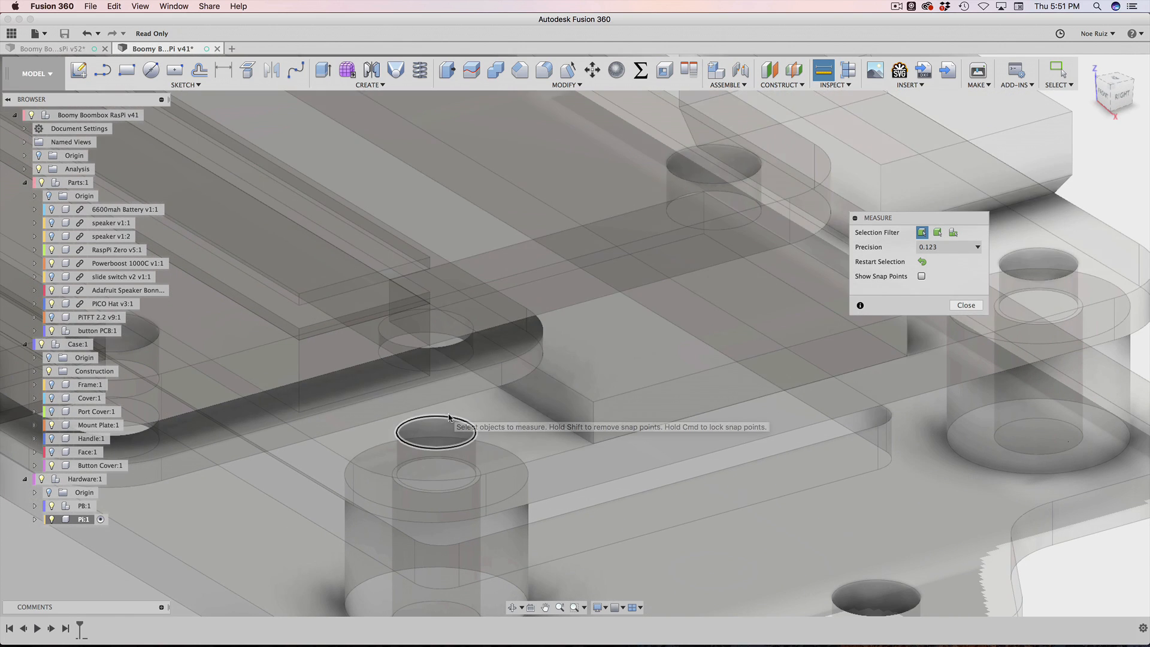
pyautogui.click(436, 432)
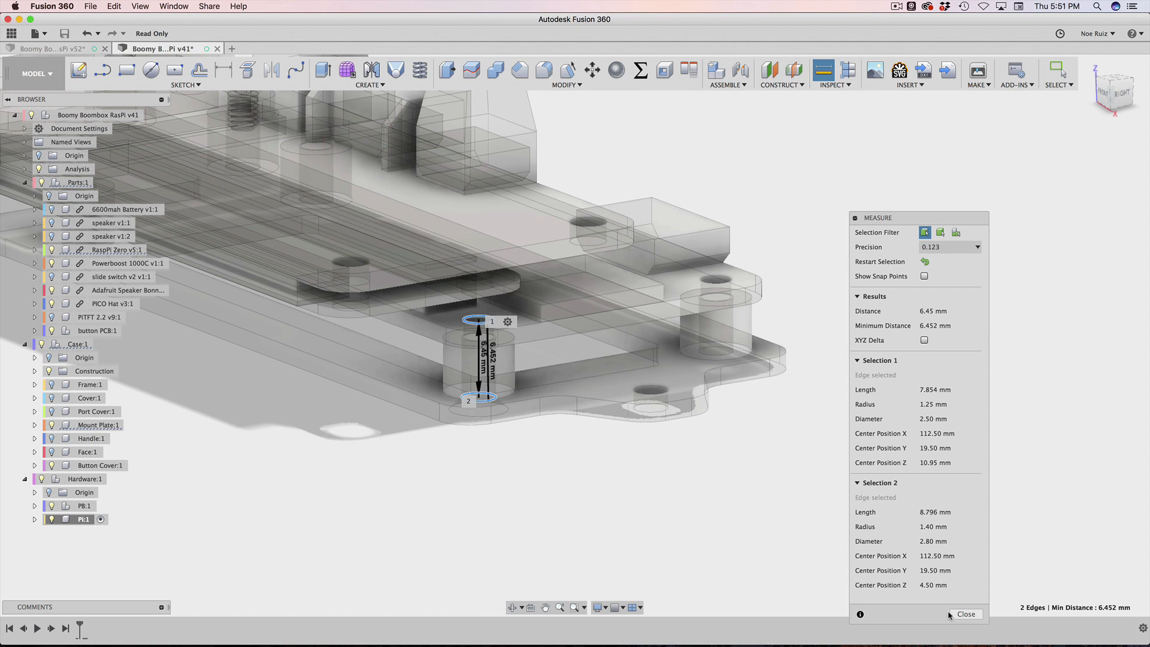
pyautogui.click(965, 613)
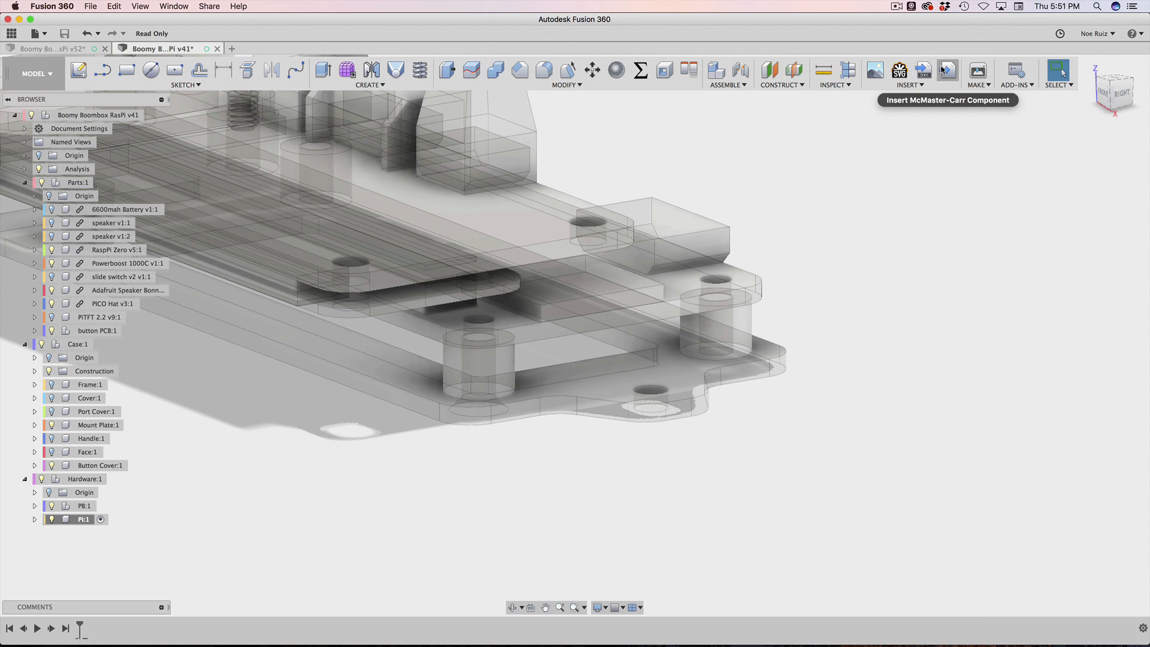
# Step: Insert a McMaster-Carr M2.5 x 8 mm flat head screw as a 3-D STEP into the design
pyautogui.click(946, 71)
pyautogui.write('screws')
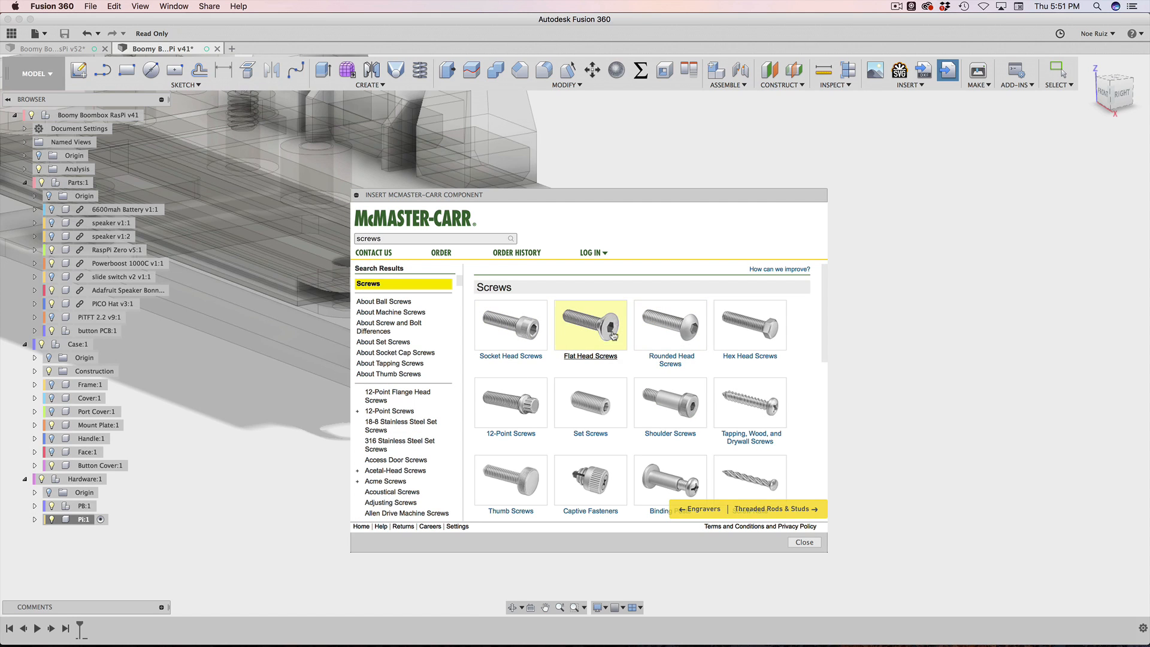
pyautogui.moveTo(577, 338)
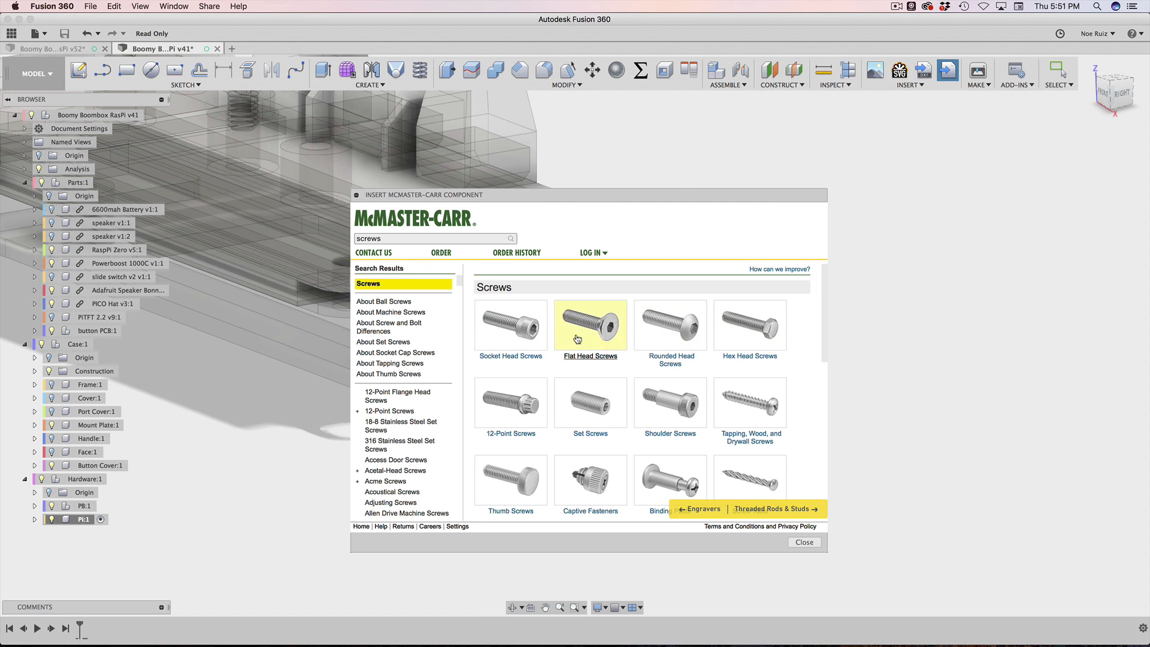
pyautogui.click(589, 326)
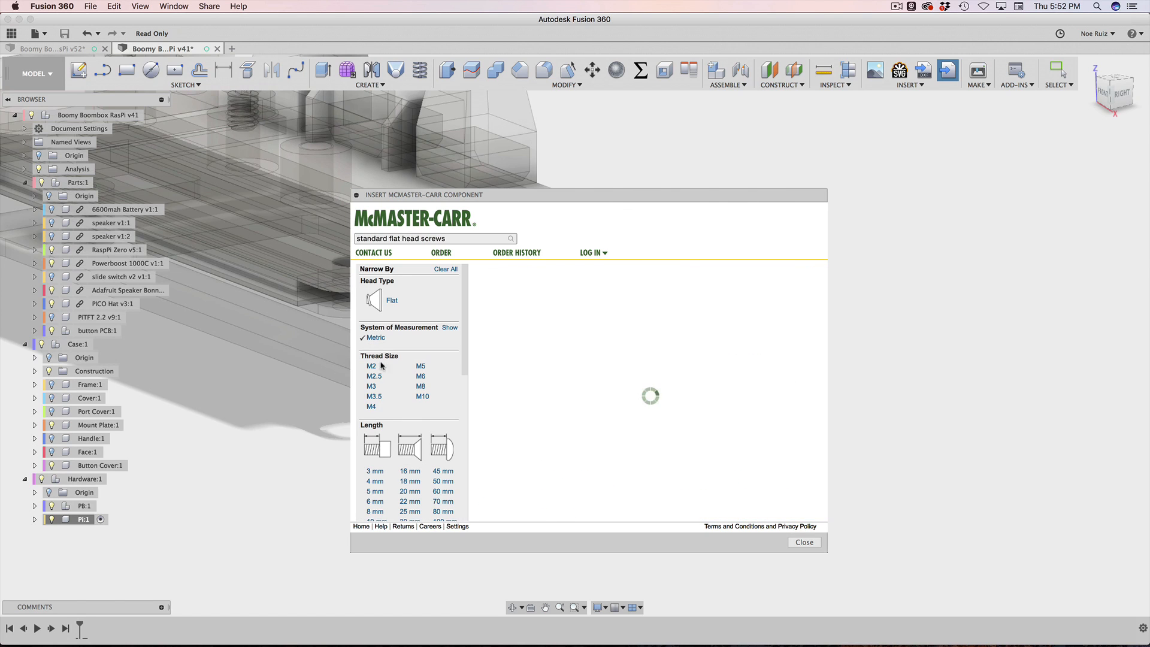
pyautogui.click(374, 376)
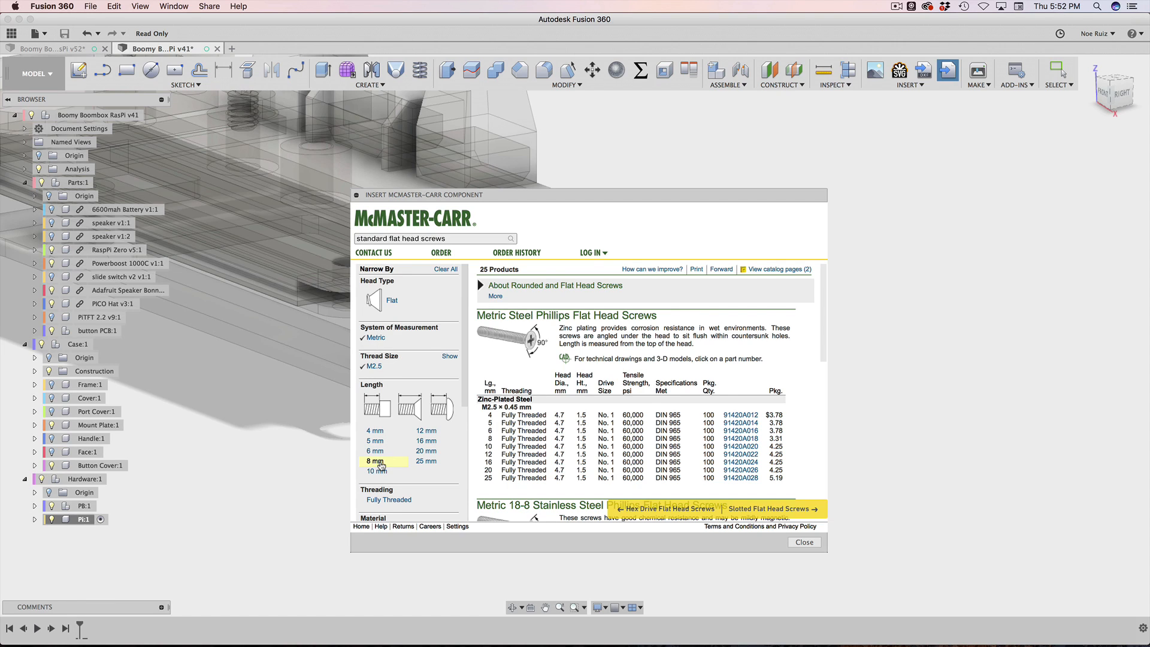
pyautogui.click(374, 461)
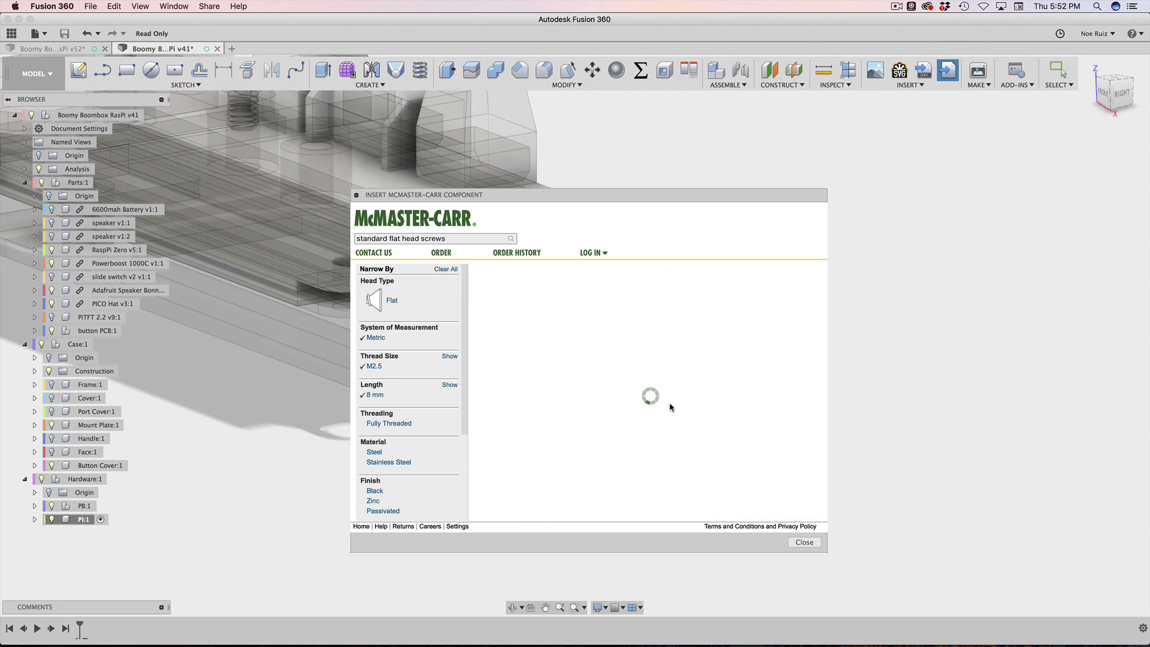
pyautogui.moveTo(650, 416)
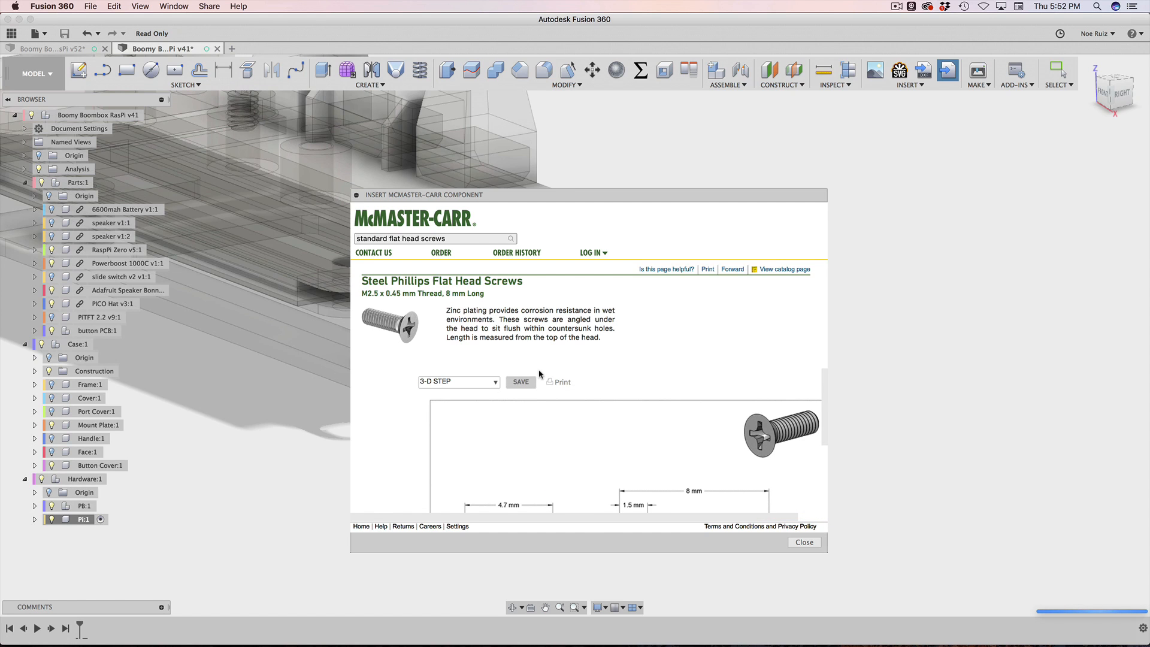
pyautogui.click(802, 541)
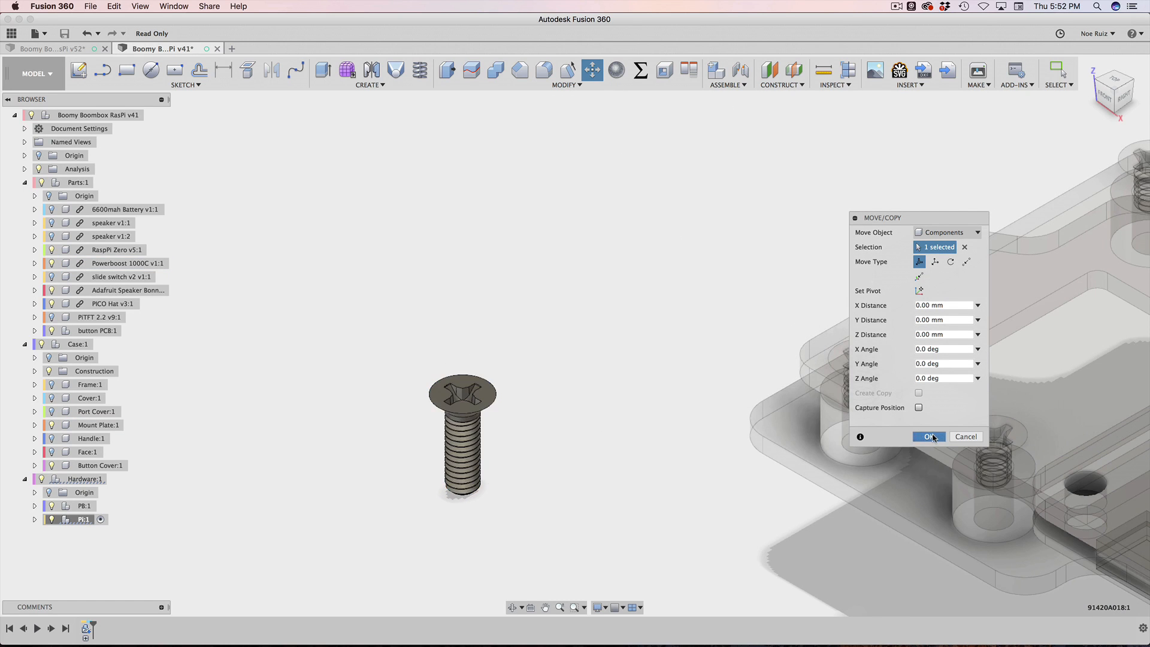
# Step: Accept the screw's placement and paste a copy moved 6 mm aside inside PB
pyautogui.click(929, 436)
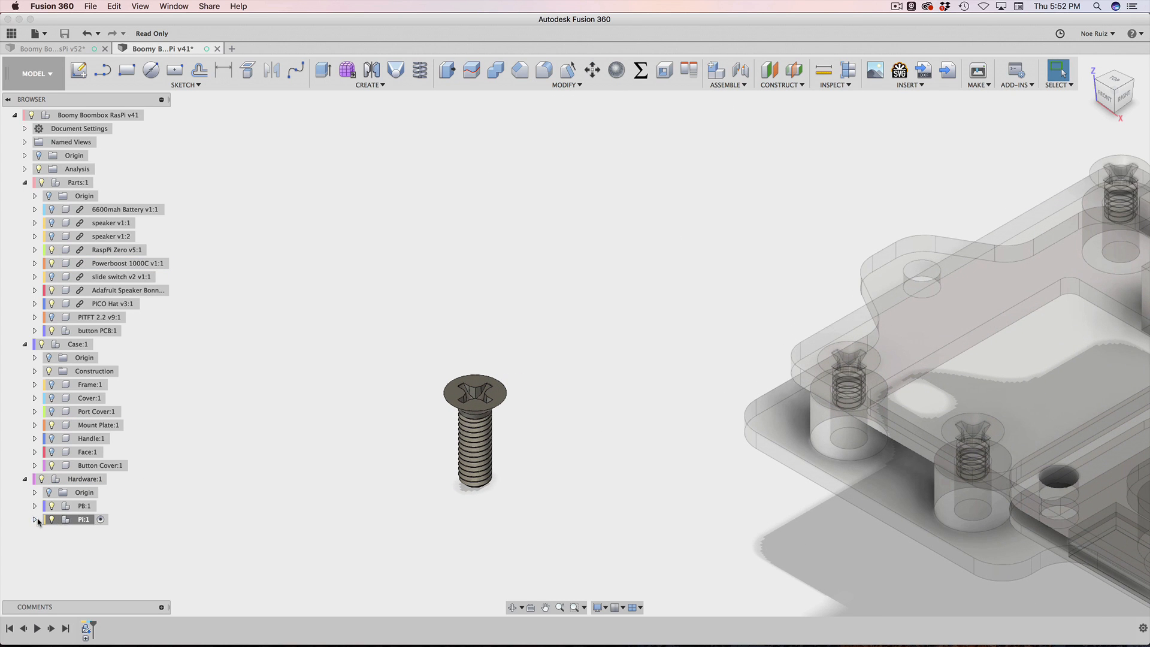
pyautogui.click(35, 519)
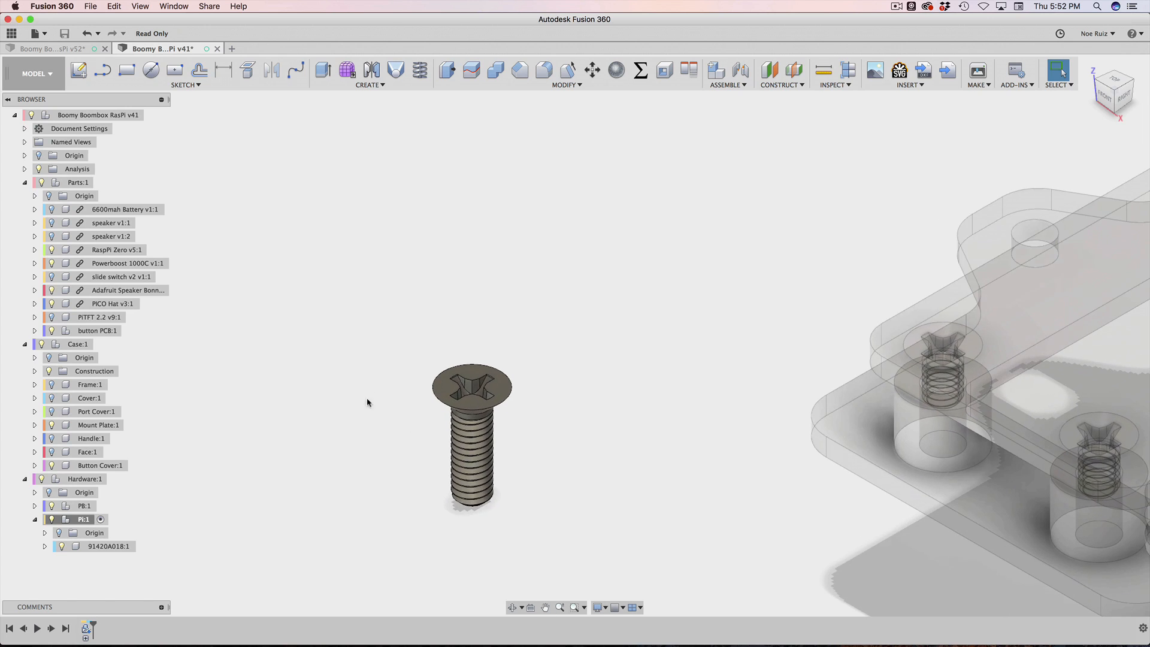
pyautogui.click(106, 546)
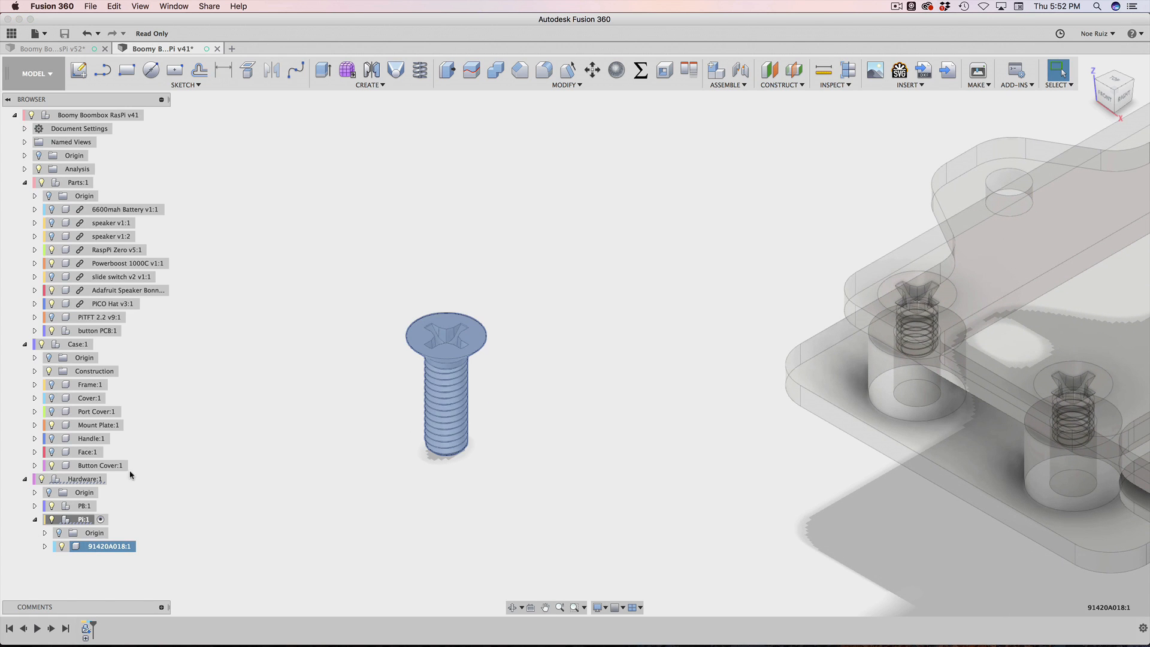
pyautogui.moveTo(169, 455)
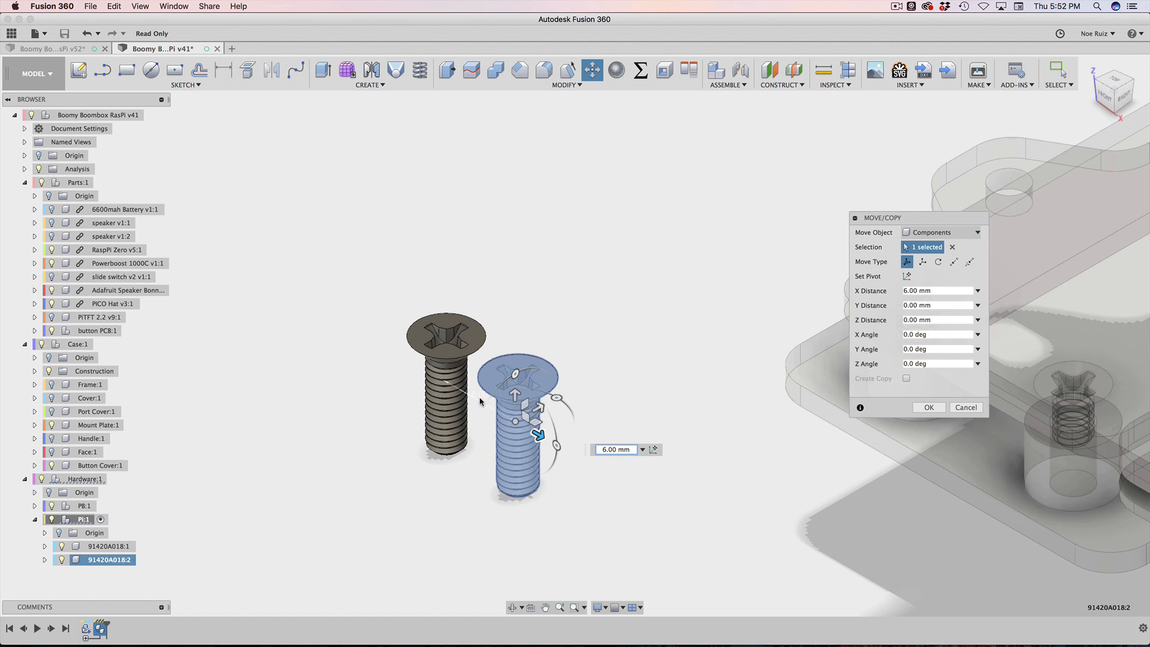
pyautogui.click(927, 407)
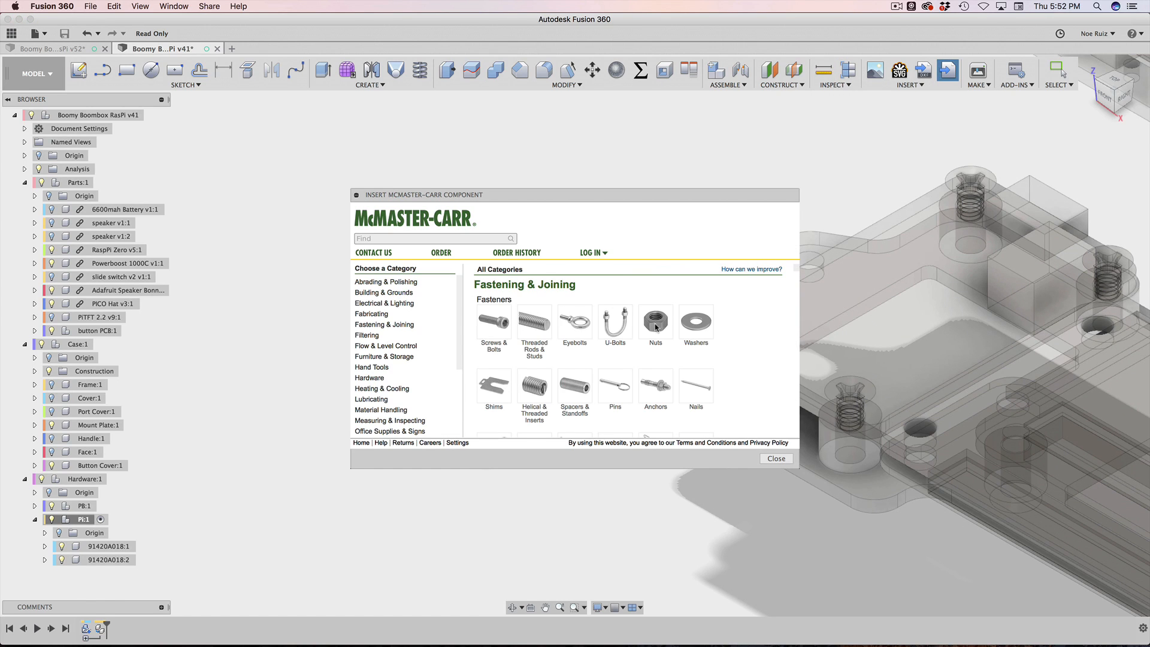
# Step: Browse McMaster-Carr hex nuts filtered to M2.5 and open the medium-strength steel thin nuts
pyautogui.click(655, 321)
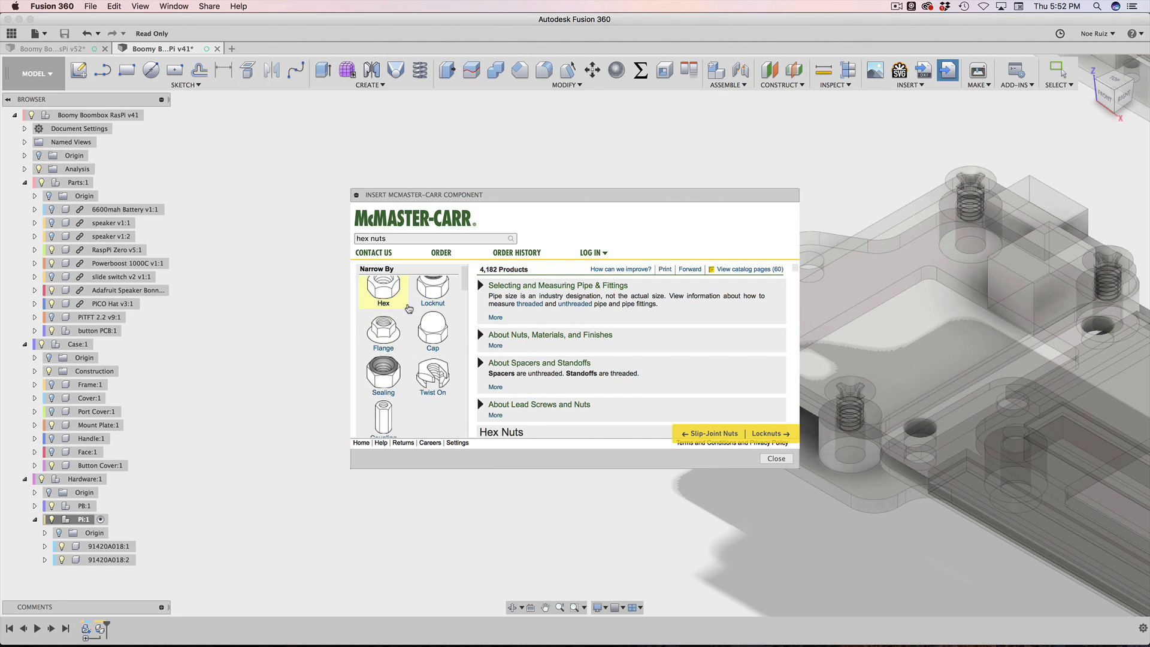
pyautogui.click(382, 292)
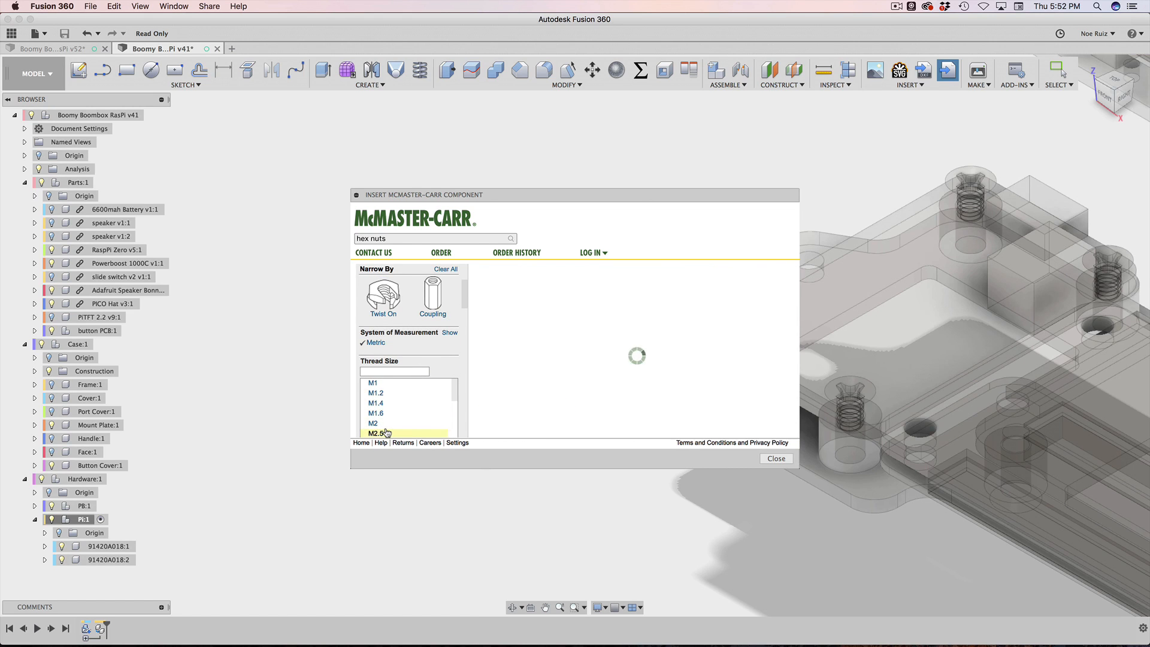
pyautogui.click(375, 434)
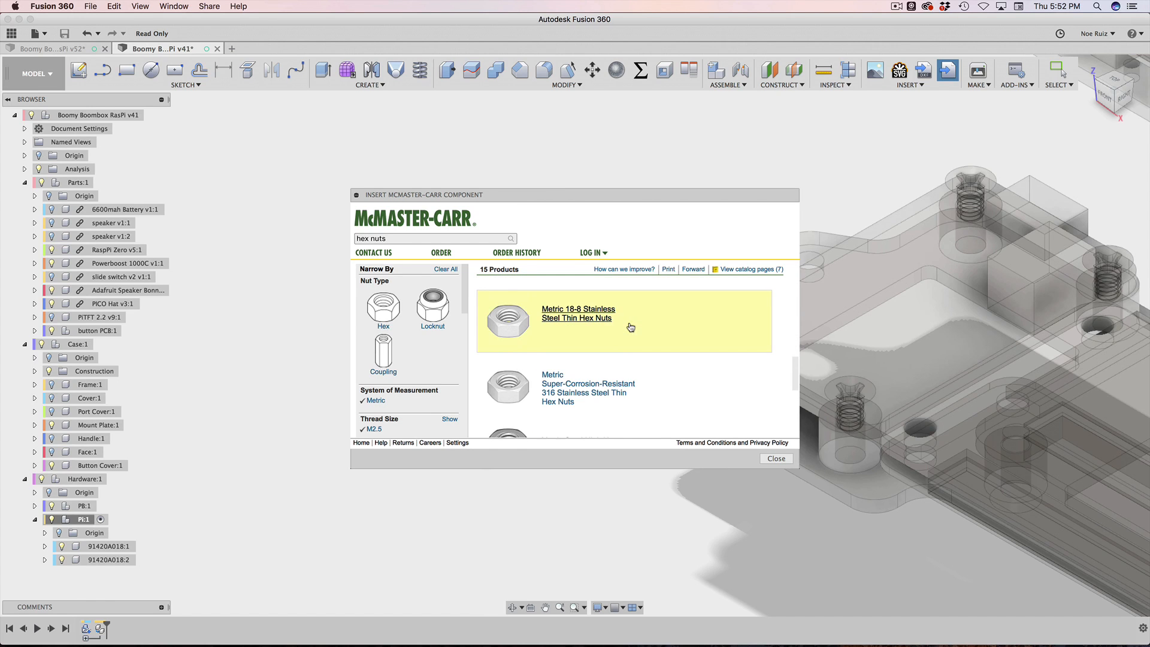
pyautogui.scroll(-3)
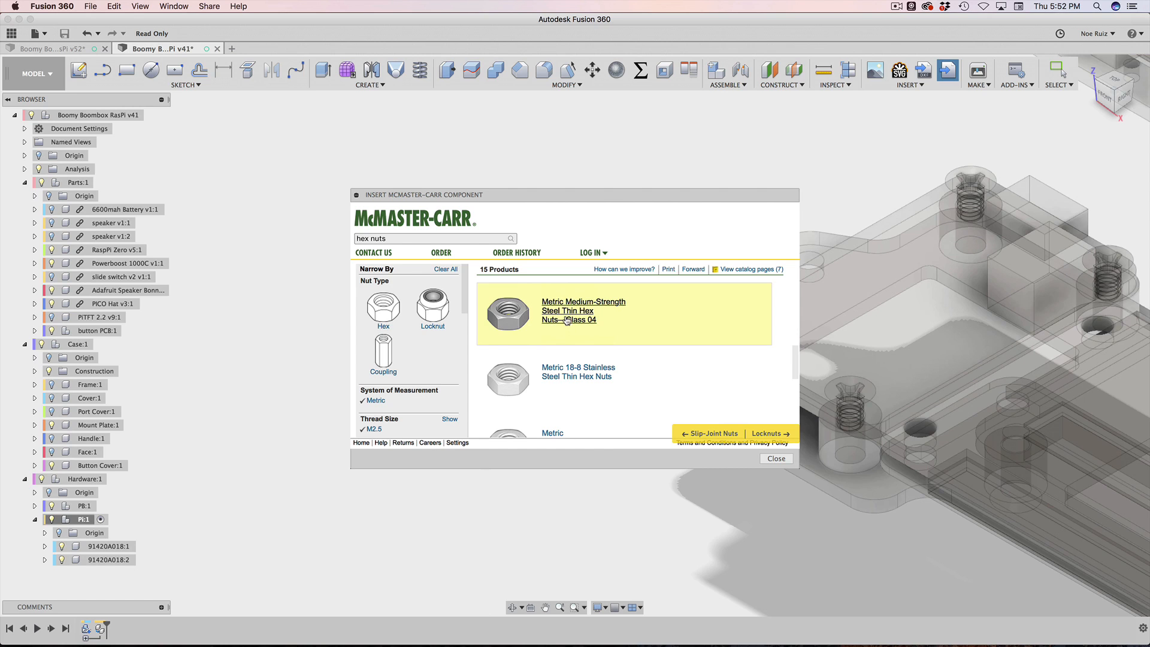
pyautogui.scroll(3)
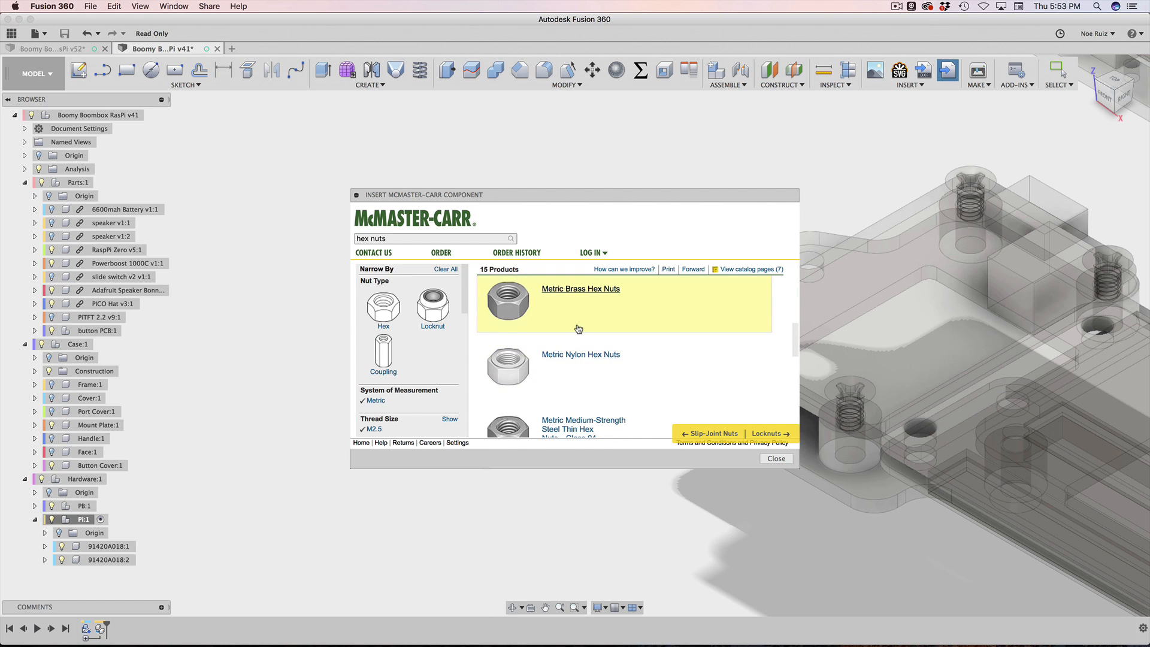
pyautogui.scroll(-3)
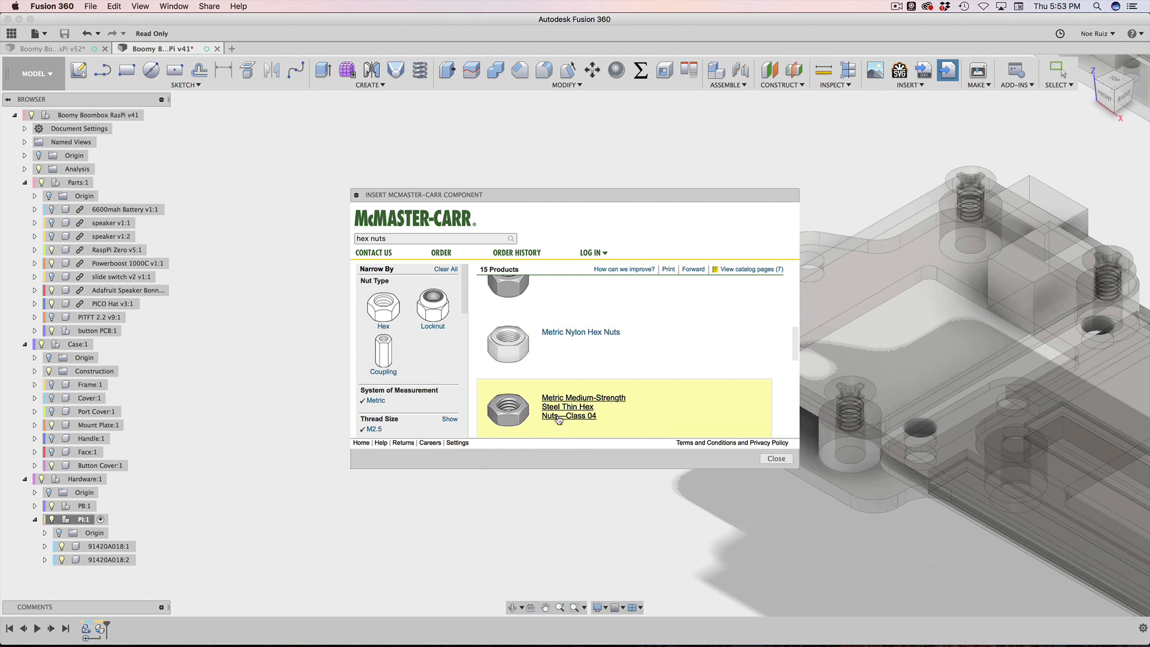
pyautogui.click(567, 408)
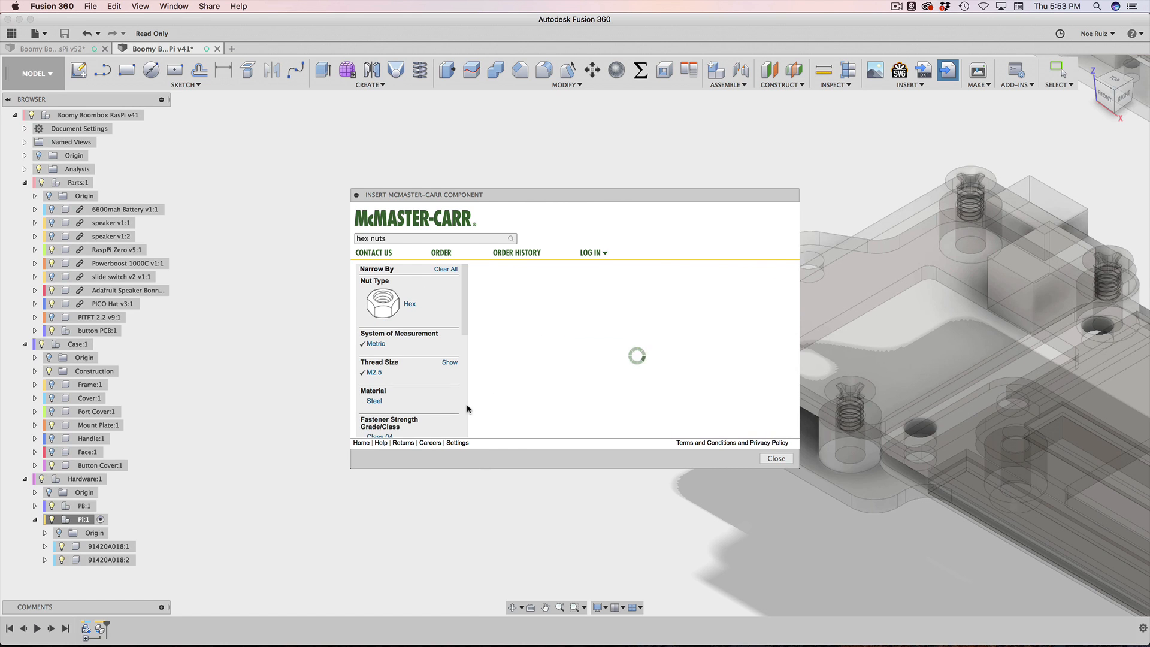
pyautogui.moveTo(504, 328)
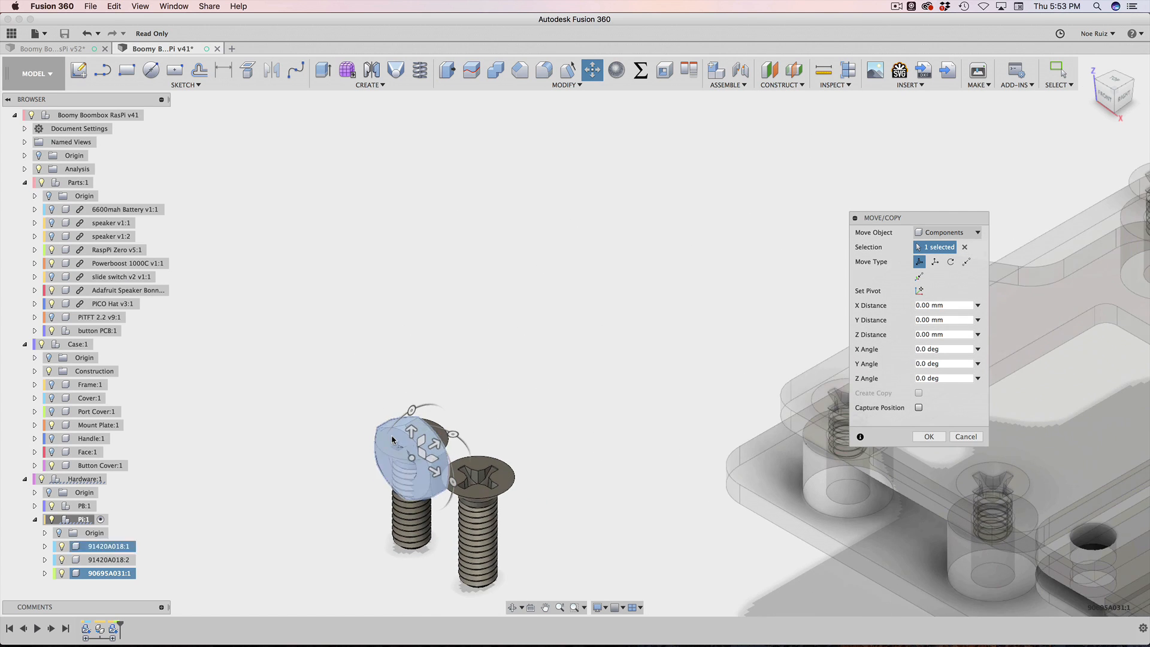
# Step: Place the thin hex nut, rename it 'M2.5 hexnut', and paste a second copy of it
pyautogui.click(929, 436)
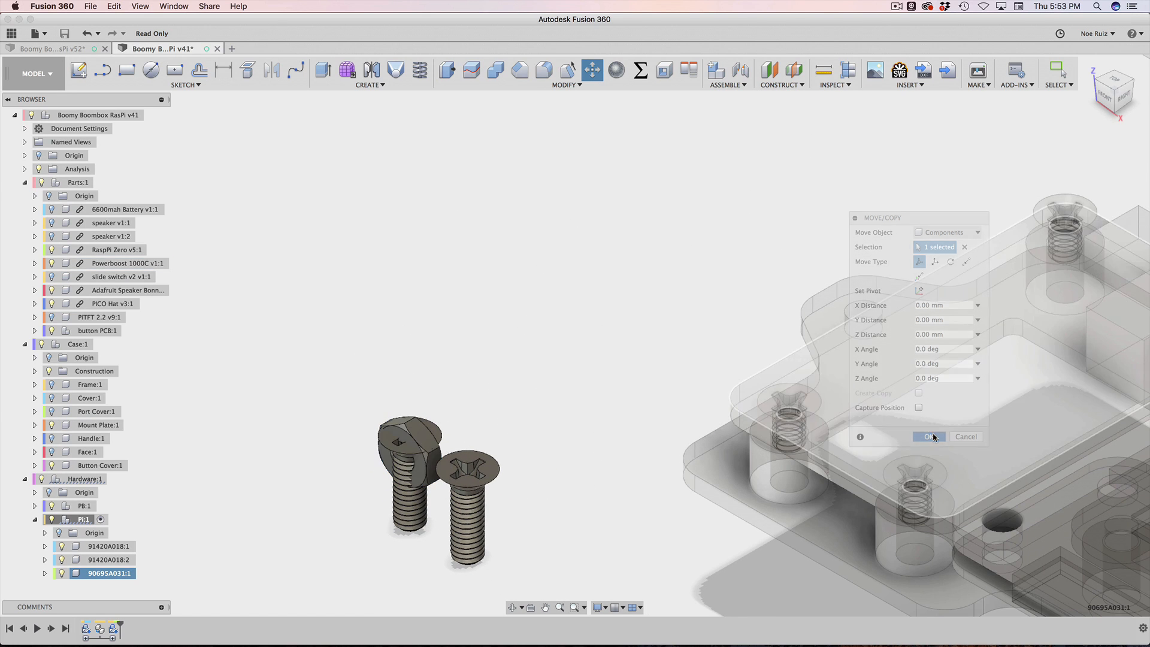
pyautogui.click(928, 436)
pyautogui.write('M2.5 x 8mm')
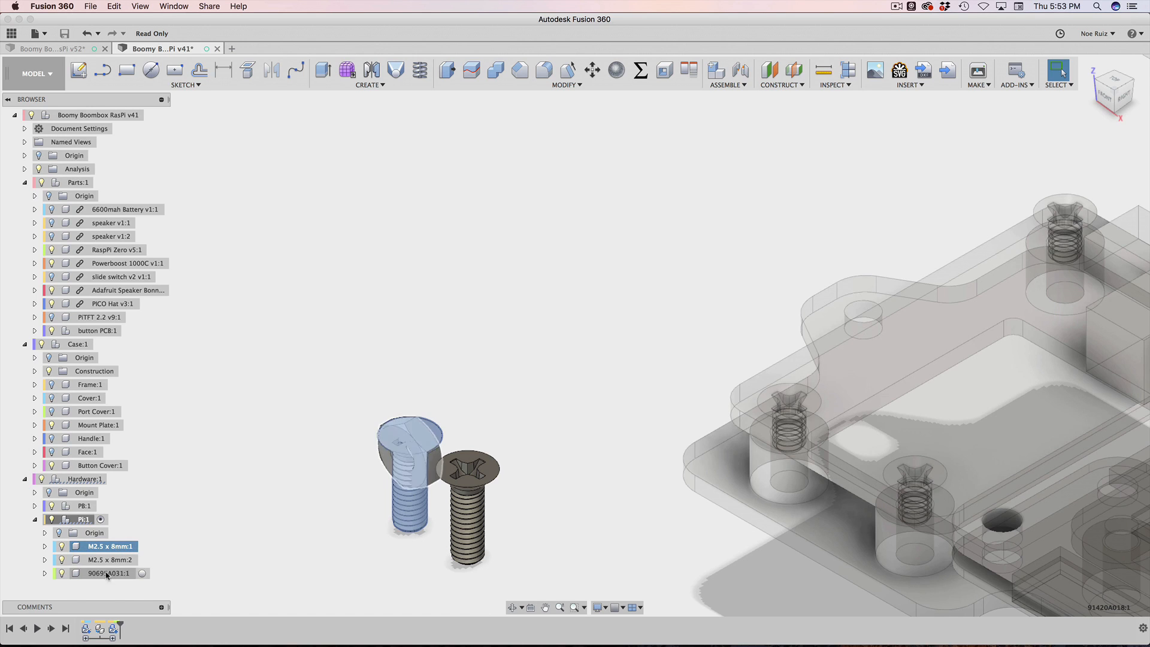
pyautogui.doubleClick(109, 572)
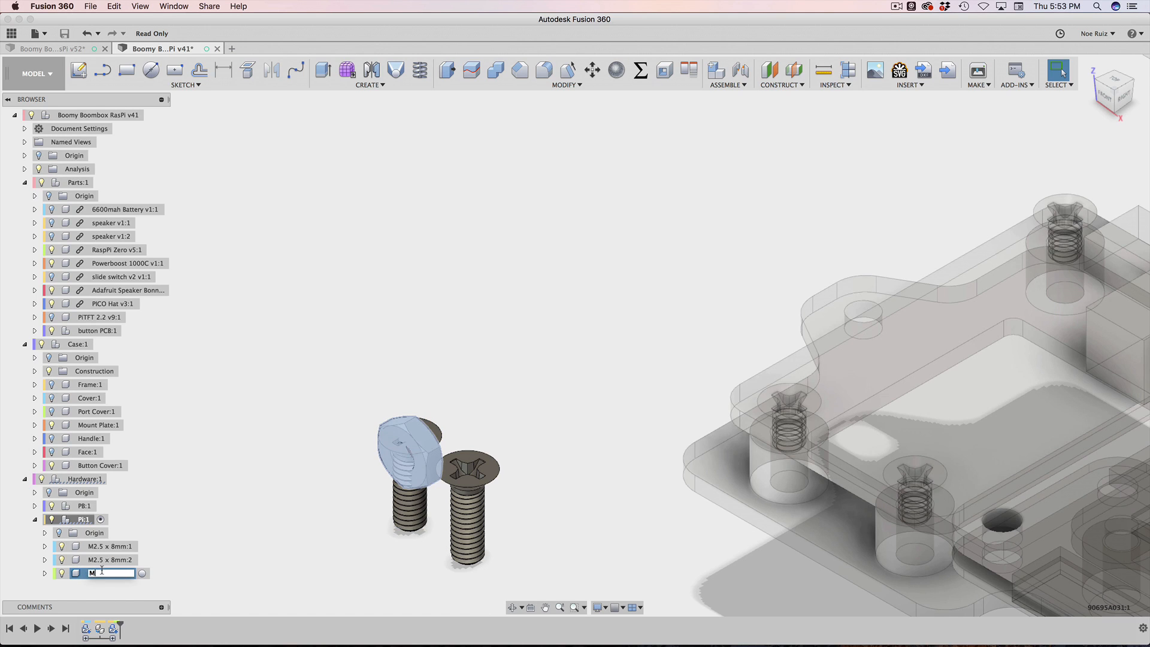
pyautogui.write('2.5 wash')
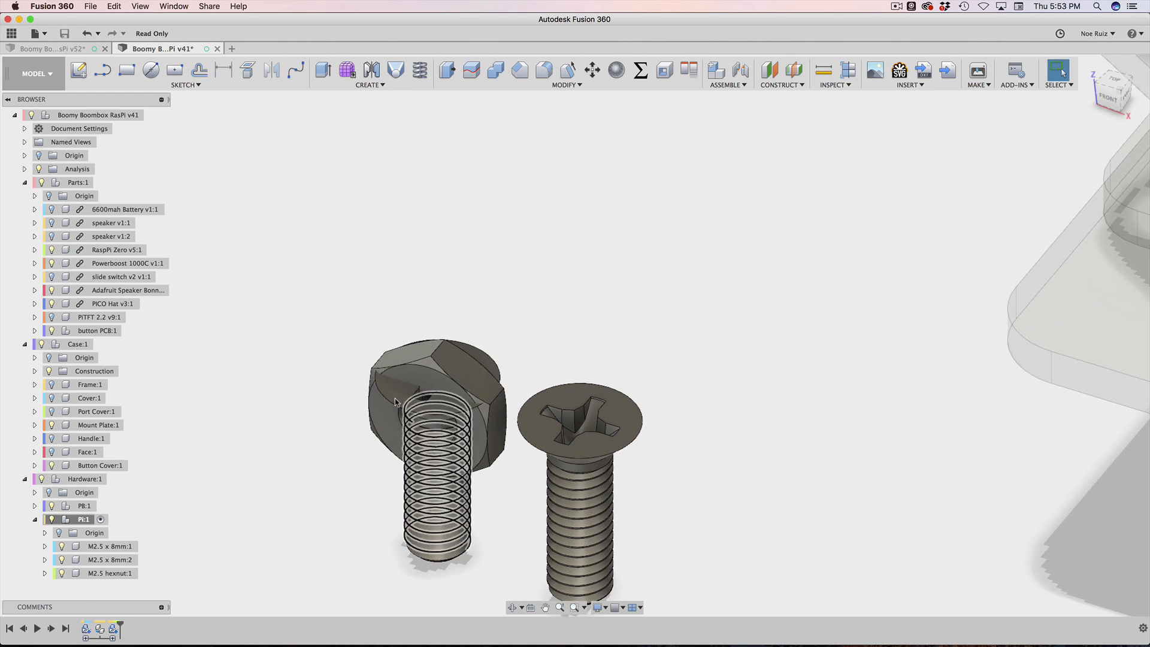
pyautogui.click(109, 573)
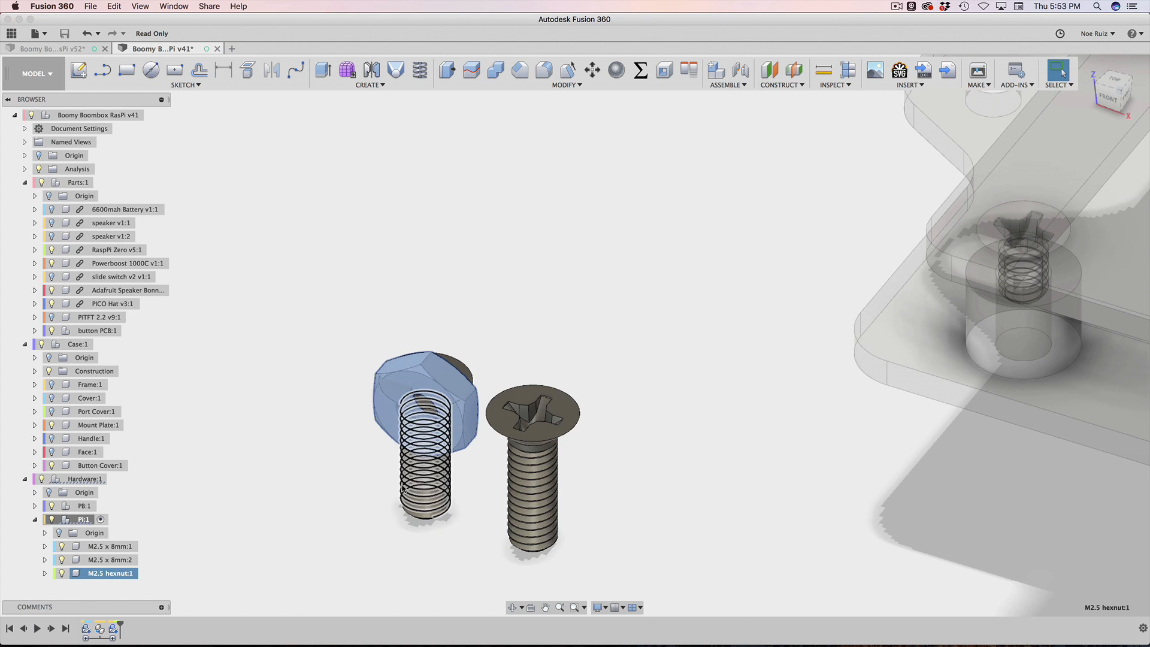
pyautogui.click(591, 71)
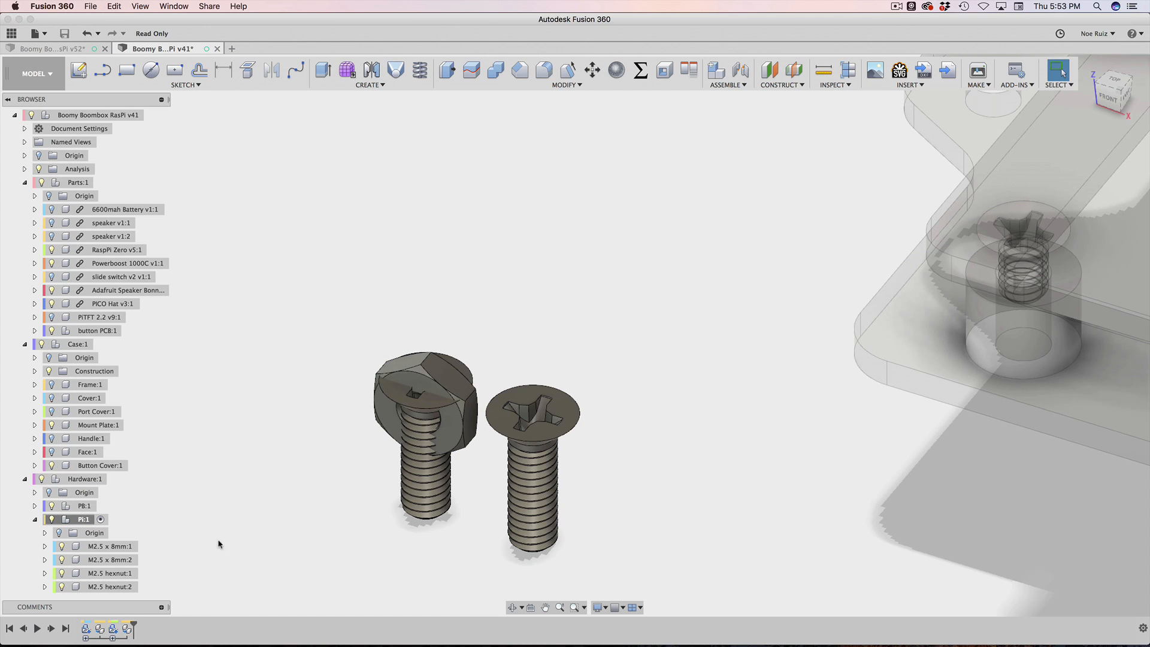
pyautogui.click(109, 585)
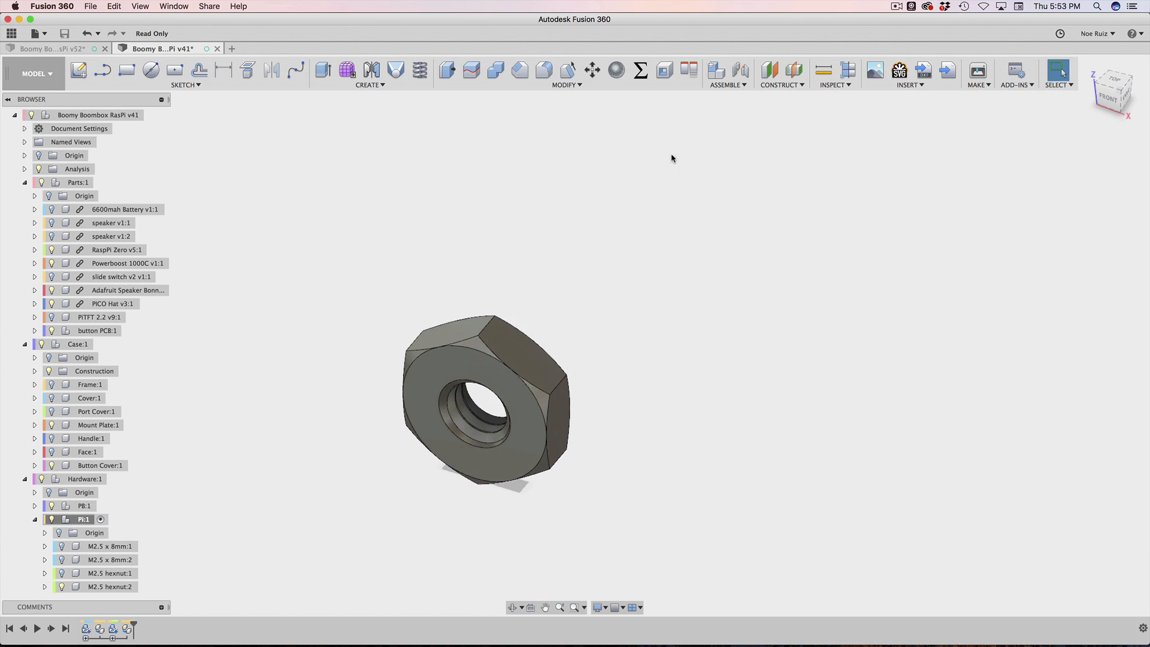
# Step: Align the M2.5 x 8mm screw and thin hex nut edges into a lower board standoff hole
pyautogui.click(688, 70)
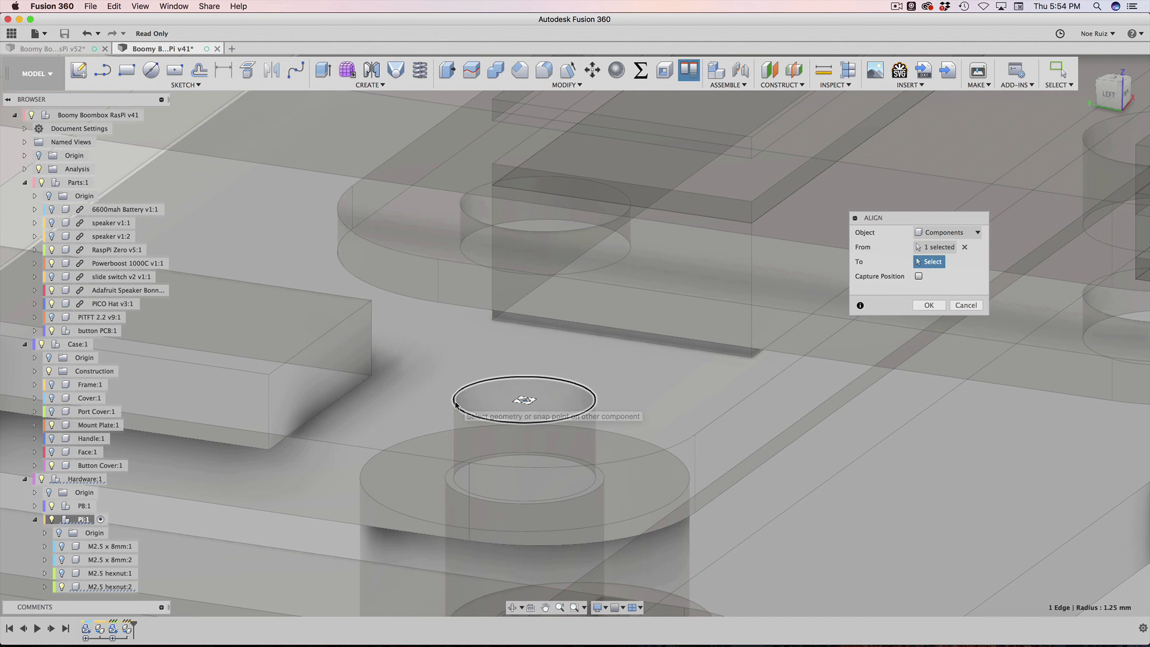
pyautogui.moveTo(466, 411)
pyautogui.write('a')
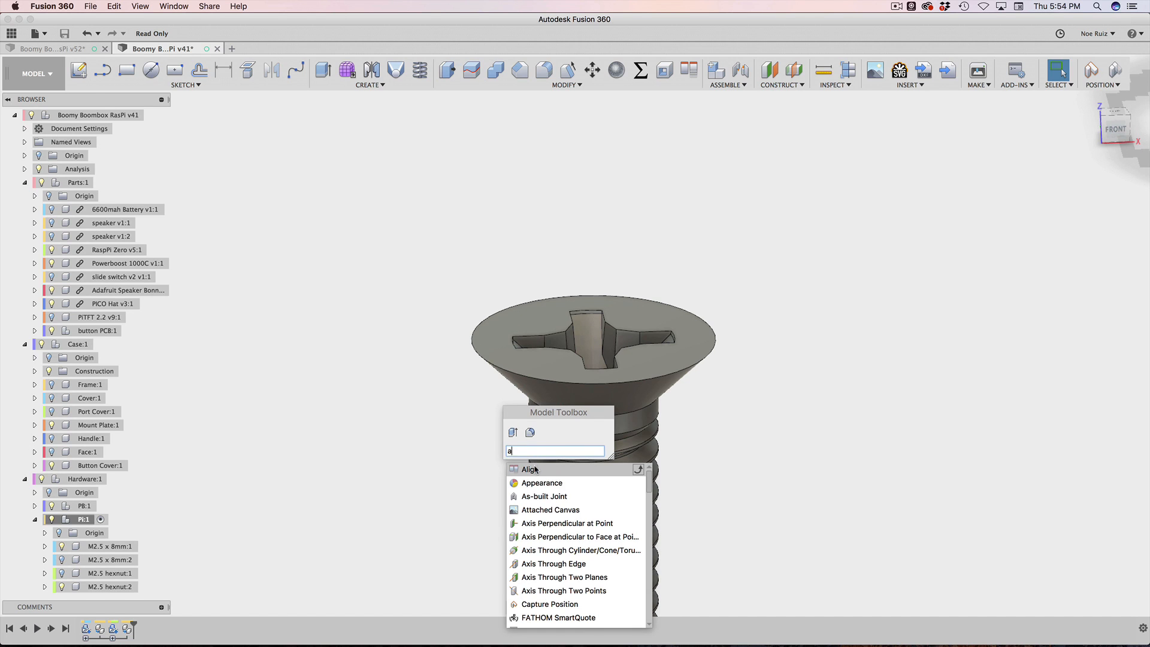
pyautogui.click(527, 470)
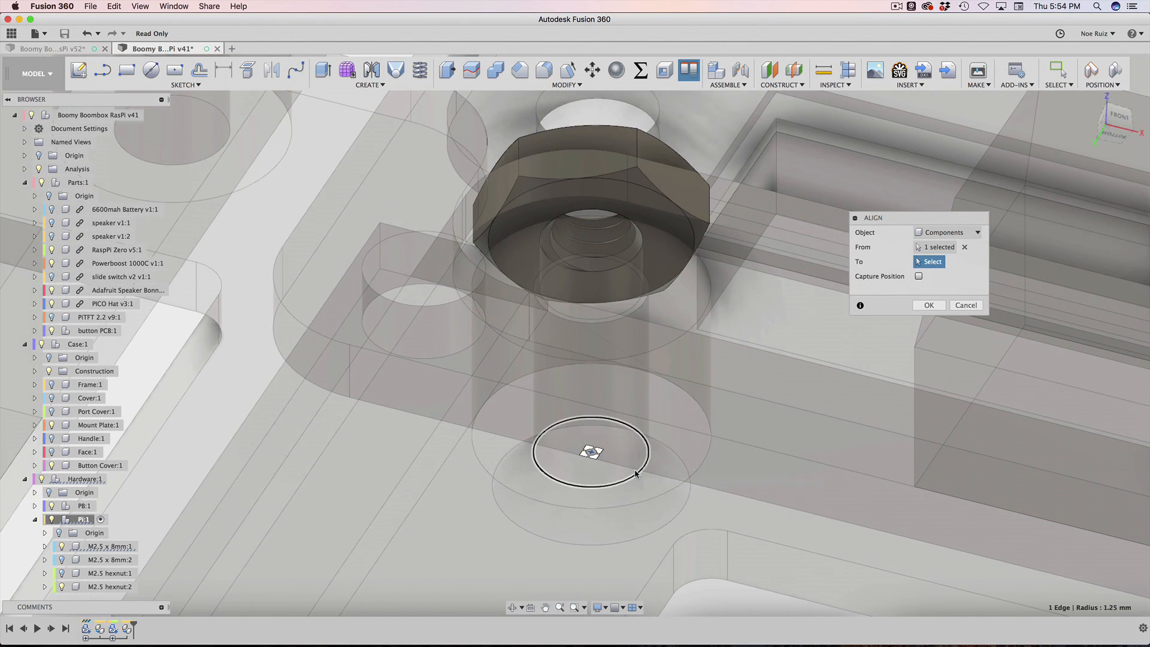
pyautogui.click(638, 453)
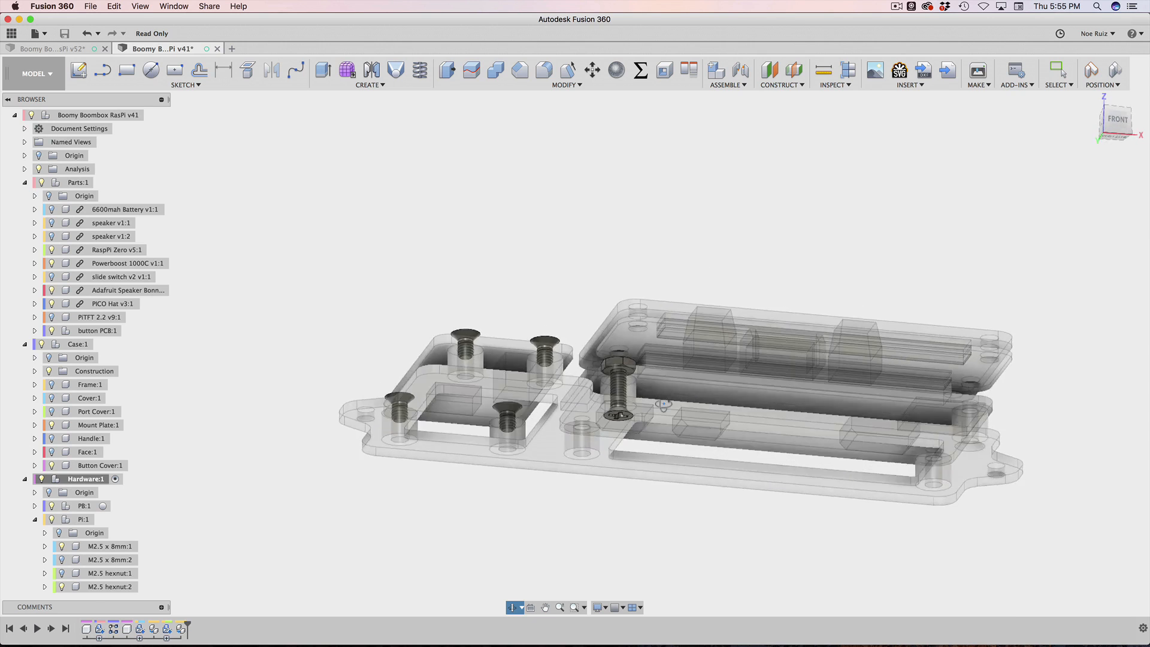
# Step: Inspect the first M2.5 x 8mm screw's timeline features in the browser, then collapse it
pyautogui.click(109, 547)
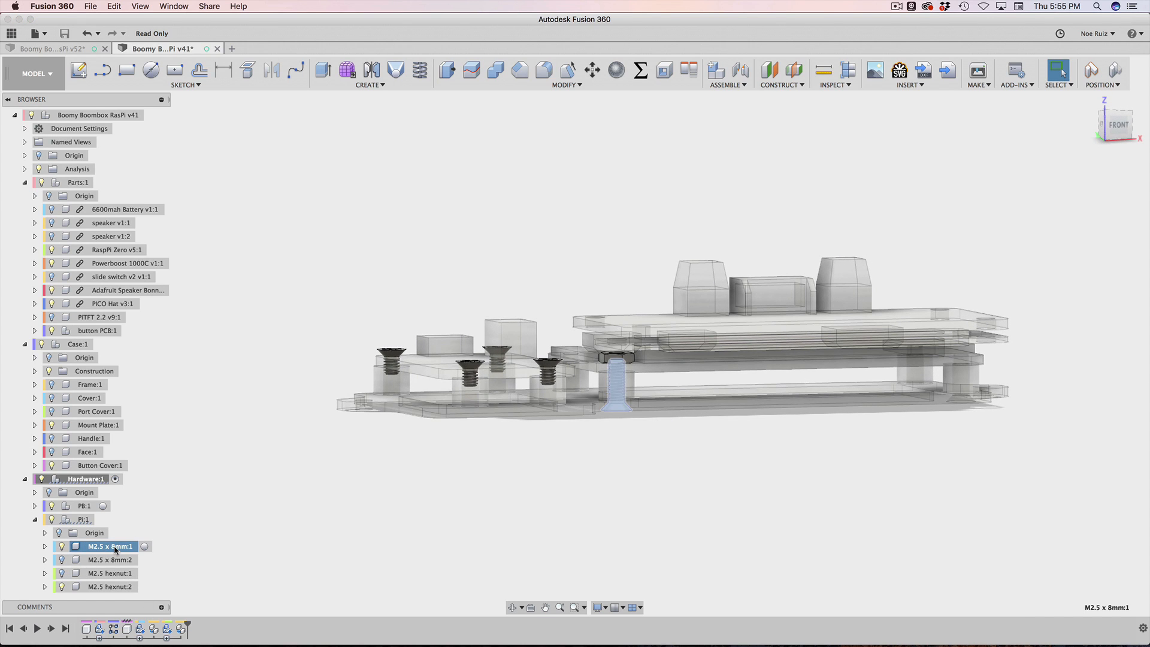
pyautogui.rightClick(109, 546)
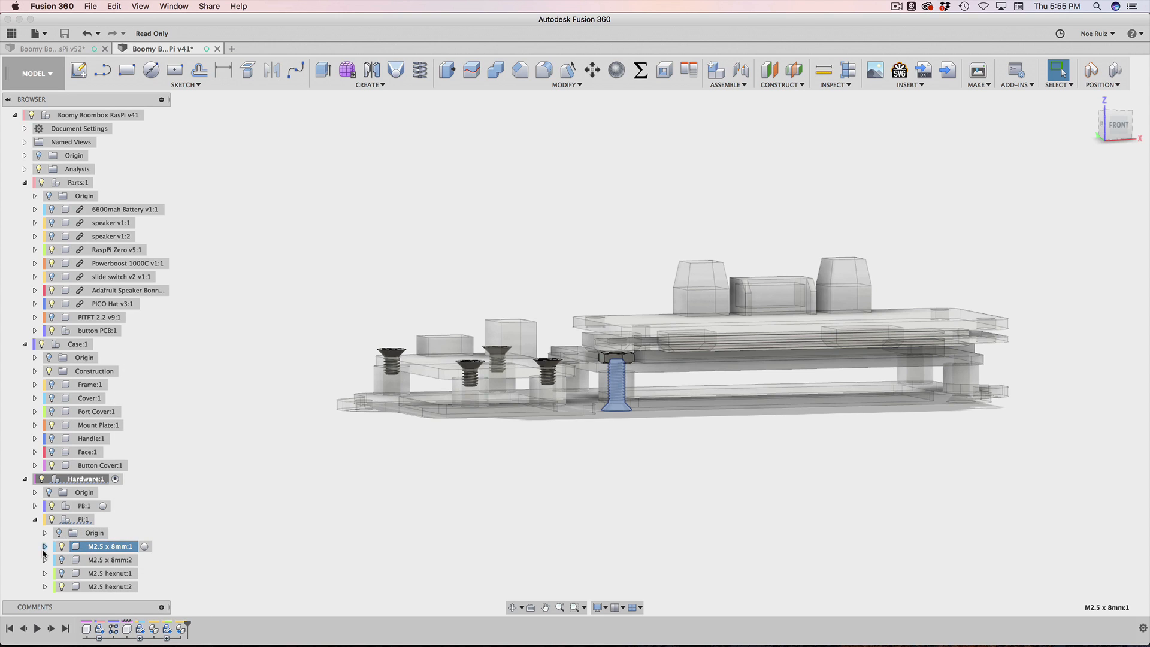
pyautogui.click(44, 547)
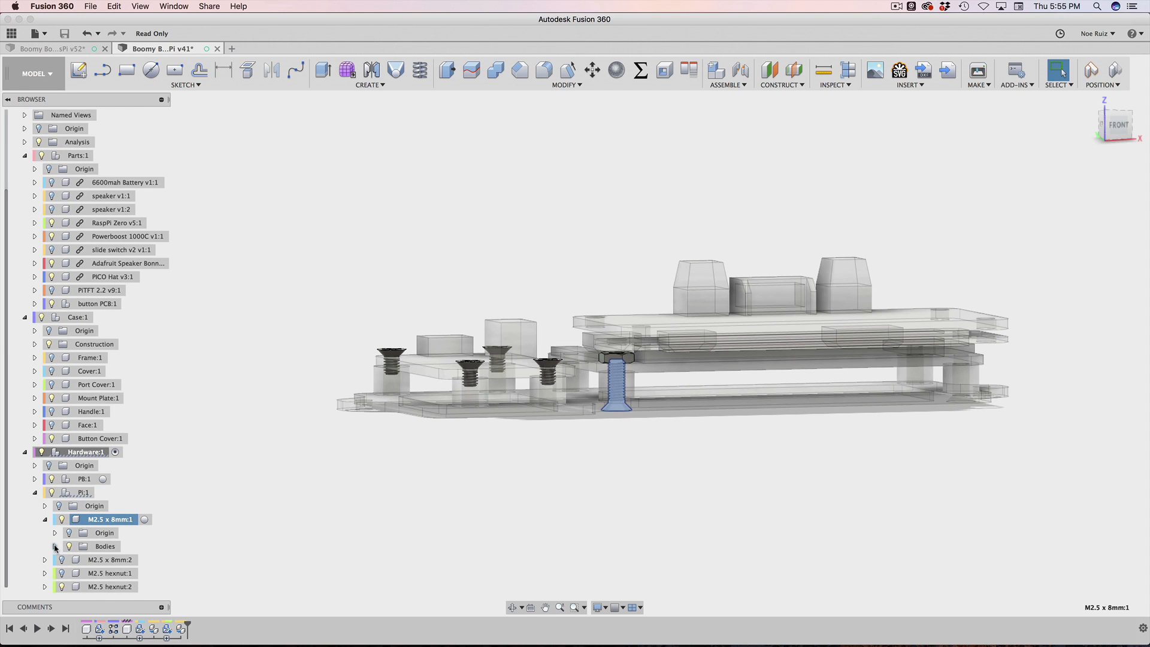
pyautogui.rightClick(106, 560)
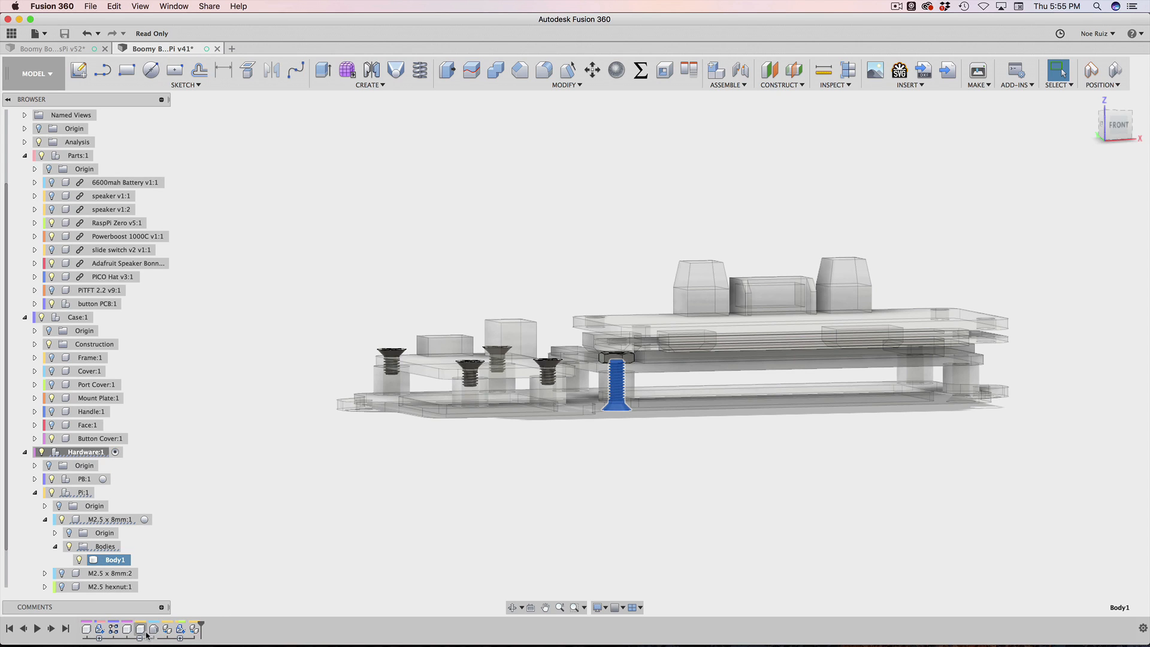
pyautogui.click(101, 629)
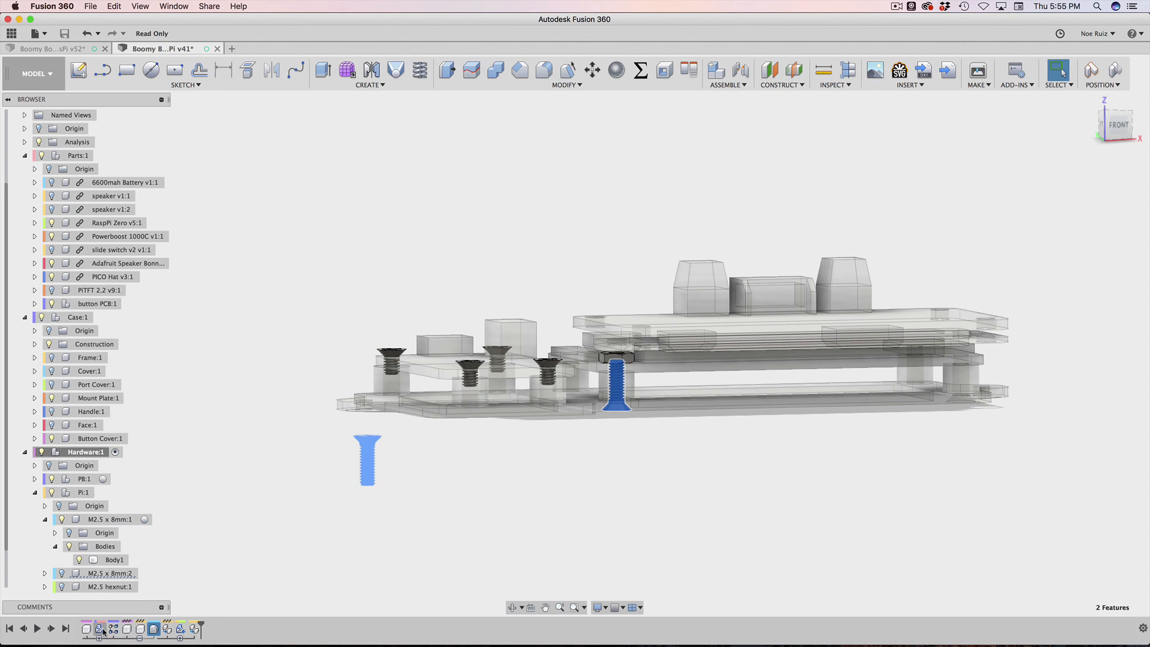
pyautogui.moveTo(155, 629)
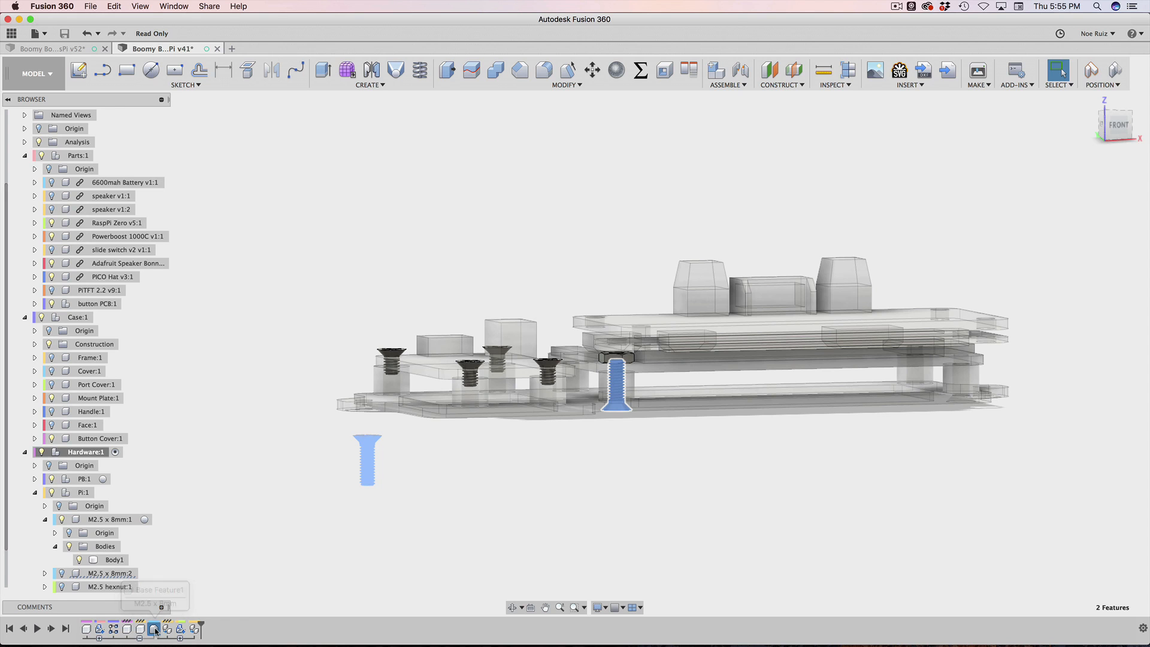
pyautogui.rightClick(110, 573)
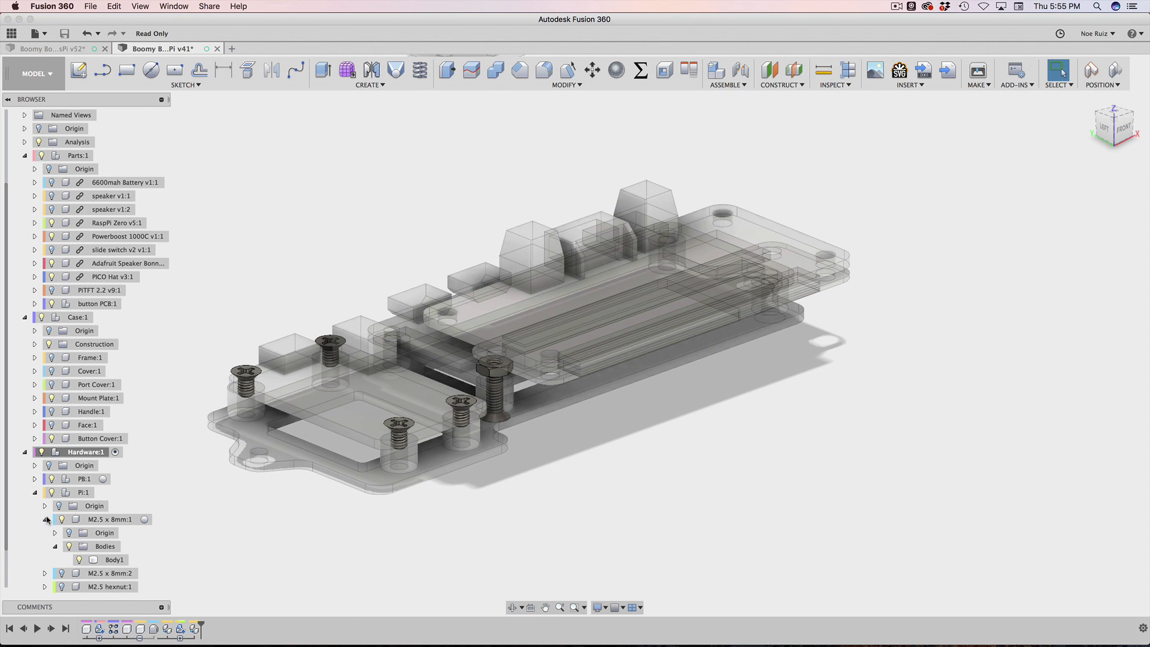
pyautogui.click(110, 547)
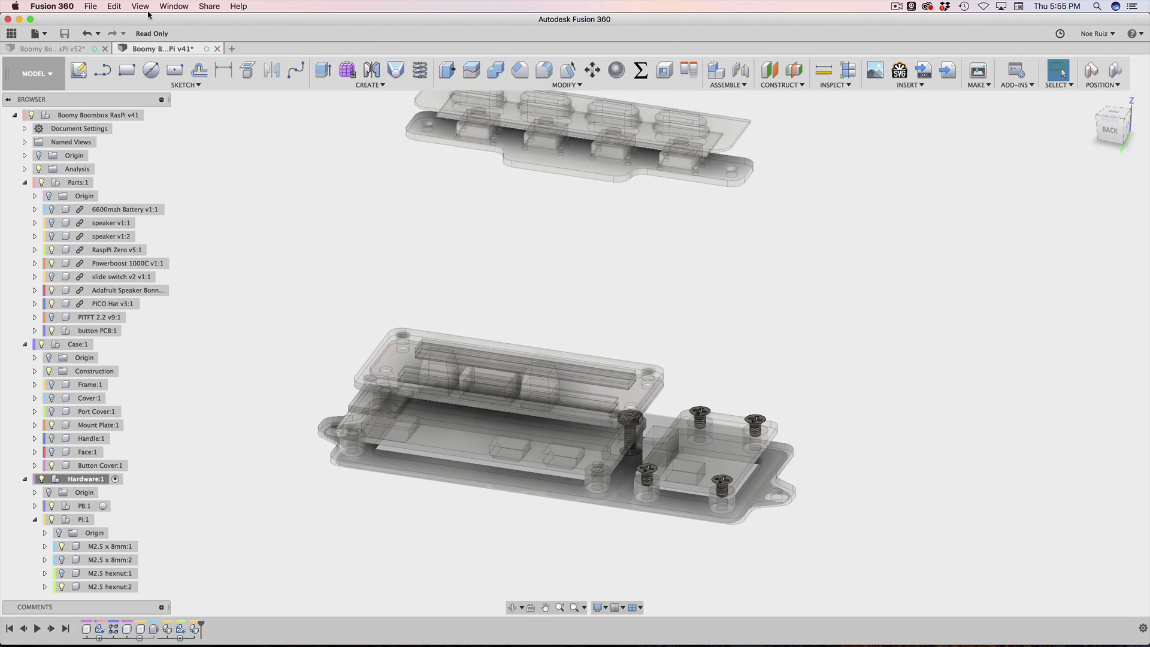
# Step: Switch to the full boombox design, version 52
pyautogui.click(52, 48)
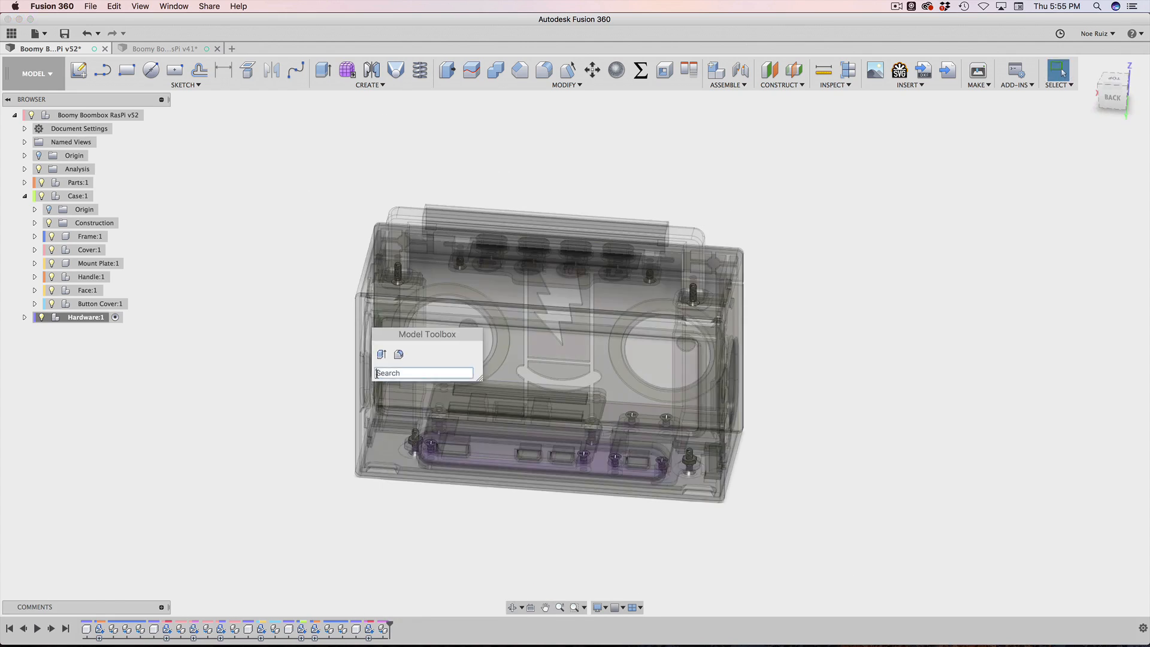
# Step: Expand Hardware:1 to list PB, PiZeroW, Button, Plate, HandleBar and highlight Plate:1's screws
pyautogui.write('a')
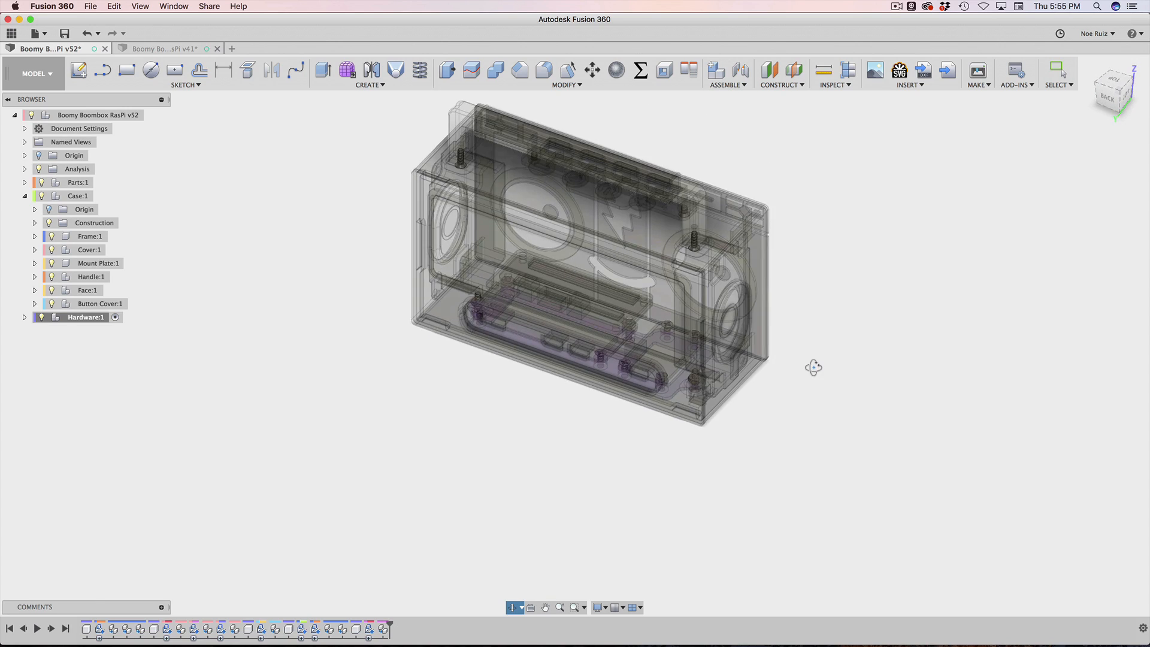
pyautogui.scroll(-3)
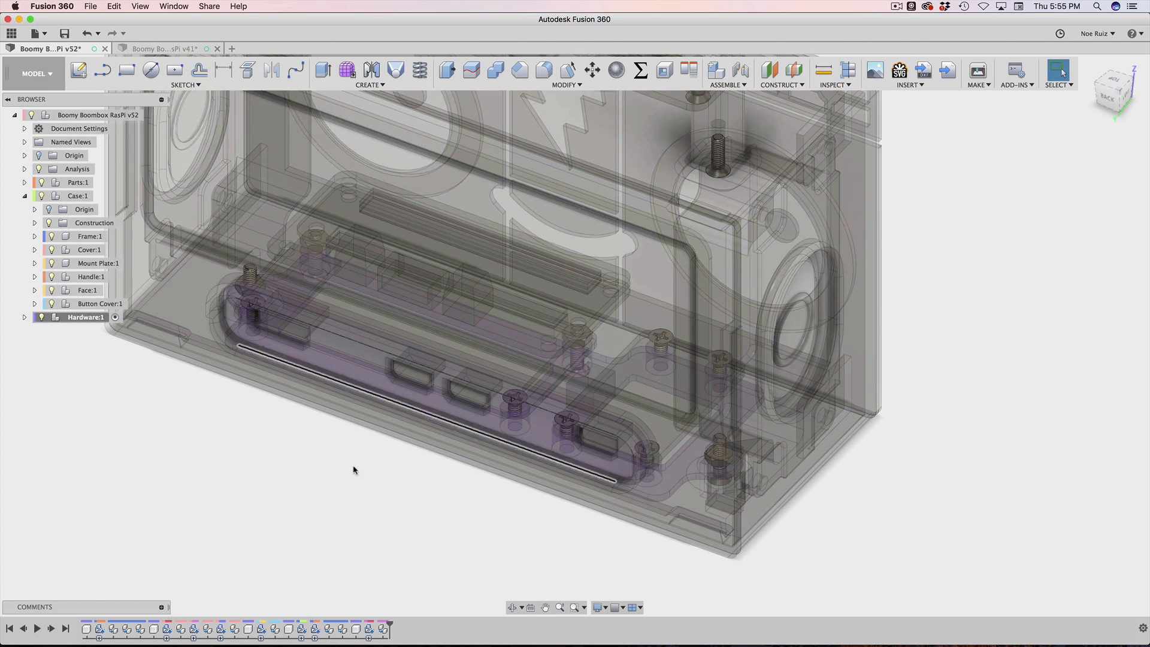
pyautogui.click(24, 316)
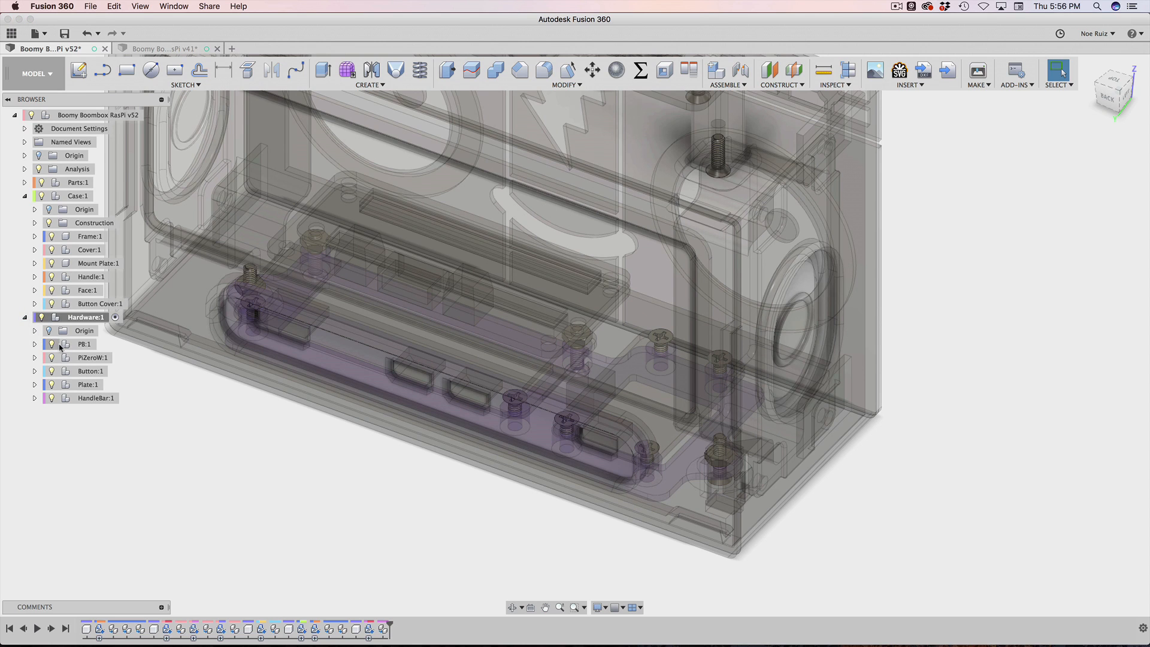
pyautogui.click(83, 343)
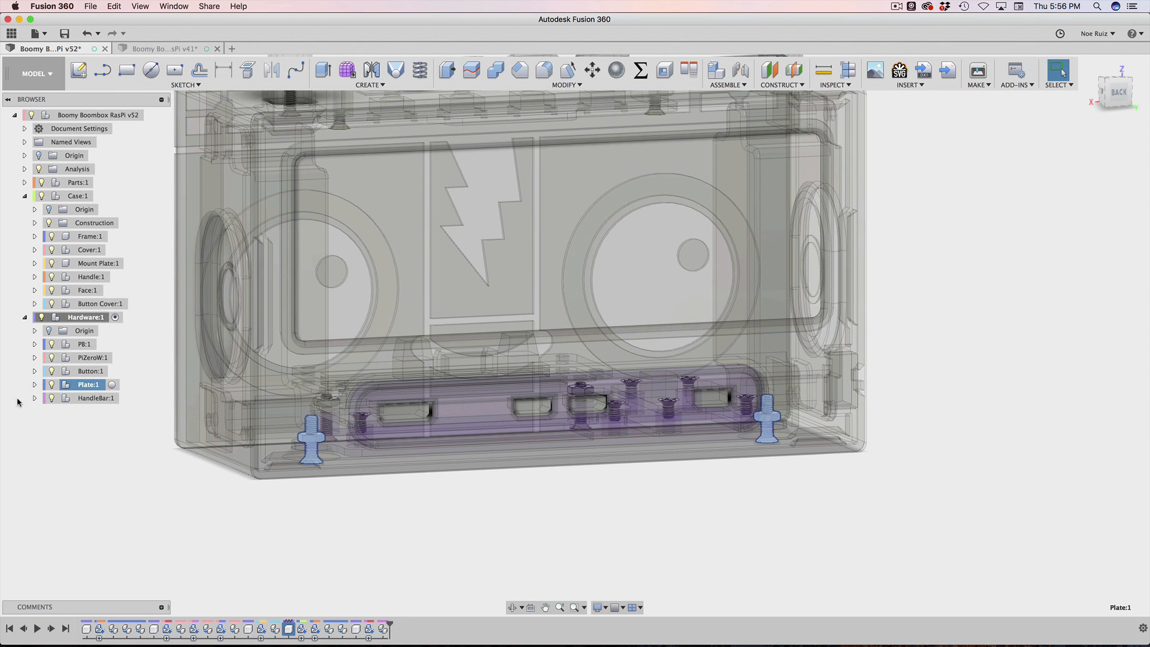
pyautogui.click(96, 398)
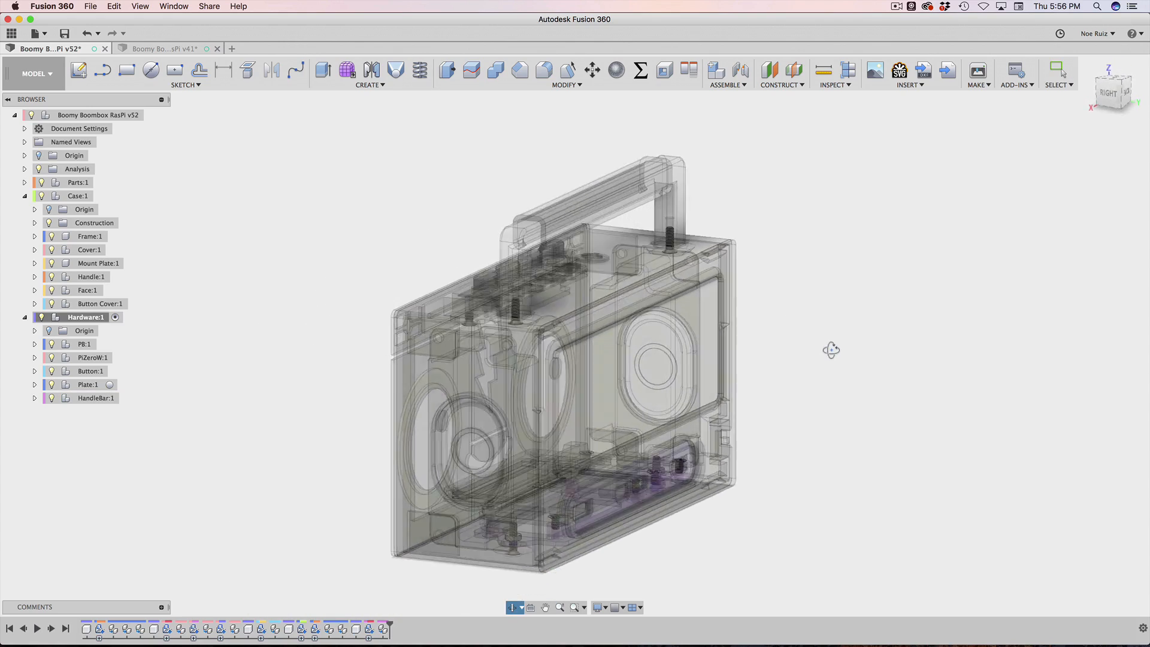
# Step: Highlight the PiZeroW:1 and Button:1 hardware screws in turn, then clear the selection
pyautogui.click(1110, 97)
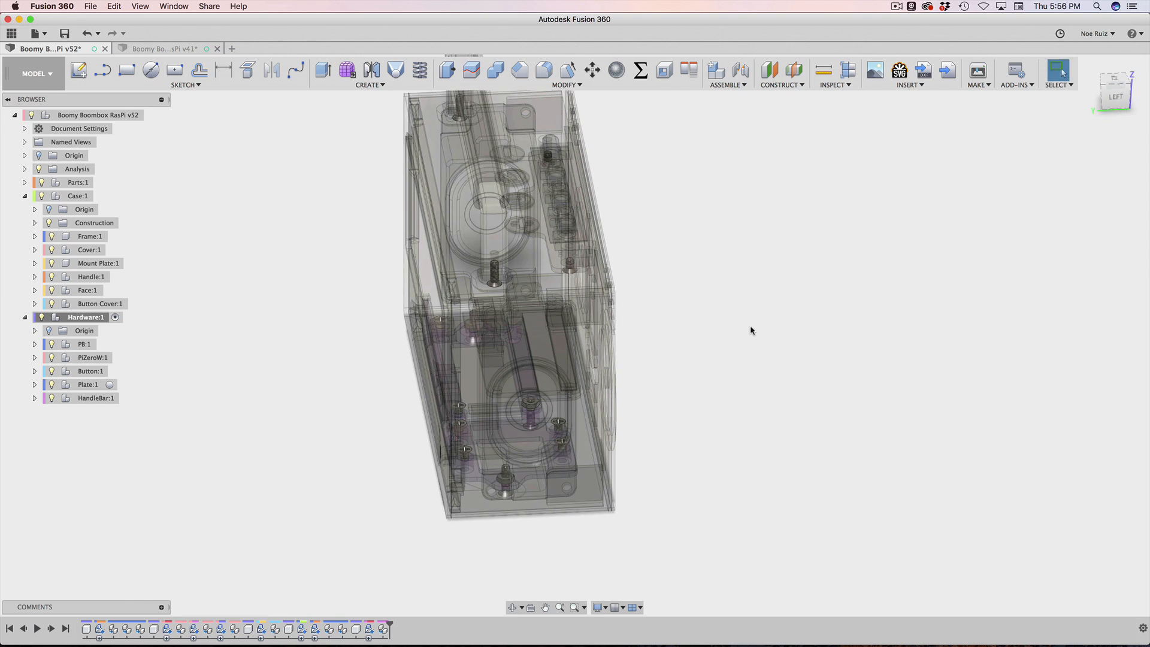
pyautogui.click(91, 357)
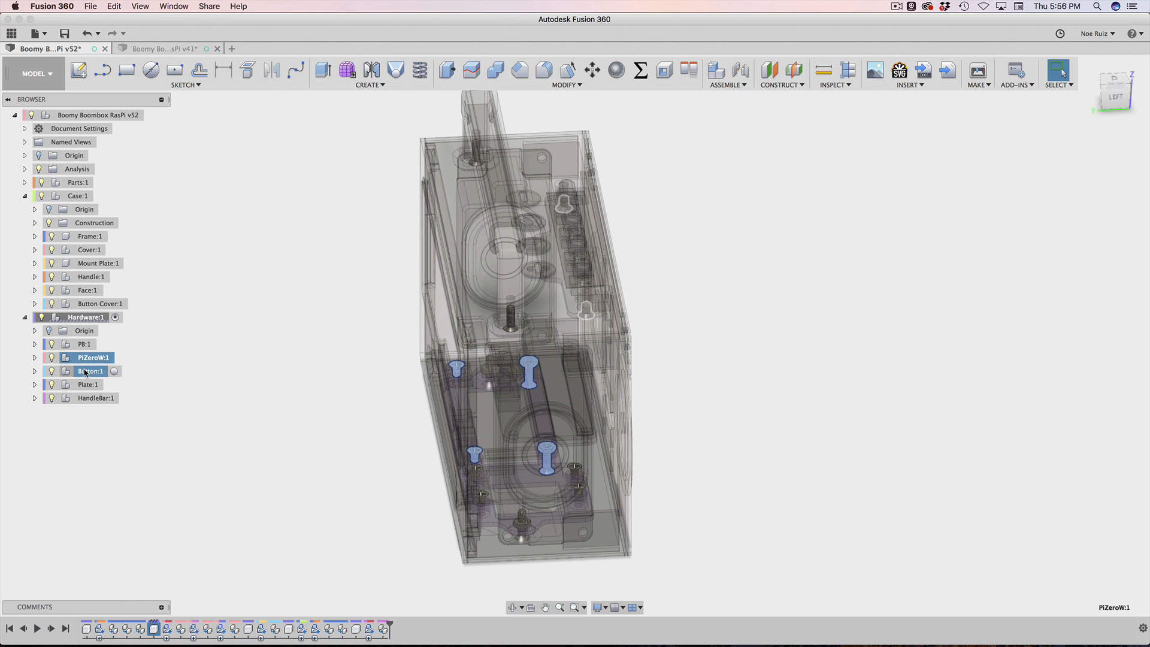
pyautogui.click(91, 371)
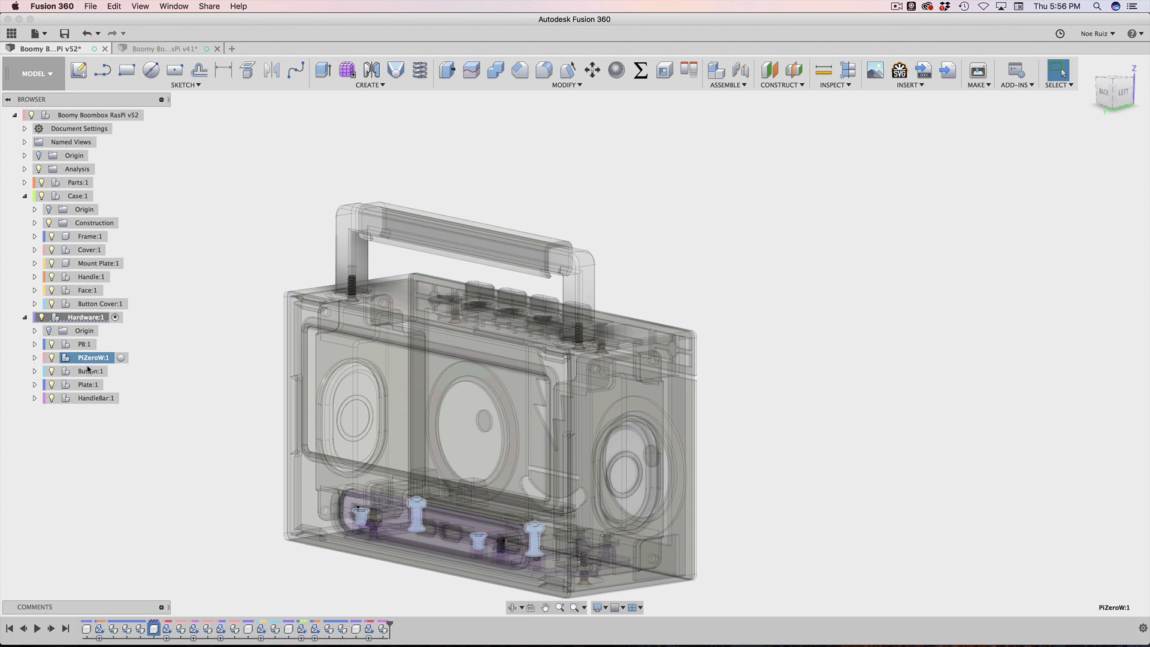
pyautogui.click(90, 371)
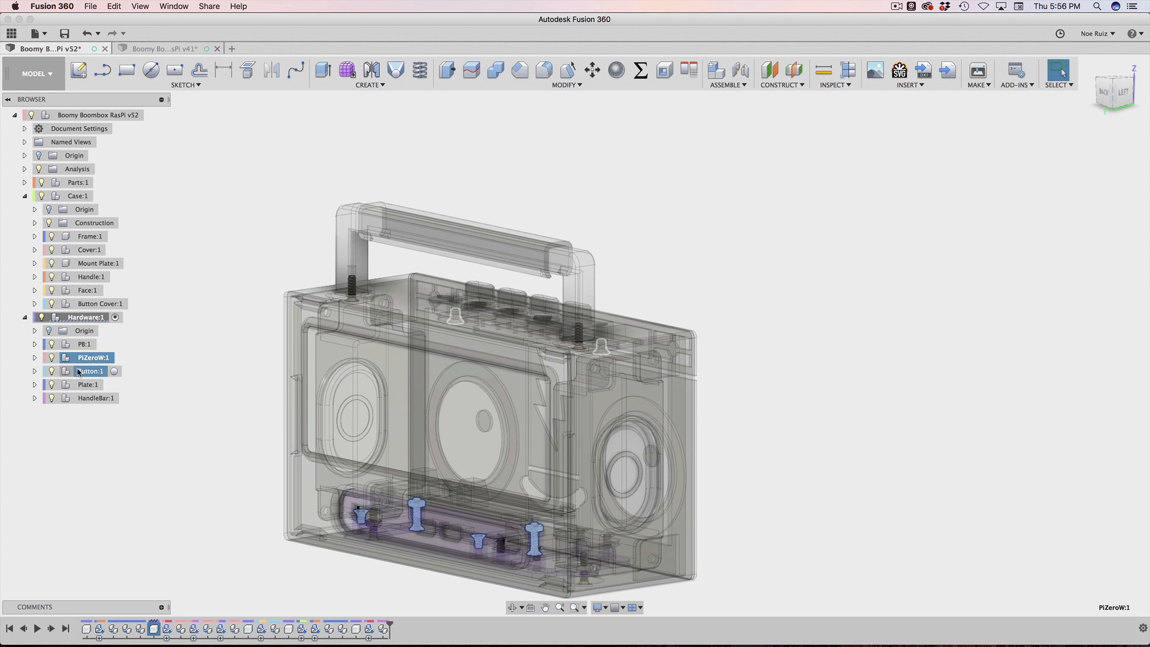
pyautogui.click(89, 370)
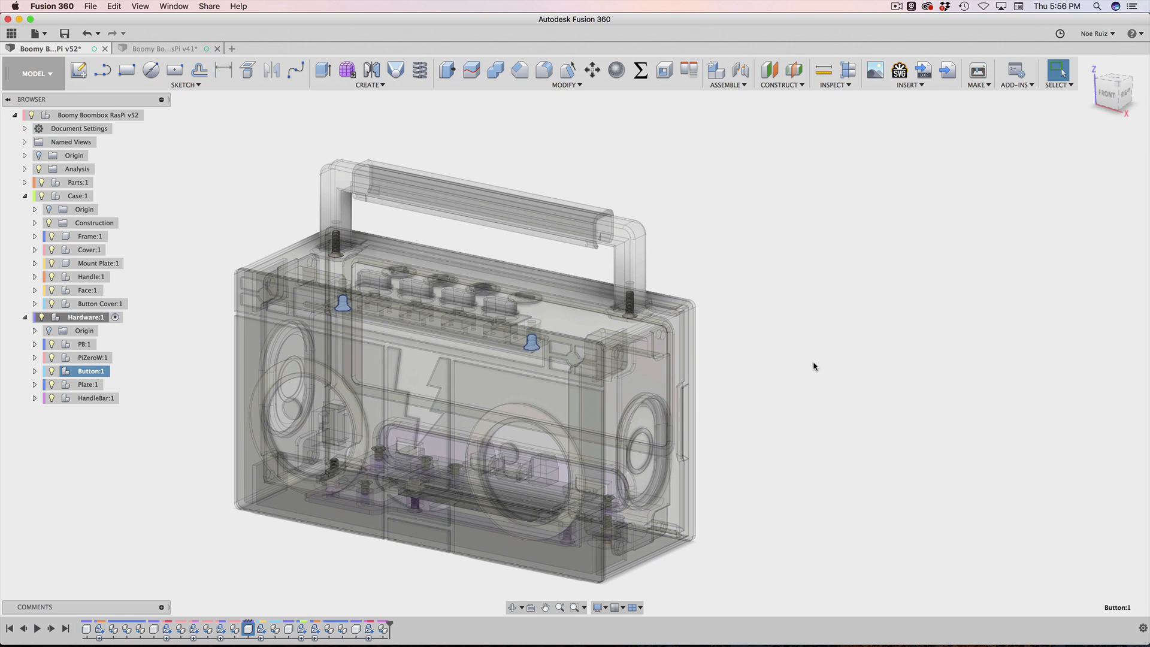
pyautogui.click(687, 71)
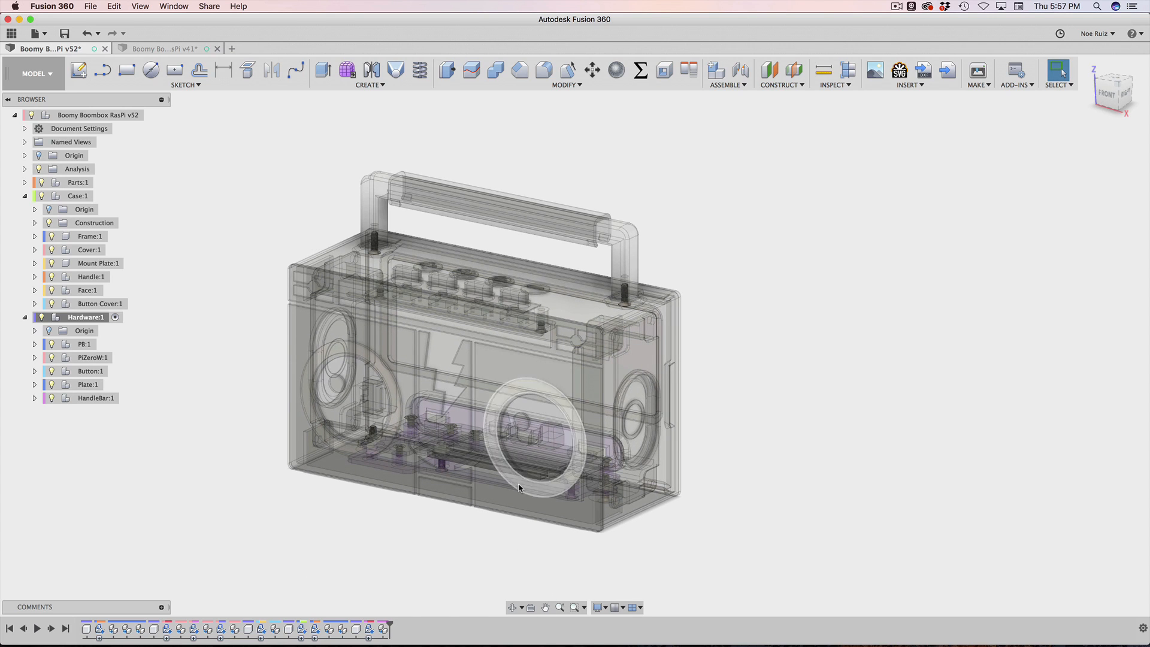
pyautogui.moveTo(169, 48)
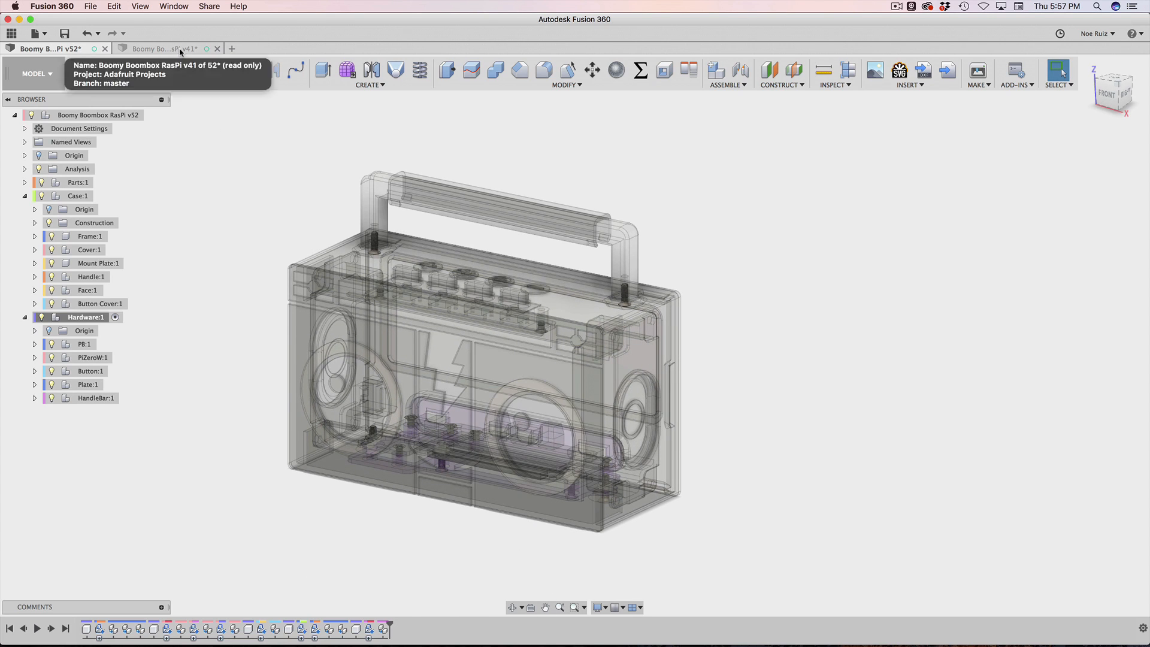
# Step: Switch back to the read-only v41 Raspberry Pi assembly design
pyautogui.click(164, 48)
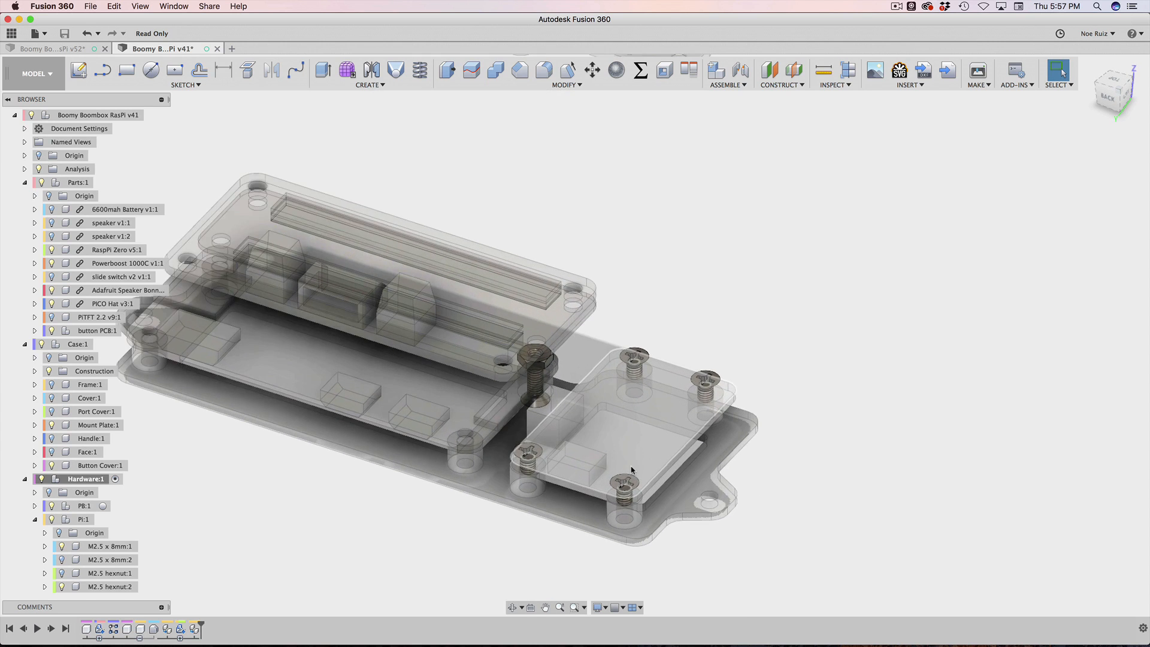
pyautogui.scroll(3)
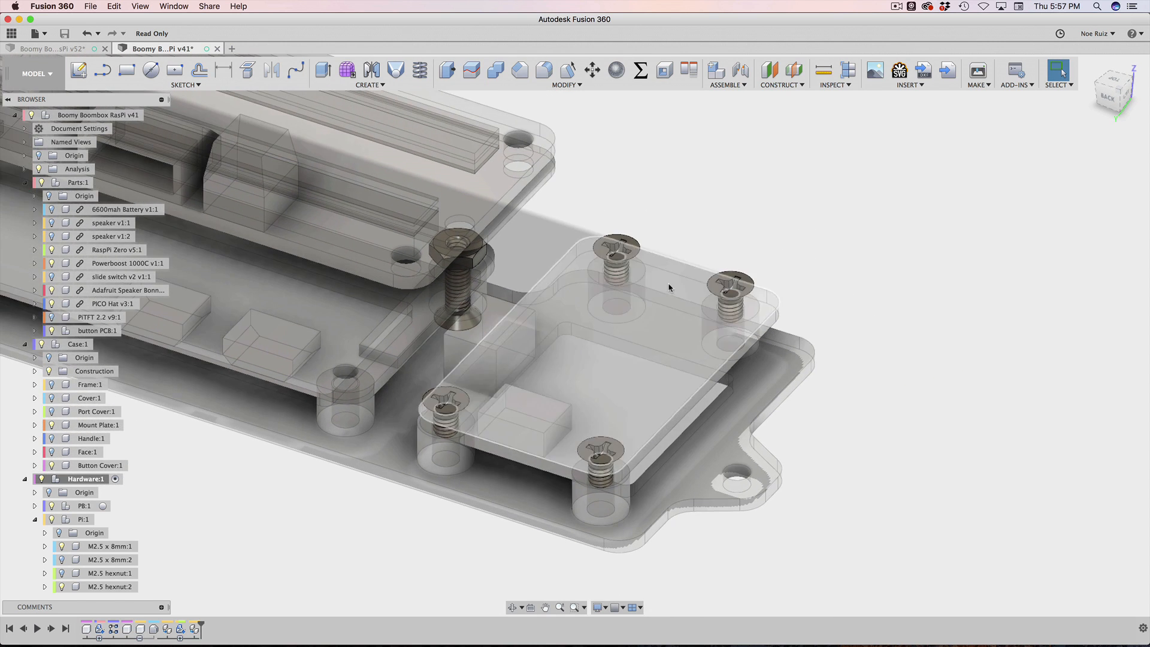